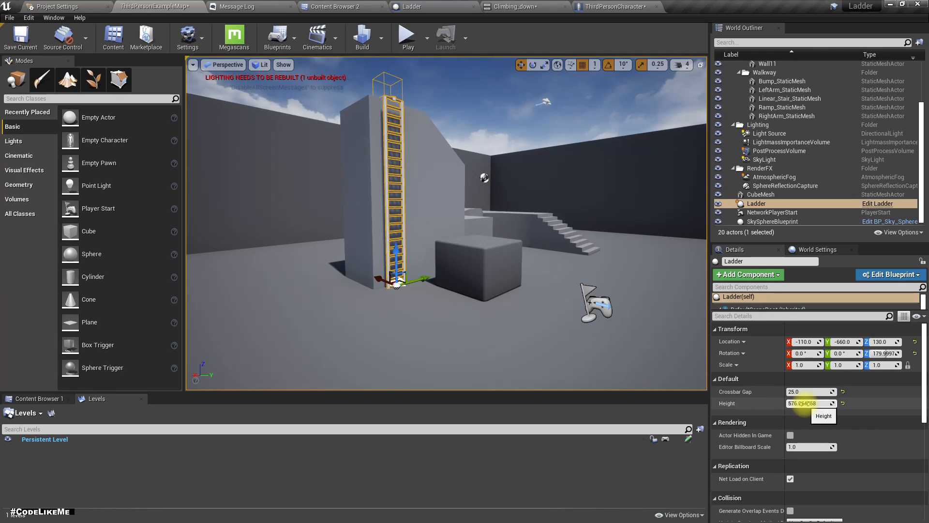
Step: Adjust the ladder's Height toward 575 and Crossbar Gap toward 24 so it fits the wall
text(204.941086)
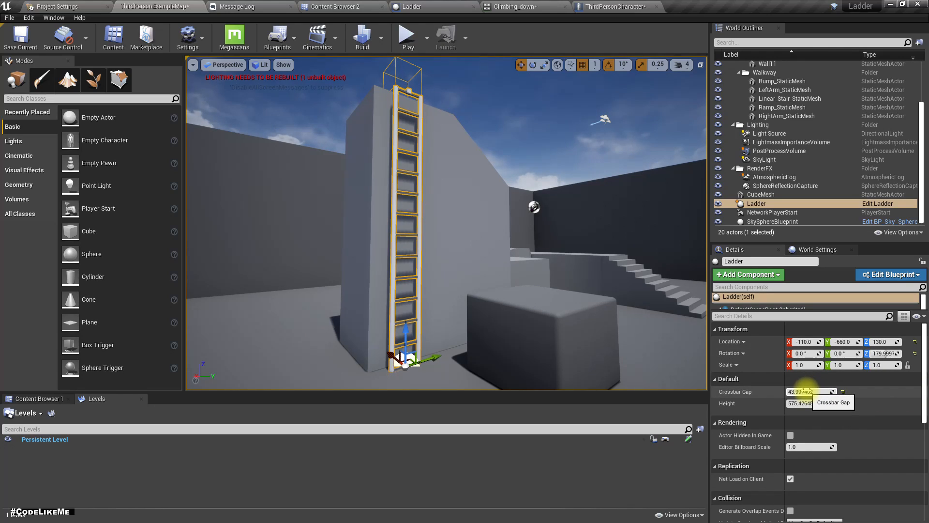
text(38.75951)
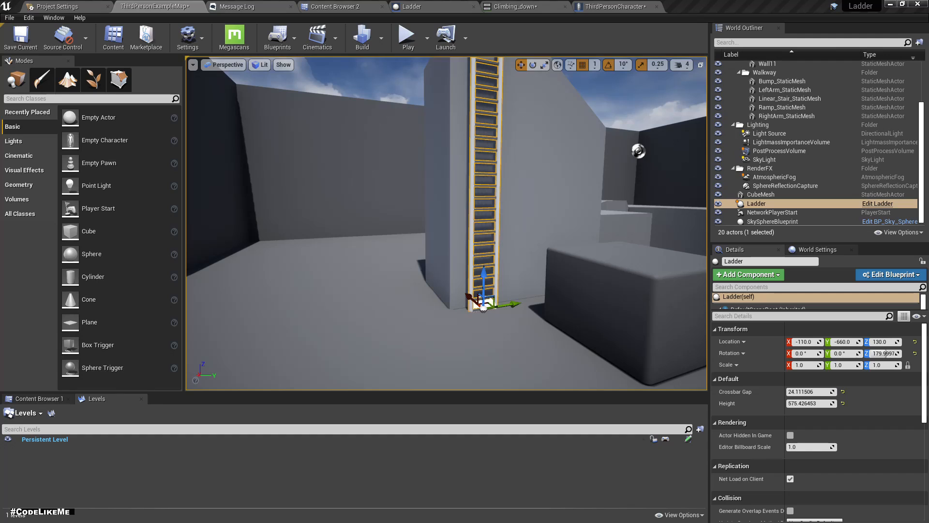
mouse_move(599, 204)
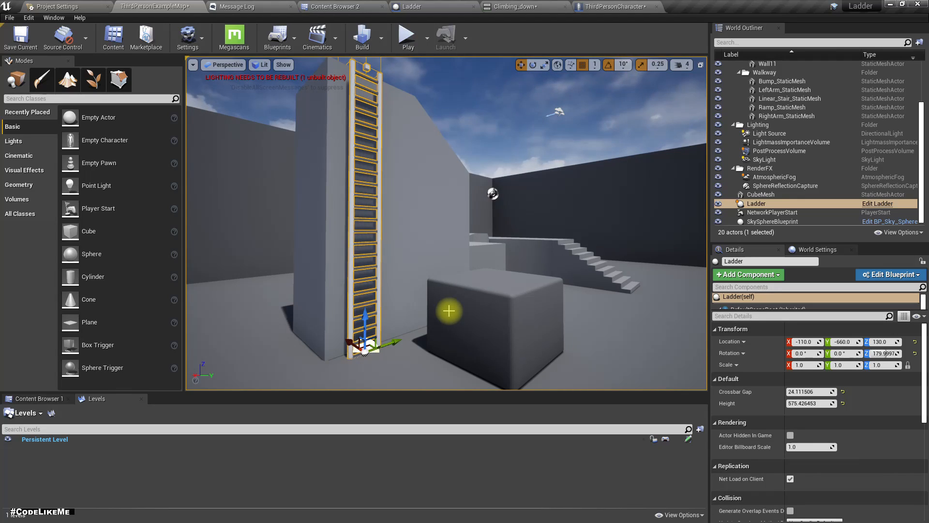
Step: Play the level, climb the ladder with the character, then stop the play session
click(407, 35)
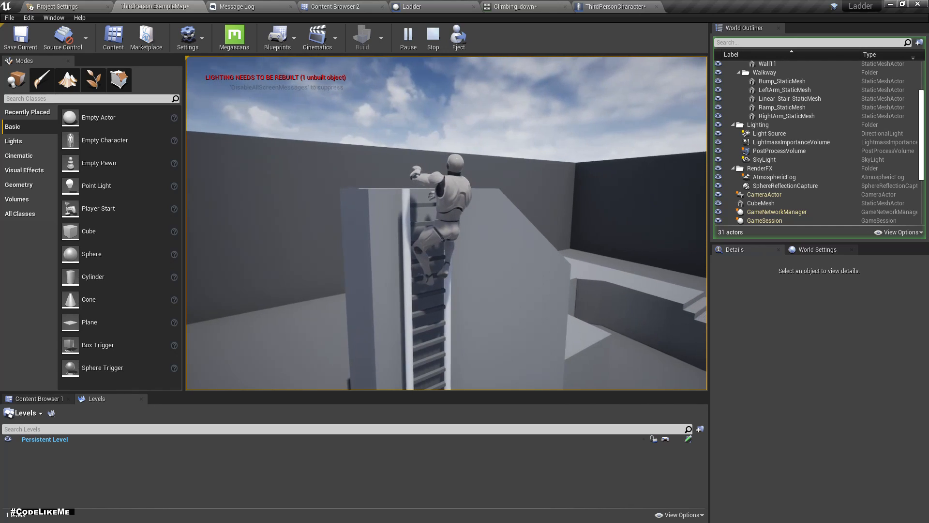
click(432, 37)
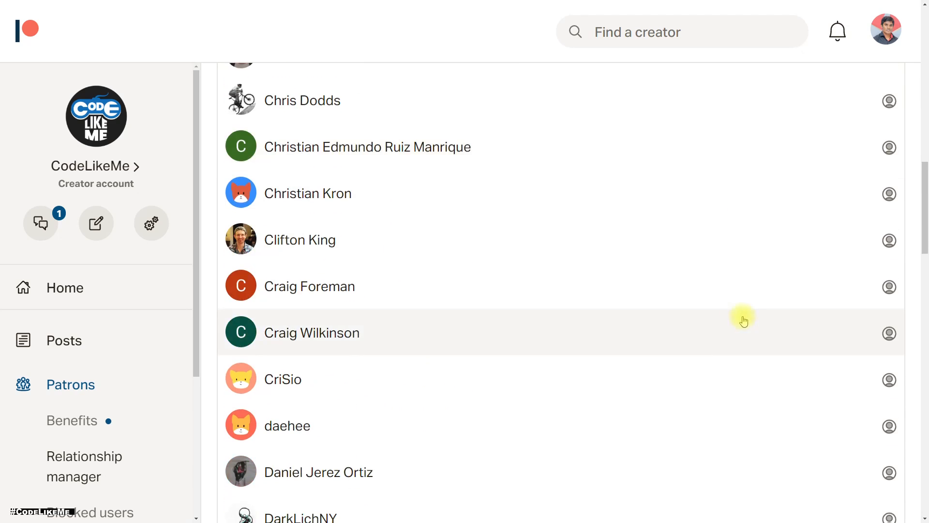
Step: Page through the active paid patrons list to pages 2 and 3, reaching the last of 124 patrons
scroll(down, 3)
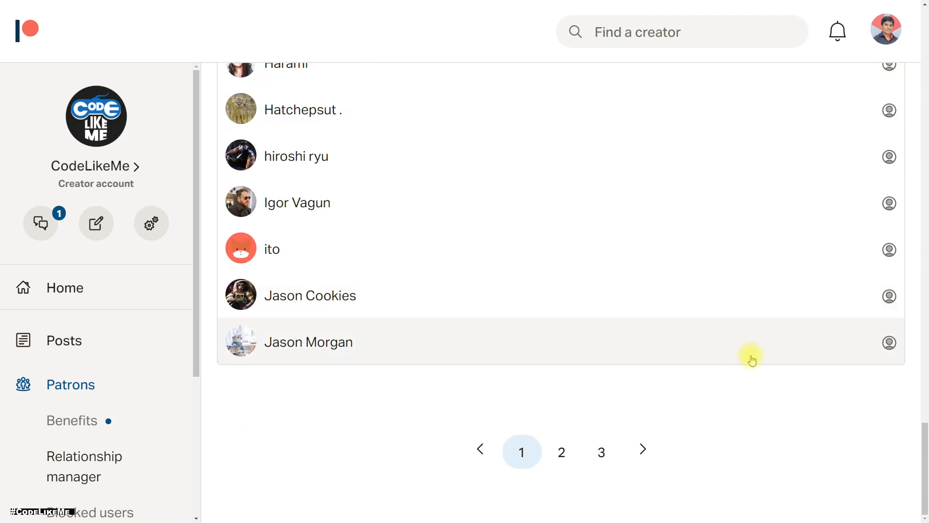
click(560, 451)
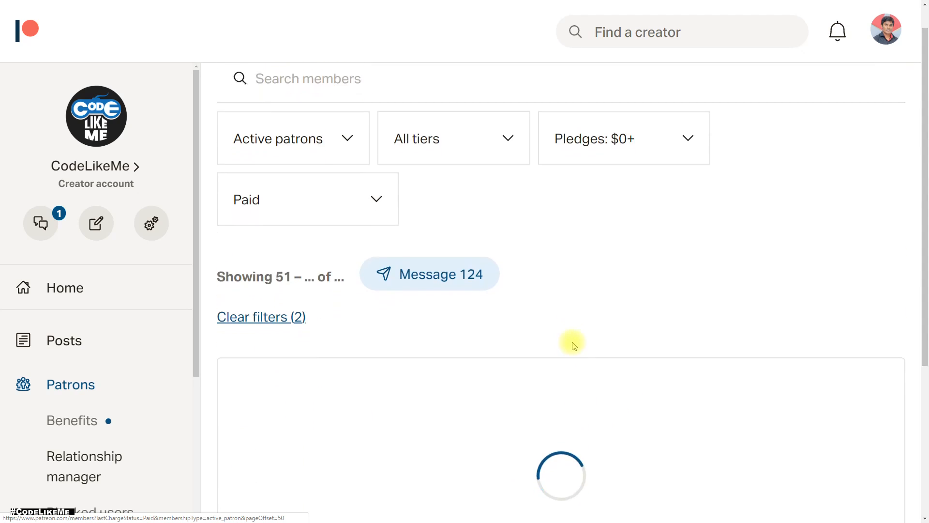
scroll(down, 3)
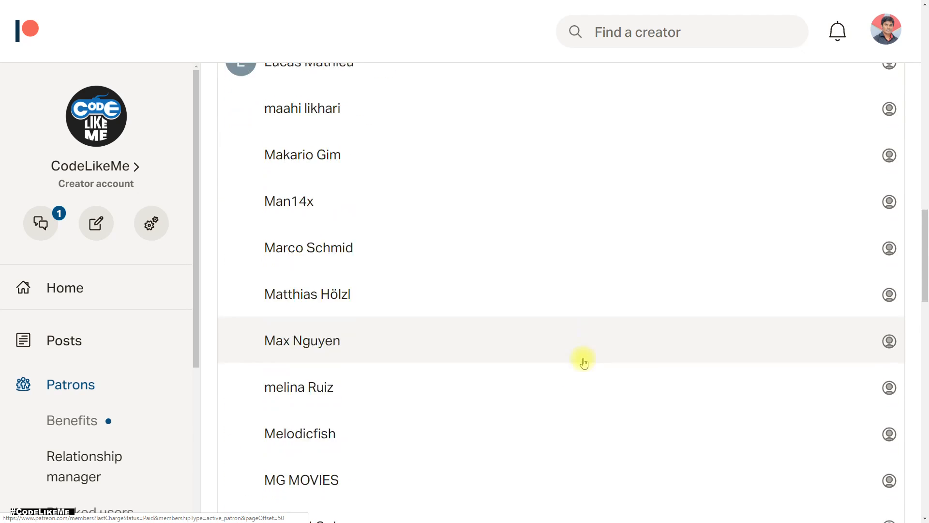
click(579, 452)
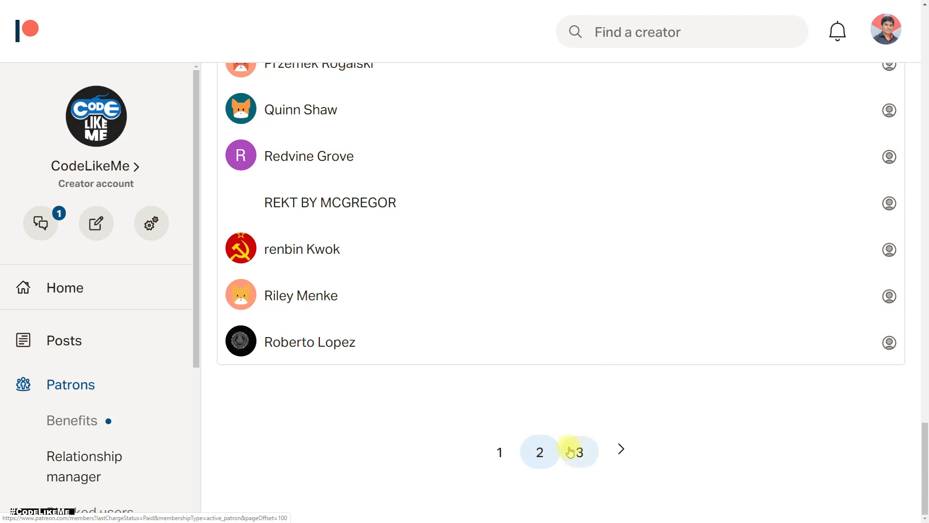
click(579, 451)
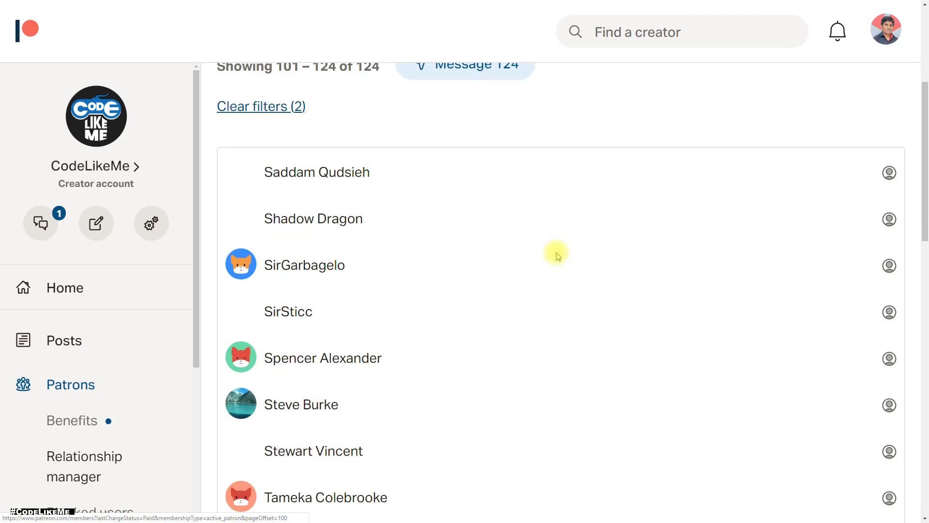
scroll(down, 3)
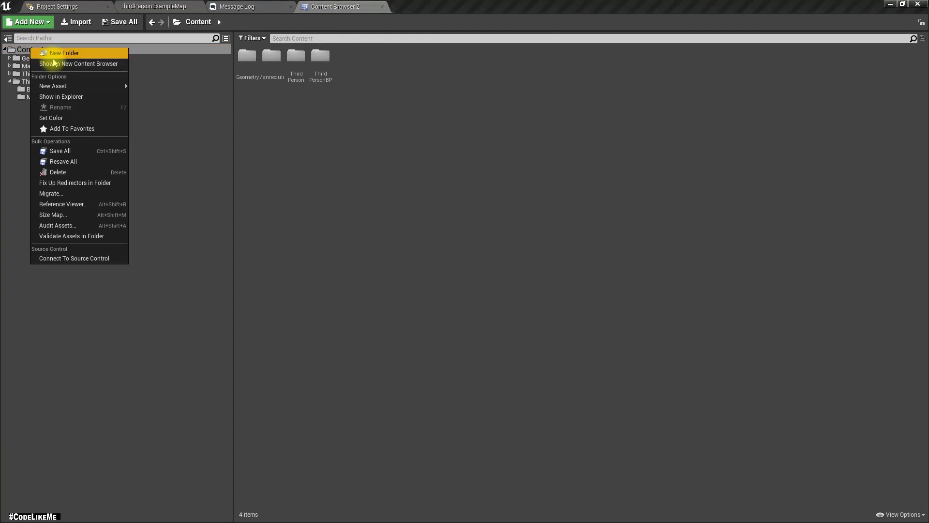
Step: Create a BP folder in Content and add an Actor Blueprint named Ladder inside it
click(63, 53)
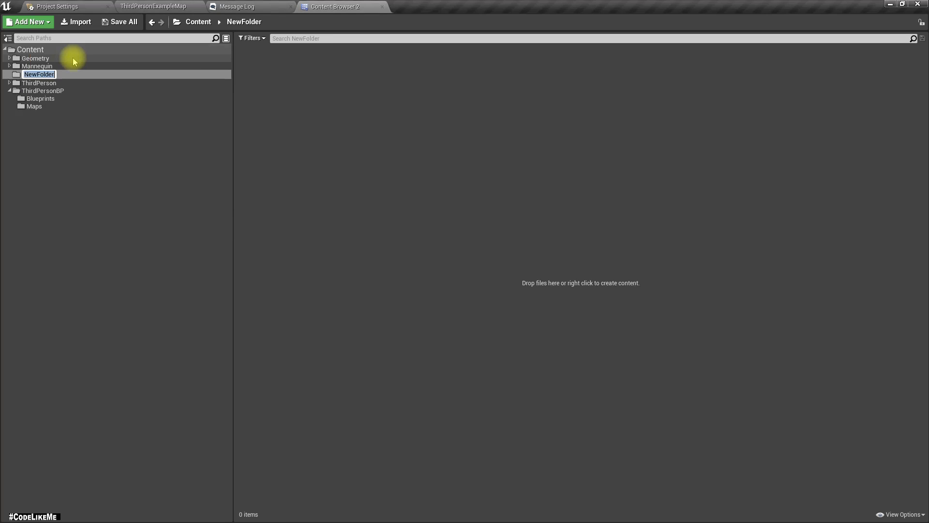
text(BP)
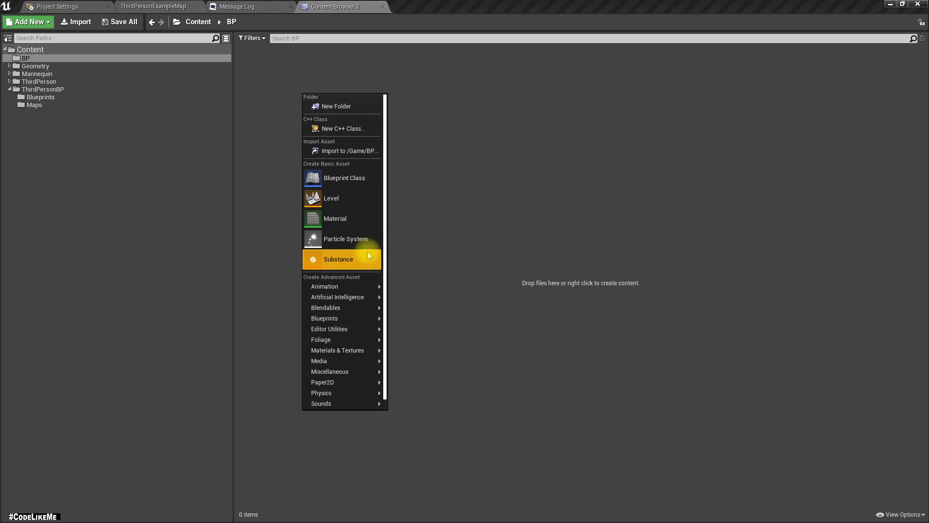
click(344, 178)
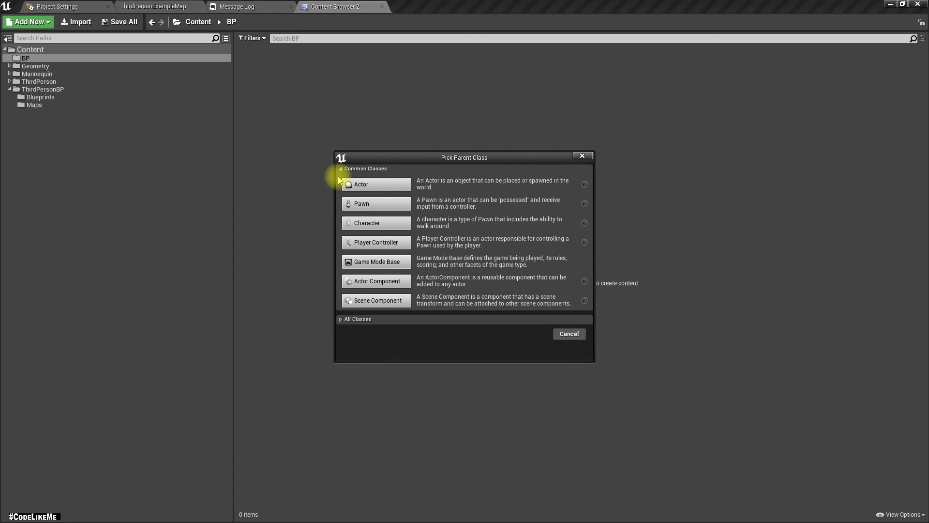
click(361, 184)
text(Ladder)
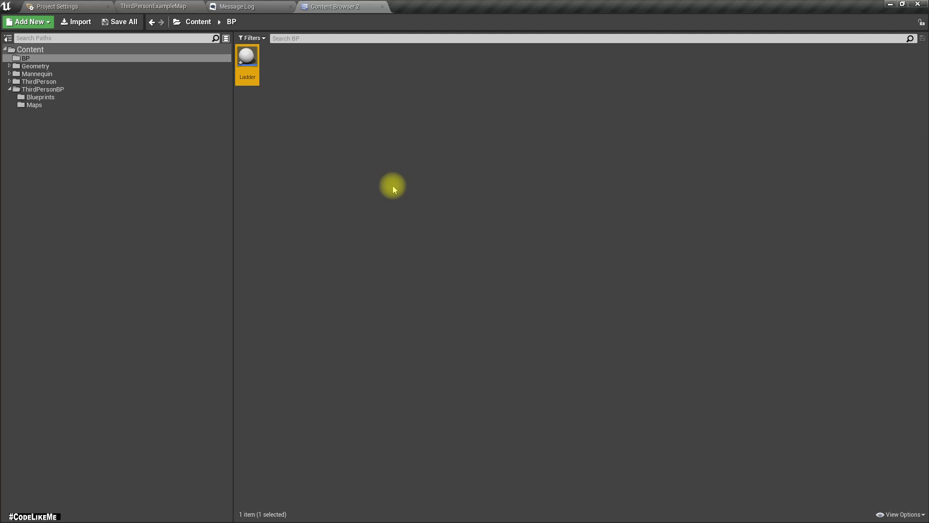
click(10, 89)
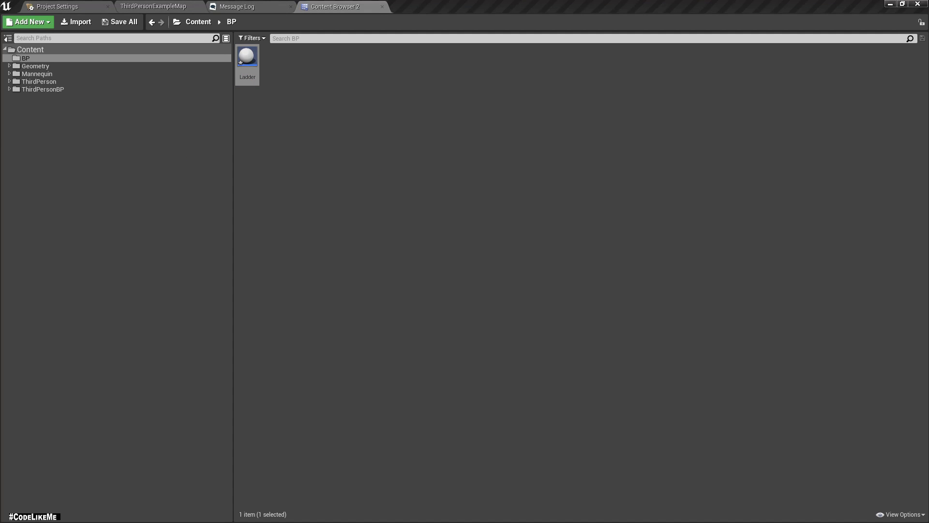
Step: Add a Cube component to the Ladder blueprint and scale it down to 0.1
double_click(248, 53)
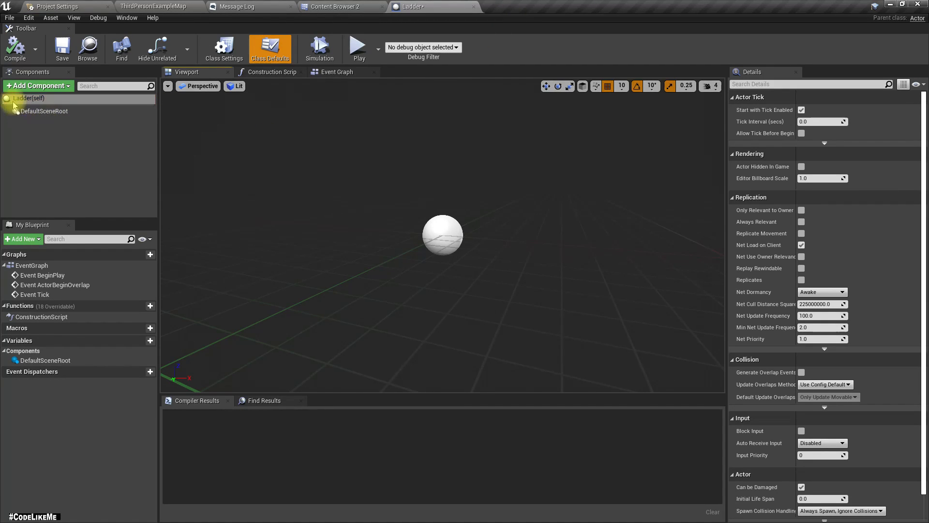
click(26, 98)
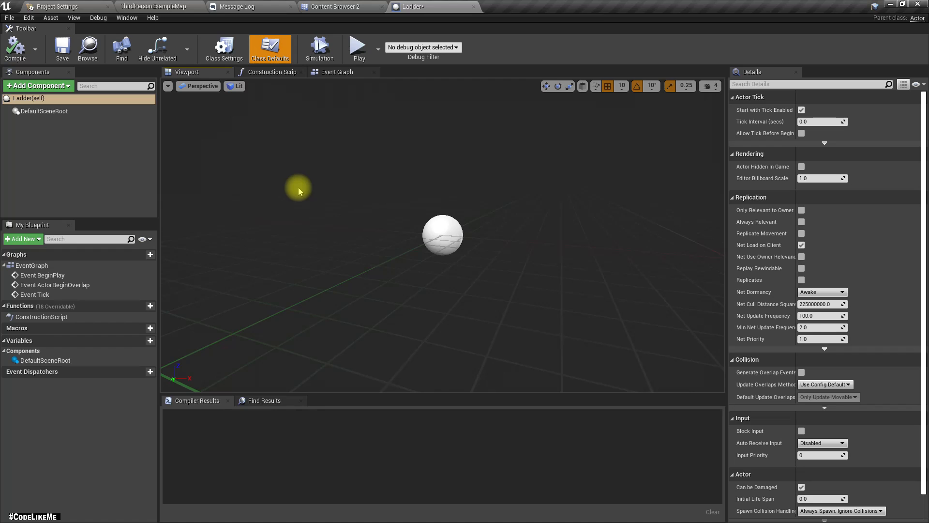
mouse_move(37, 86)
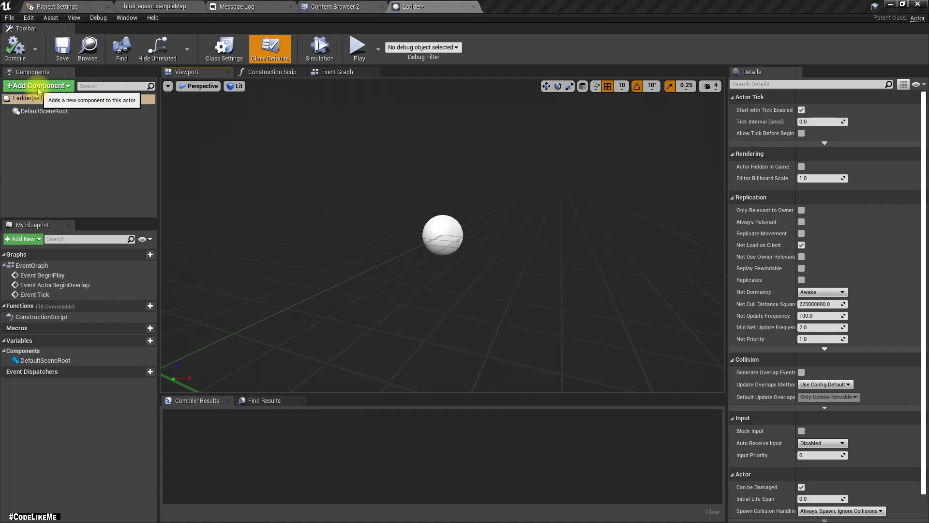
click(37, 85)
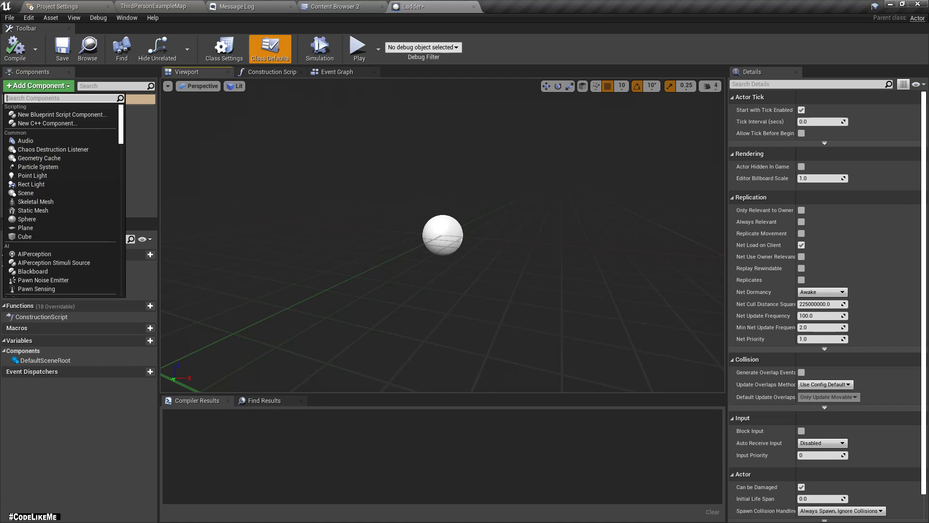
click(24, 236)
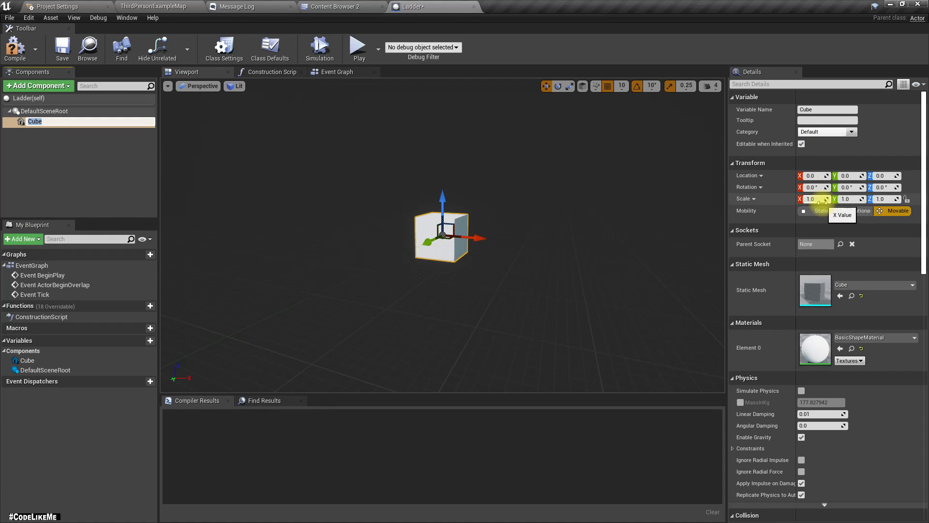
click(815, 198)
text(0.1)
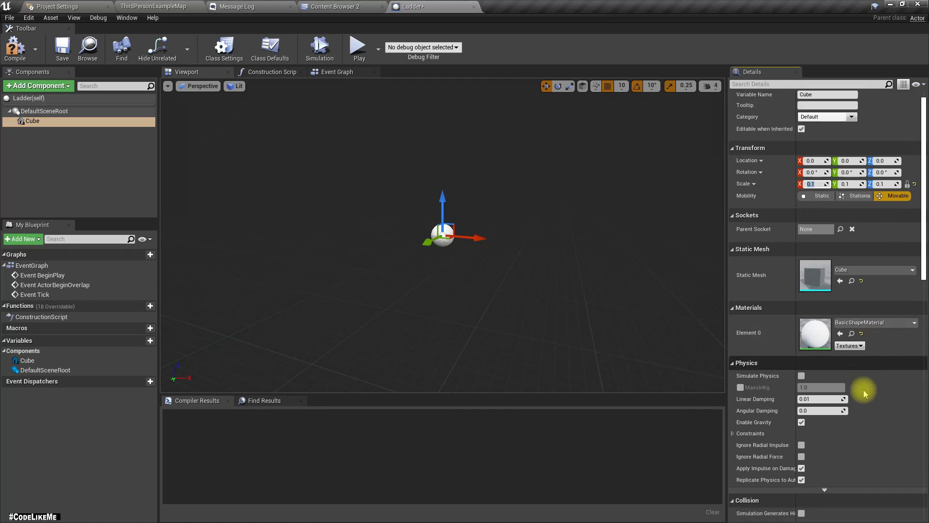
Step: Set the cube to NoCollision, hidden in game, and rename it ladder top
scroll(down, 3)
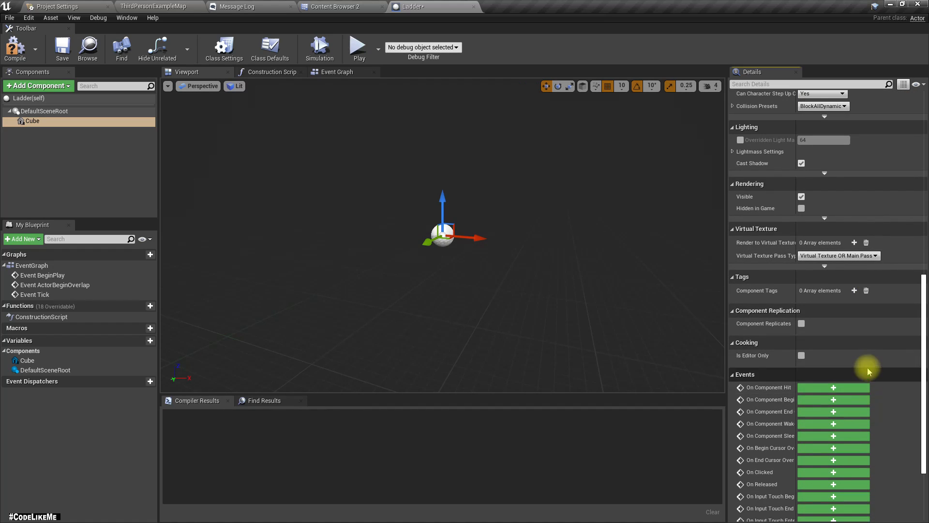
scroll(up, 3)
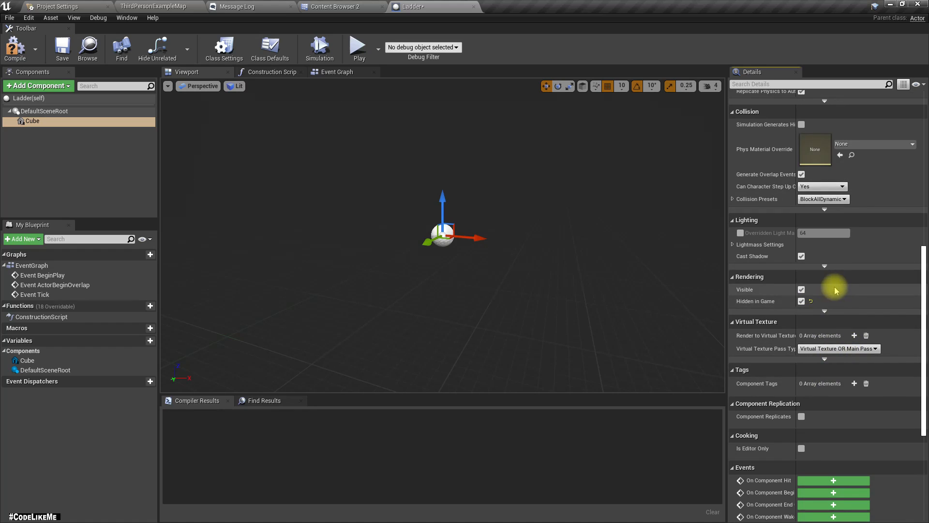
click(823, 199)
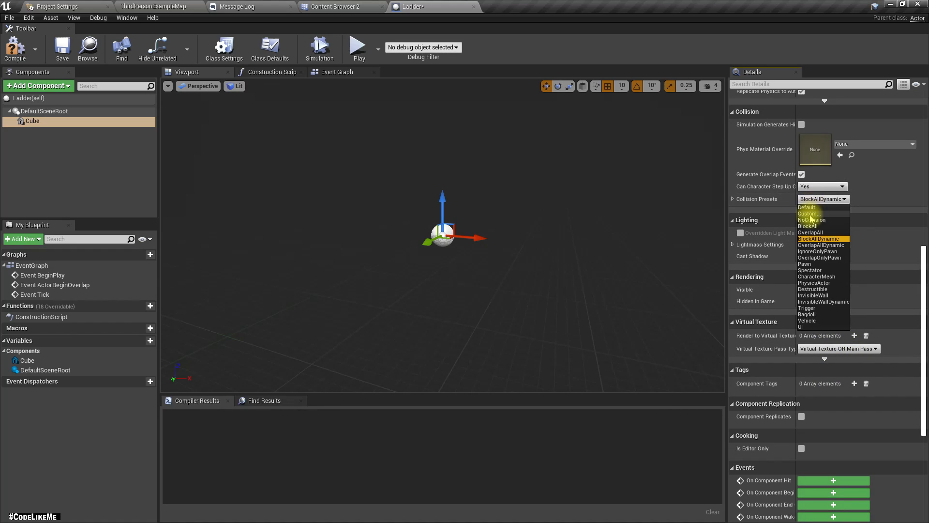
click(812, 220)
text(ladder t)
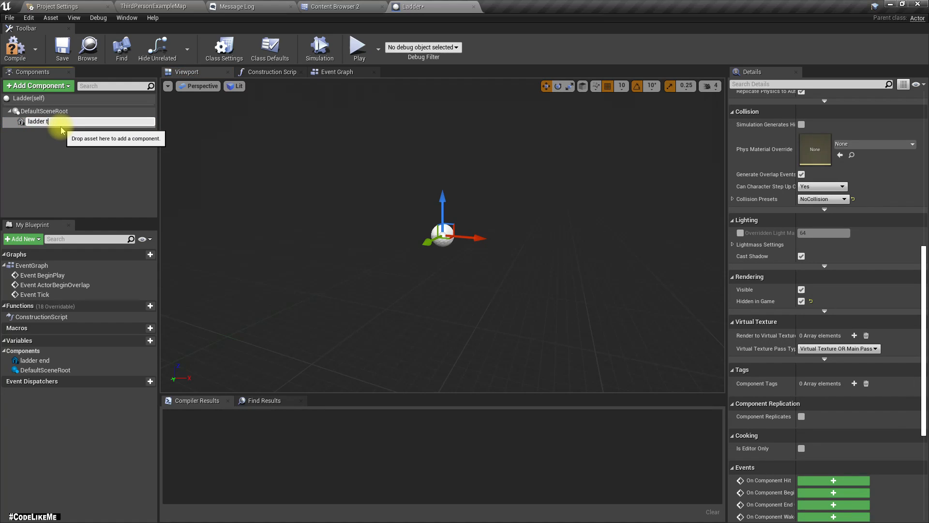
text(op)
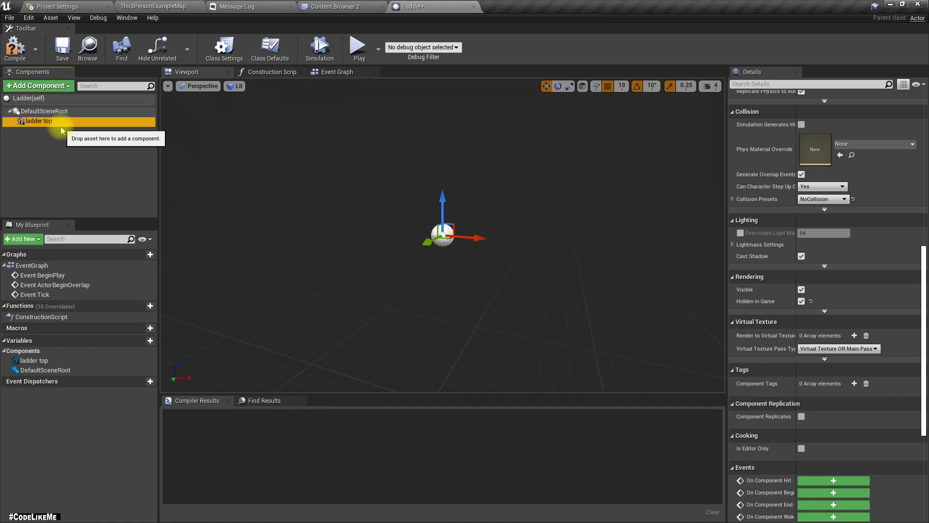
click(24, 166)
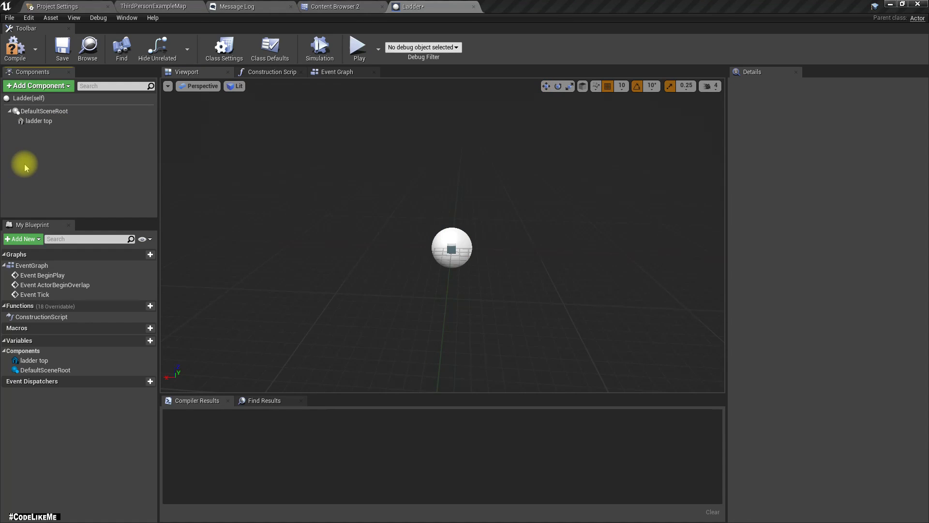
Step: Add a Cylinder component beside ladder top to become the thin ladder_L rail
click(38, 121)
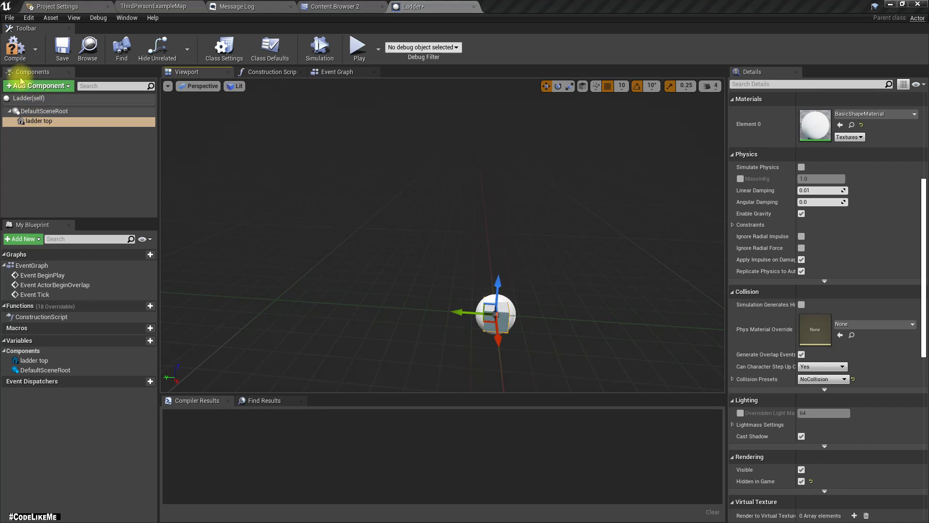
click(35, 85)
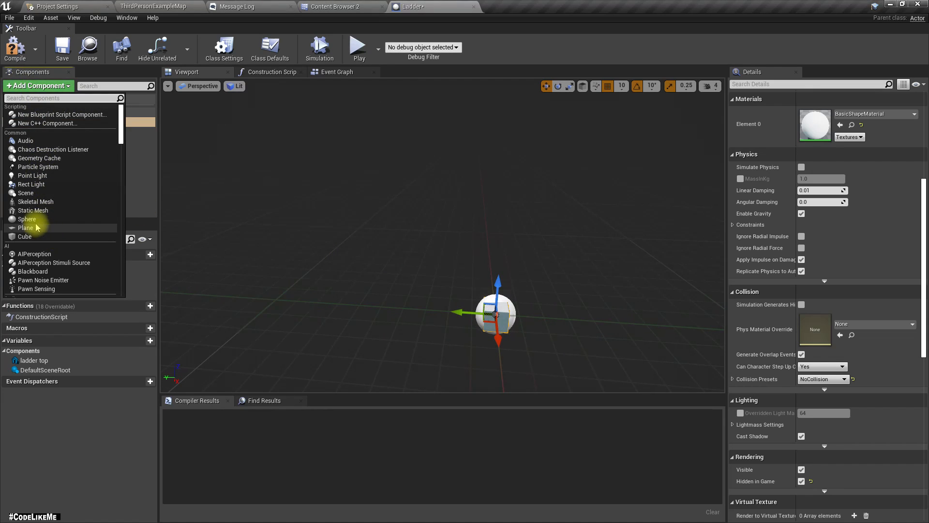
mouse_move(32, 210)
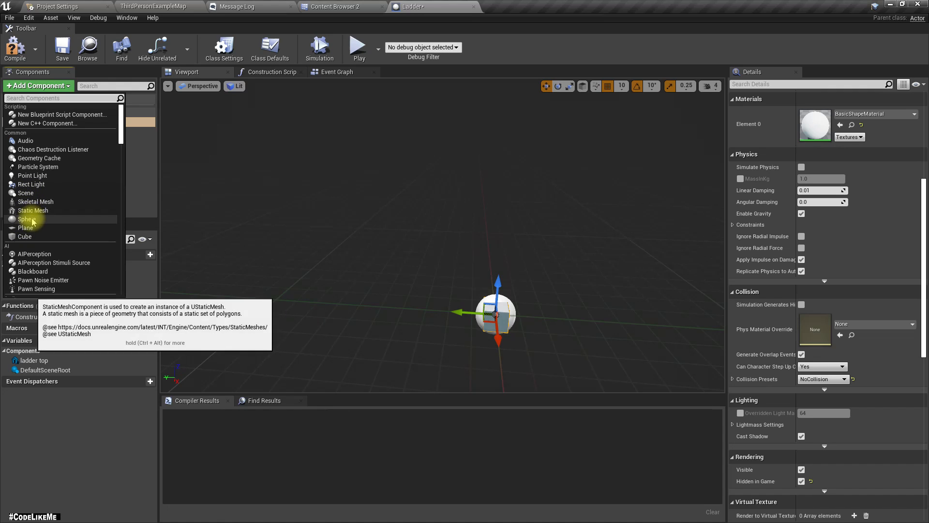
mouse_move(25, 192)
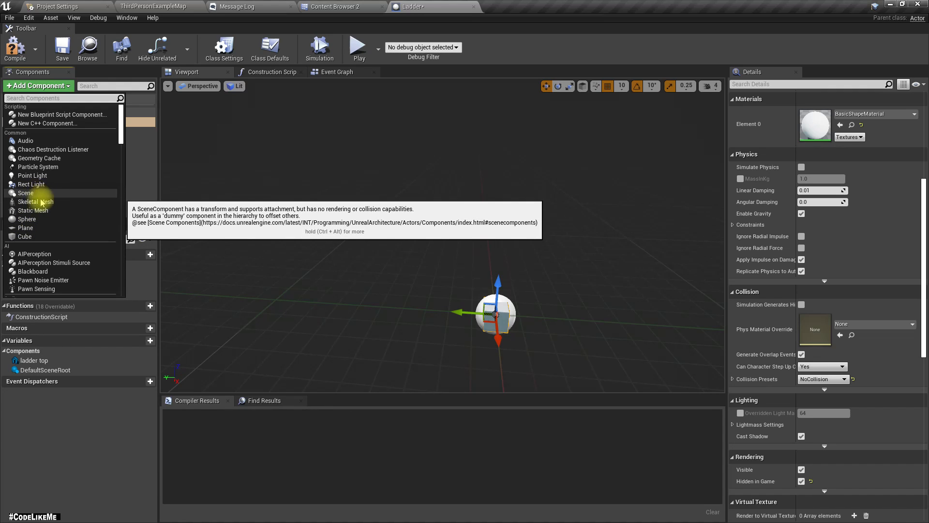
mouse_move(32, 210)
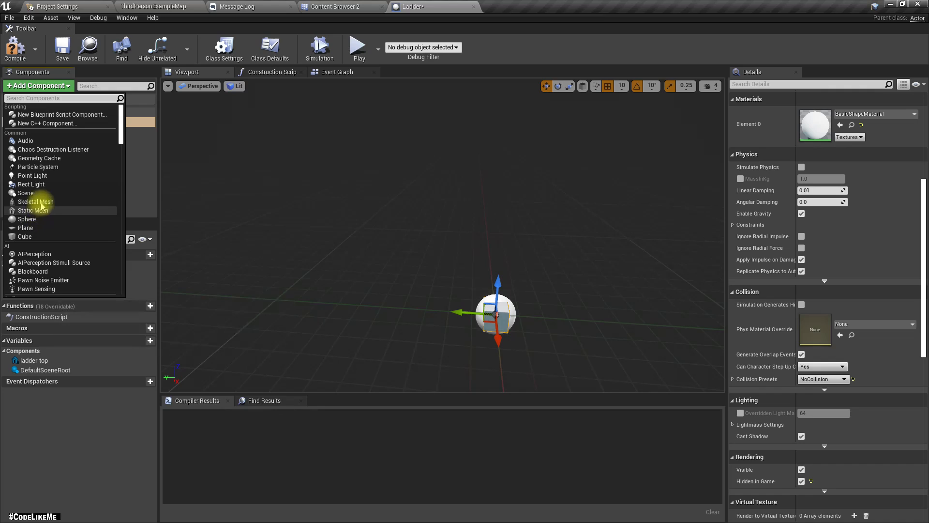
mouse_move(32, 175)
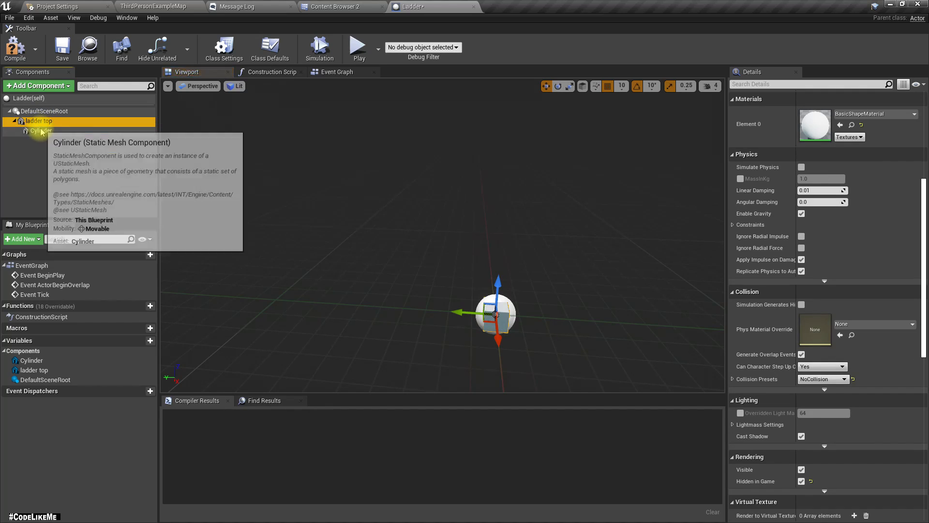
click(37, 131)
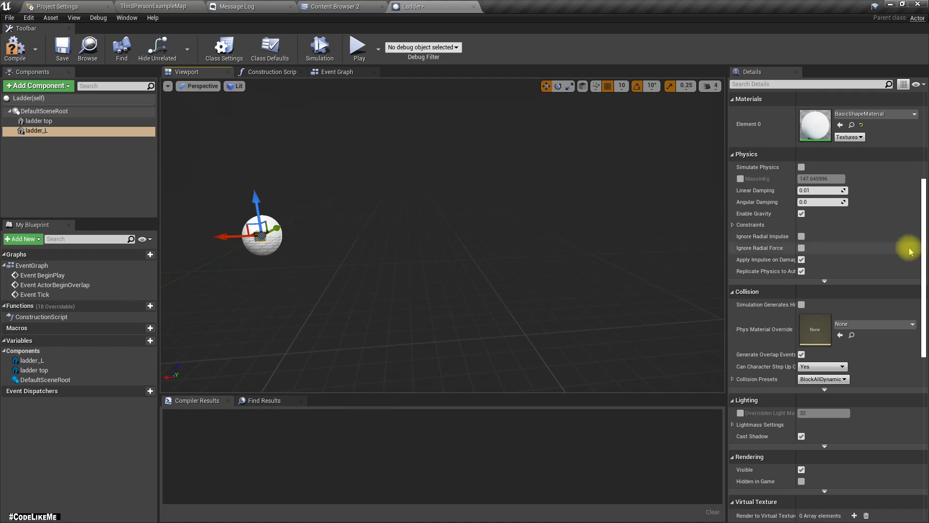
scroll(up, 3)
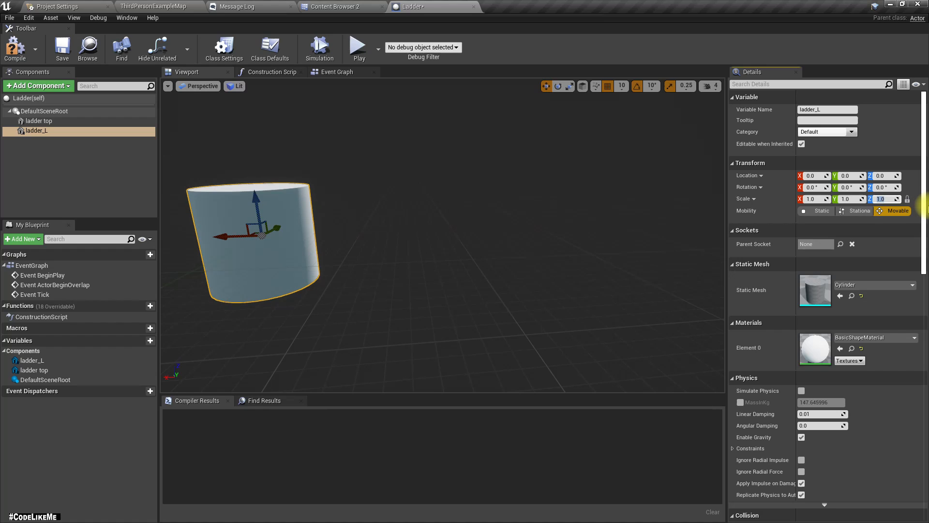
mouse_move(907, 199)
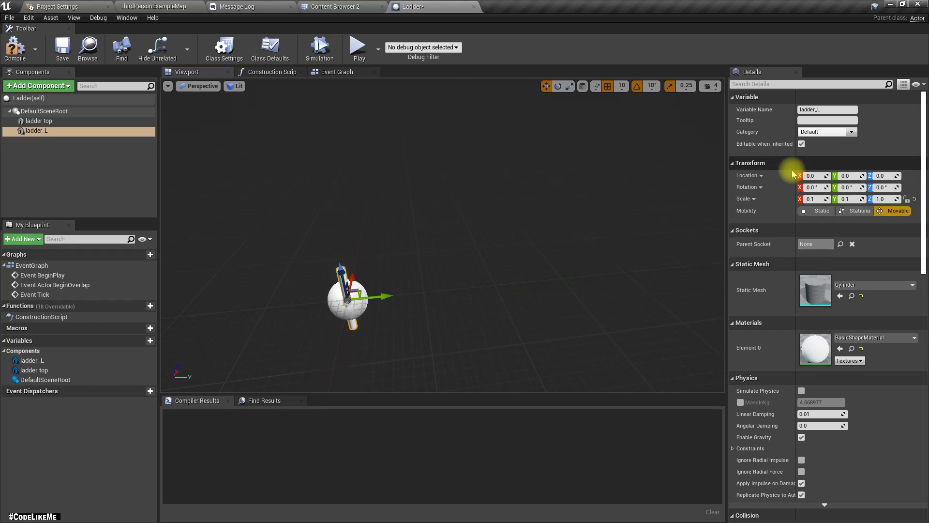
mouse_move(604, 231)
text(80)
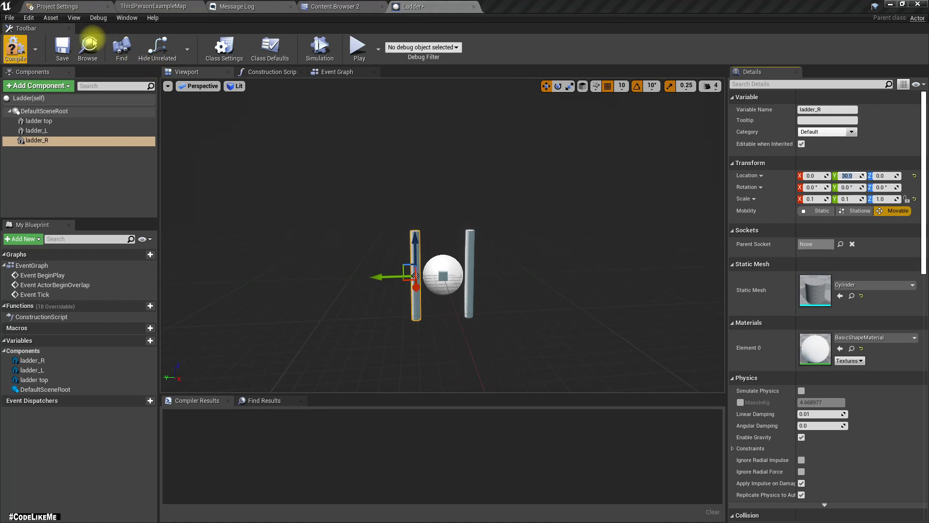
Step: Select the Ladder placed in the ThirdPerson level and return to editing its Blueprint
click(337, 6)
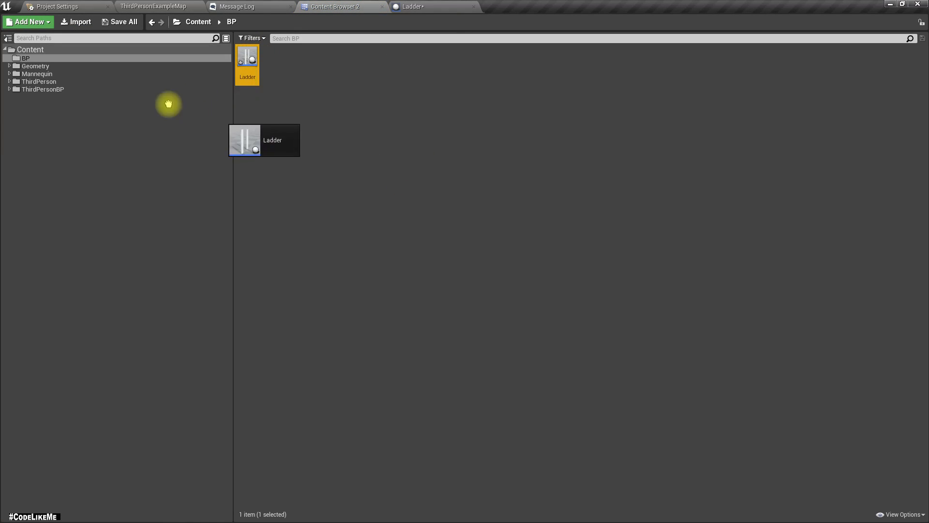
click(153, 6)
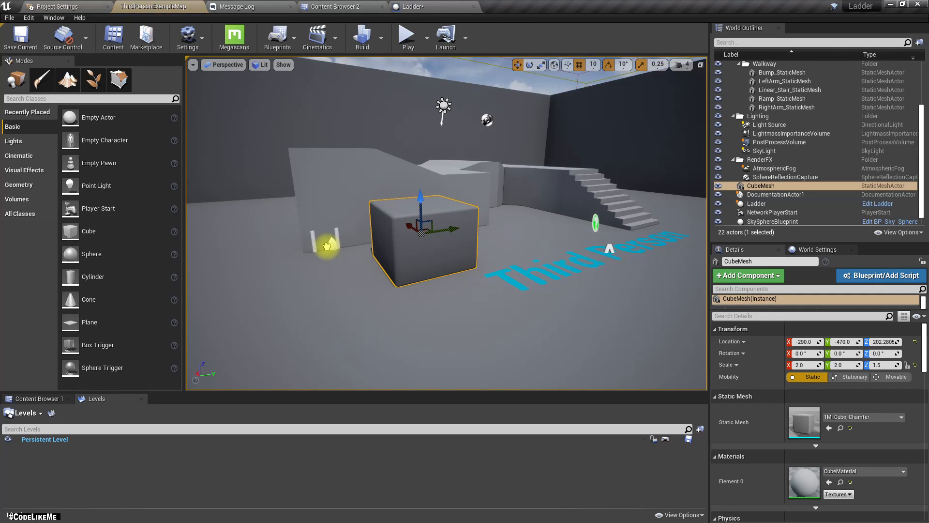
click(757, 203)
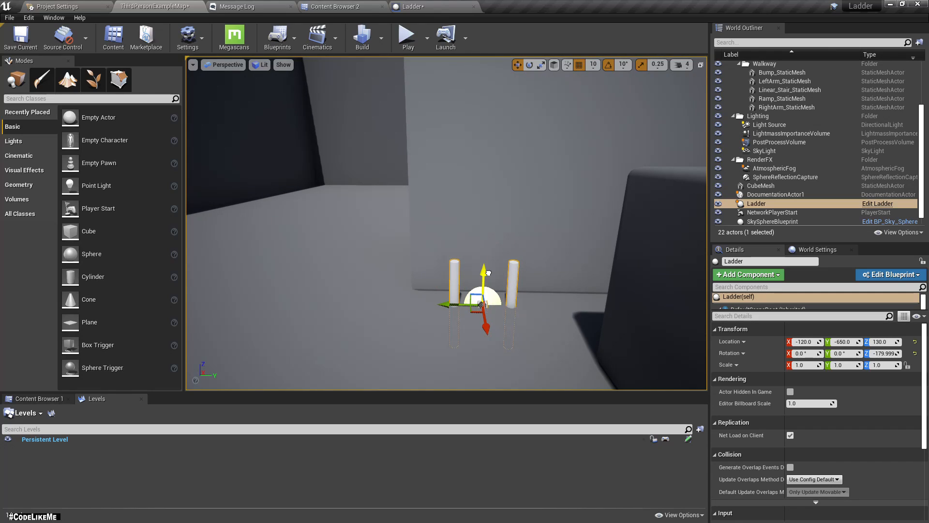
mouse_move(591, 265)
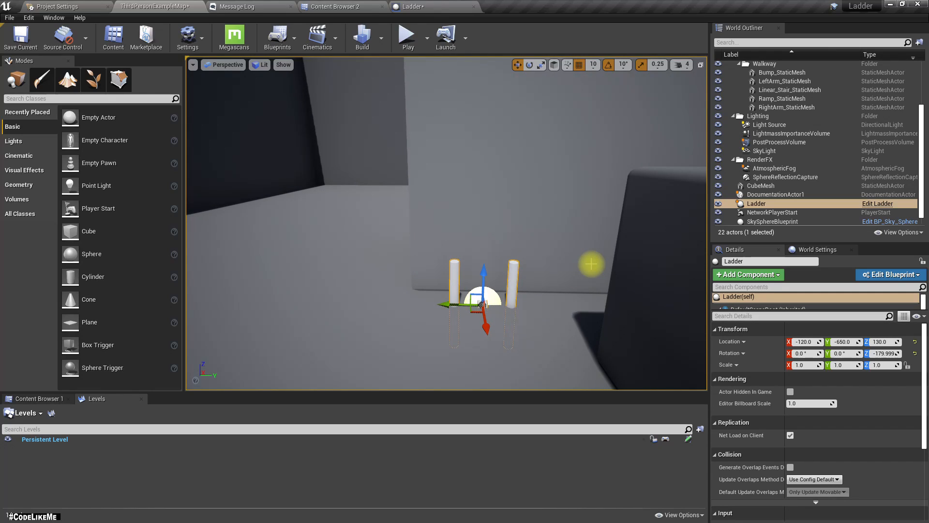
mouse_move(495, 295)
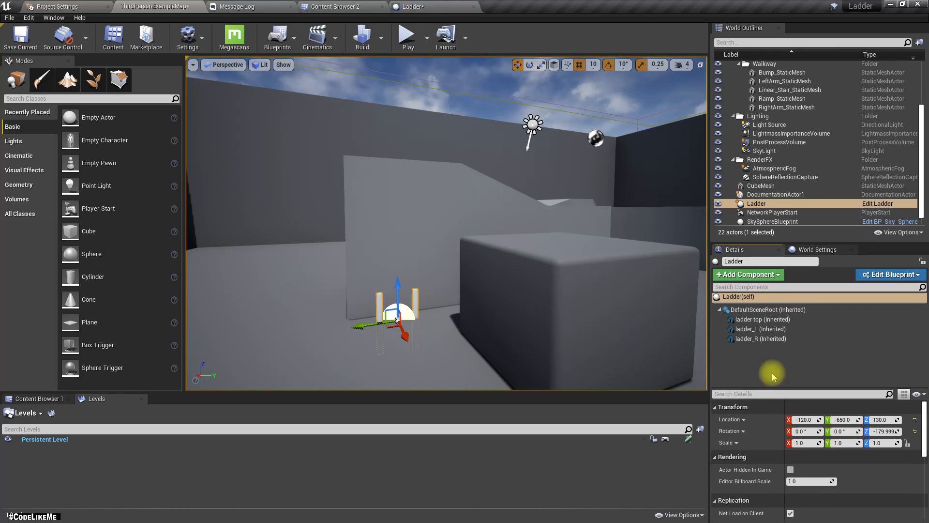
click(763, 319)
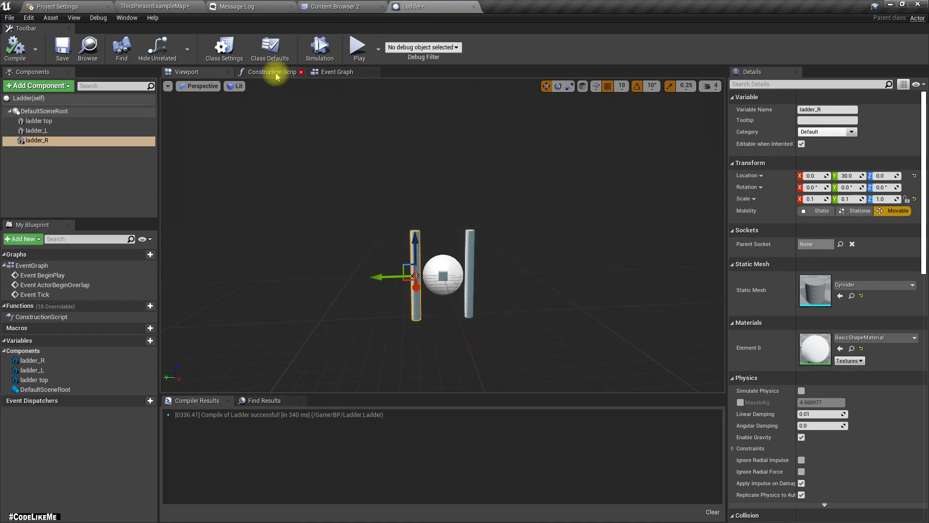
Step: In the Construction Script, bring in ladder top and the rails with Get Relative Location nodes
click(272, 72)
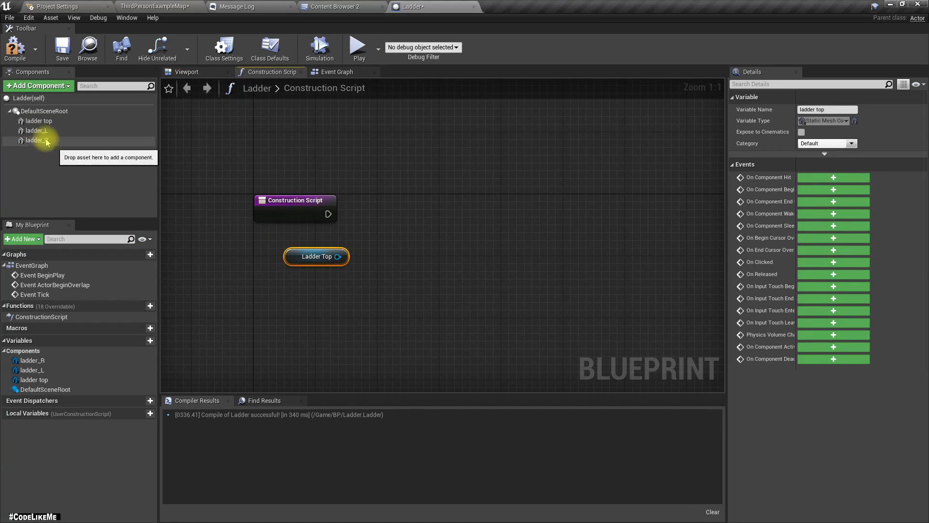
click(37, 131)
text(getre)
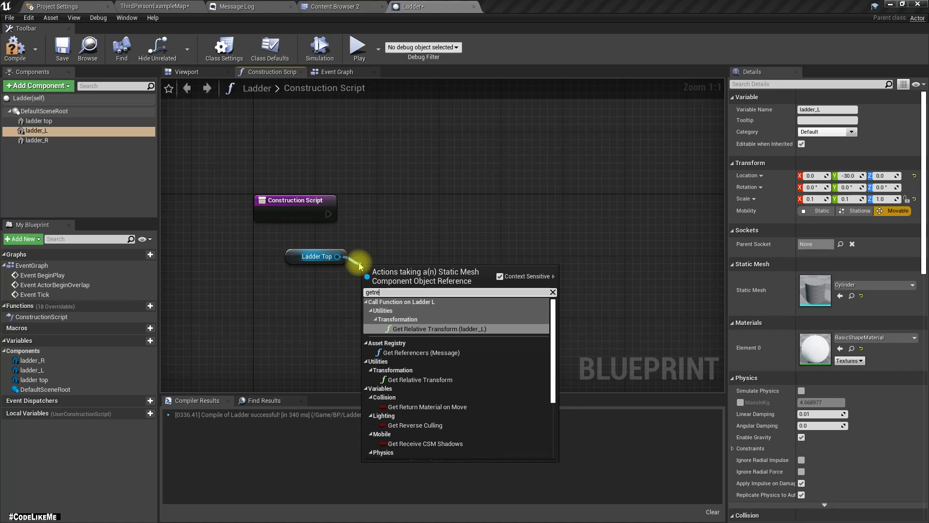
text(la)
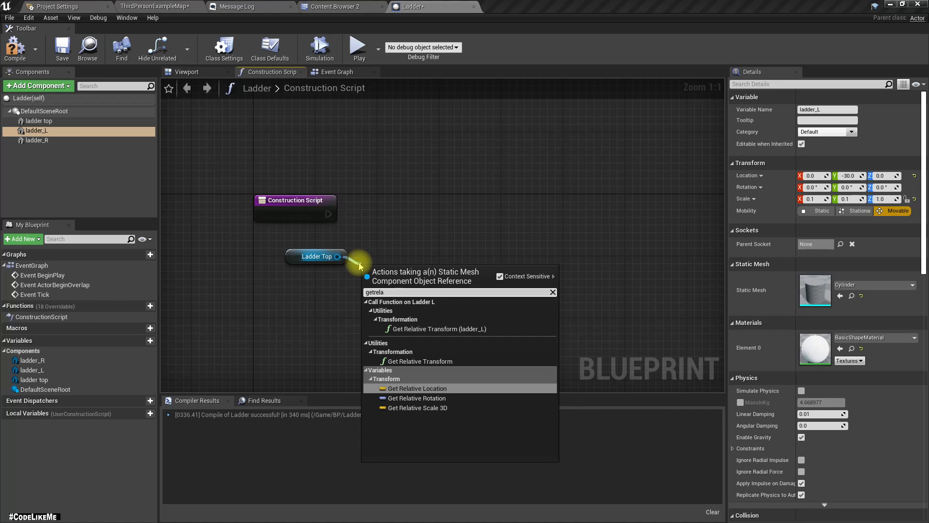
click(417, 388)
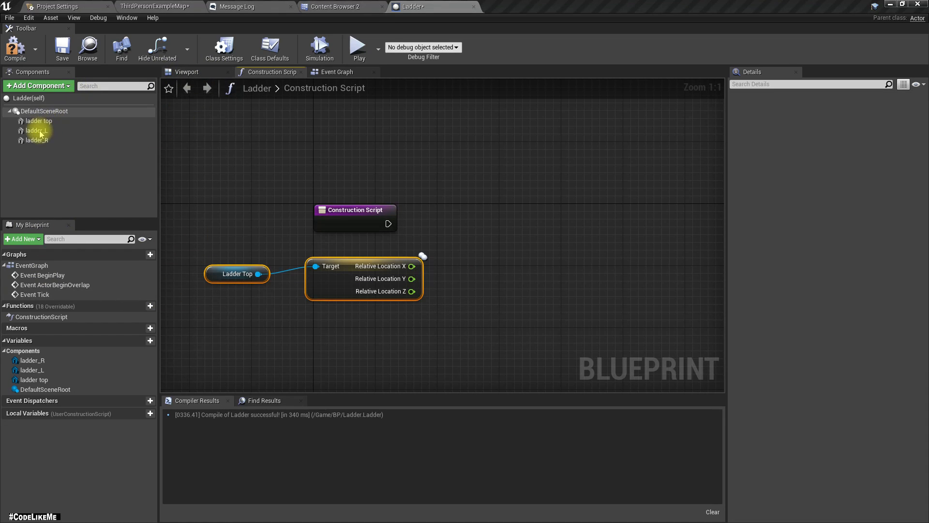
click(37, 130)
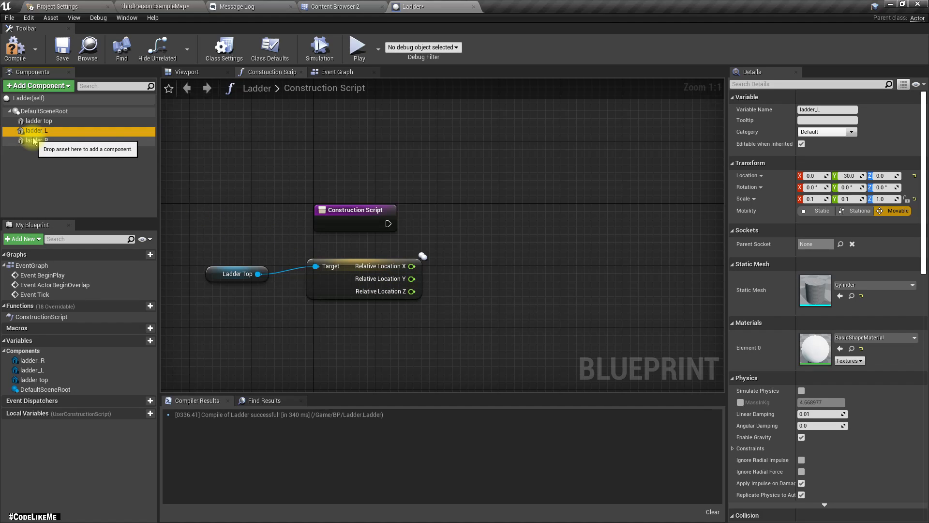
click(35, 140)
text(get)
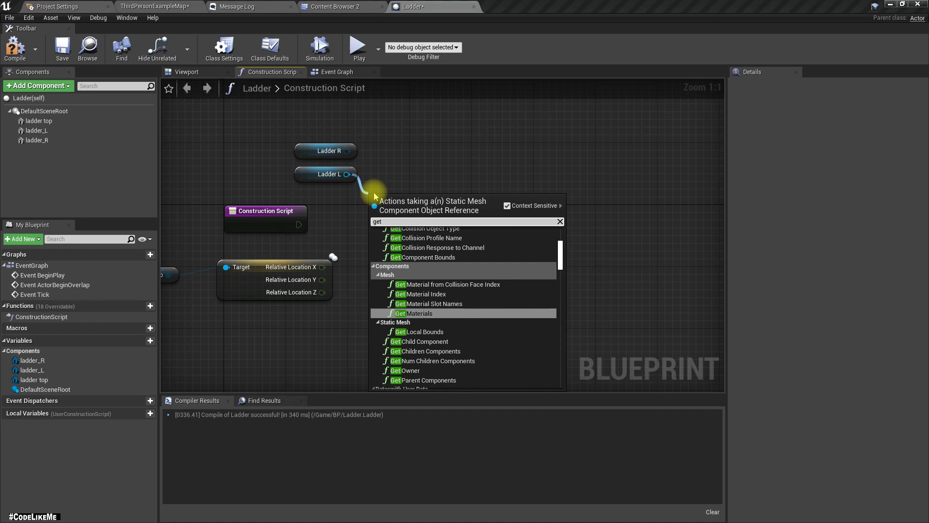
text(relative)
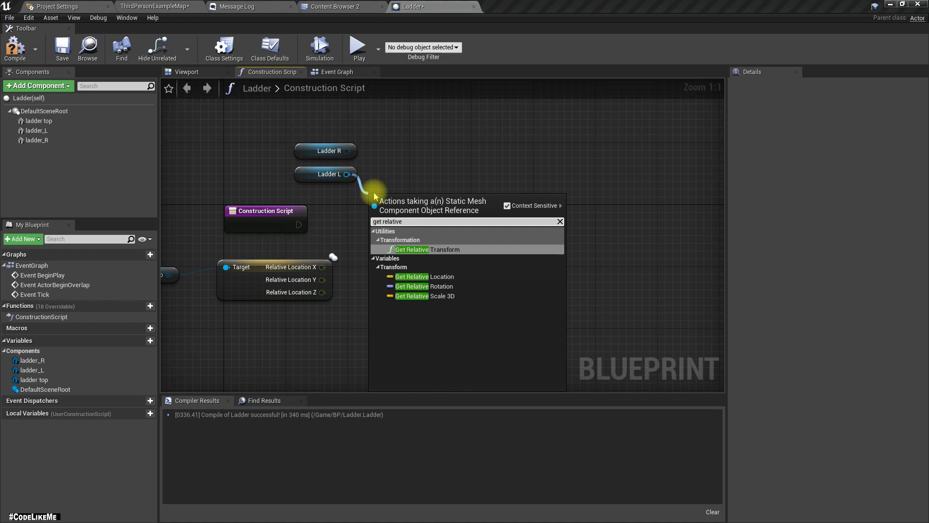
click(424, 276)
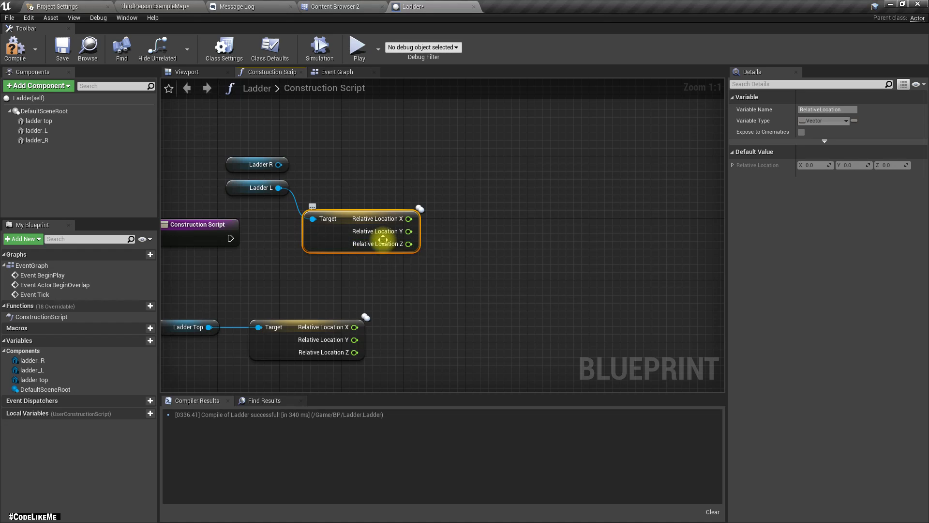
Step: Drag off the Ladder L reference searching for a set-relative node, cancelling the first attempt
drag(382, 240, 332, 214)
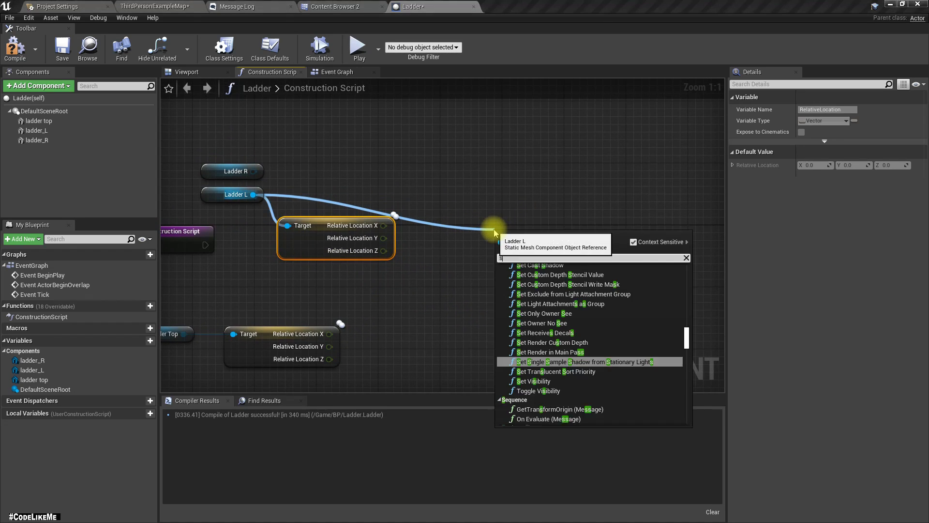
text(set rea)
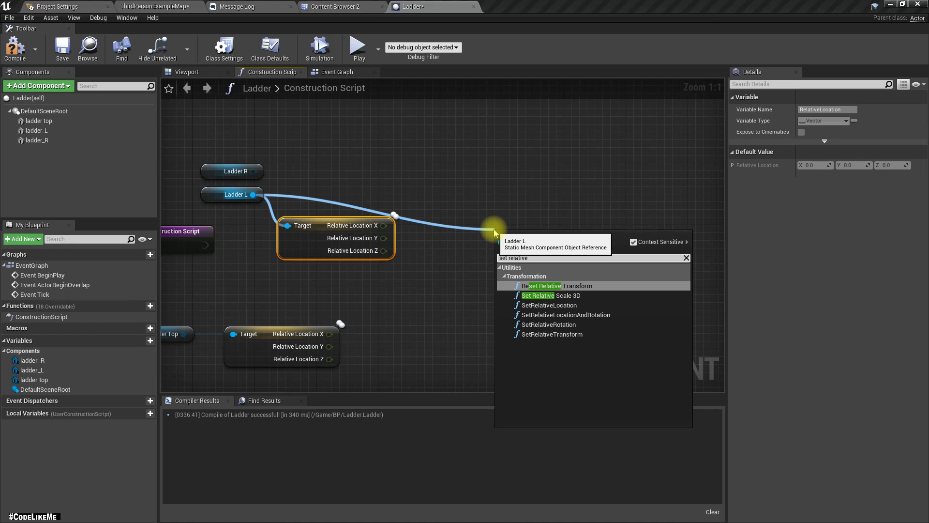
click(555, 285)
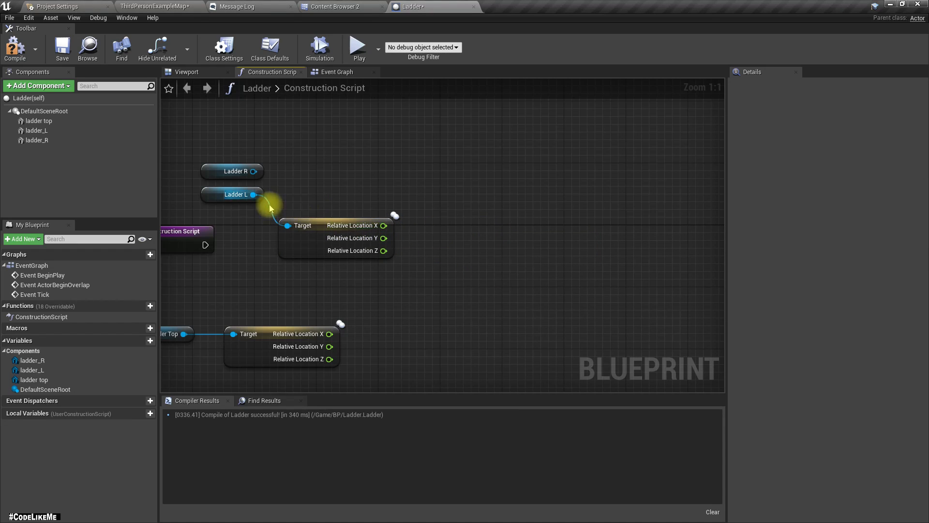
drag(253, 195, 323, 196)
text(set relative)
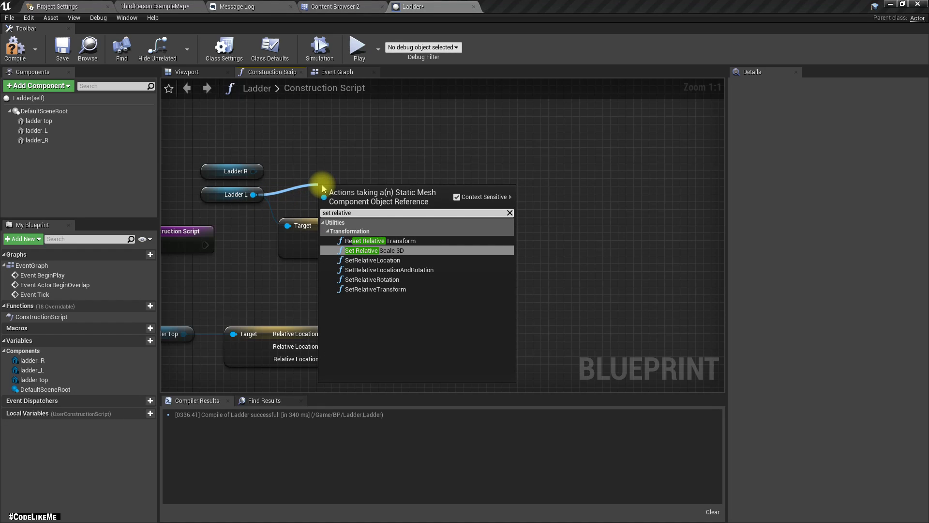
Step: Add Set Relative Transform for ladder_L and a Get Relative Transform with its return value split
click(382, 240)
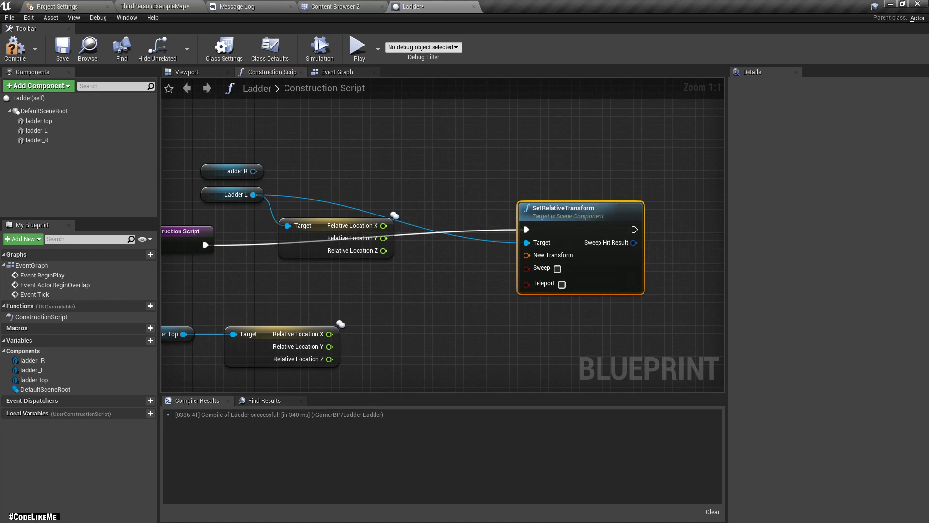
mouse_move(242, 179)
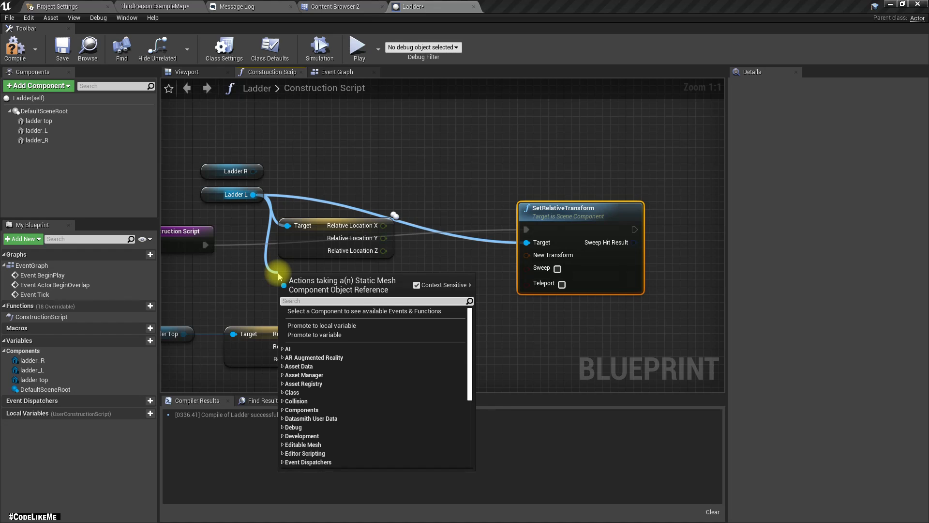
click(314, 334)
text(get relative trans)
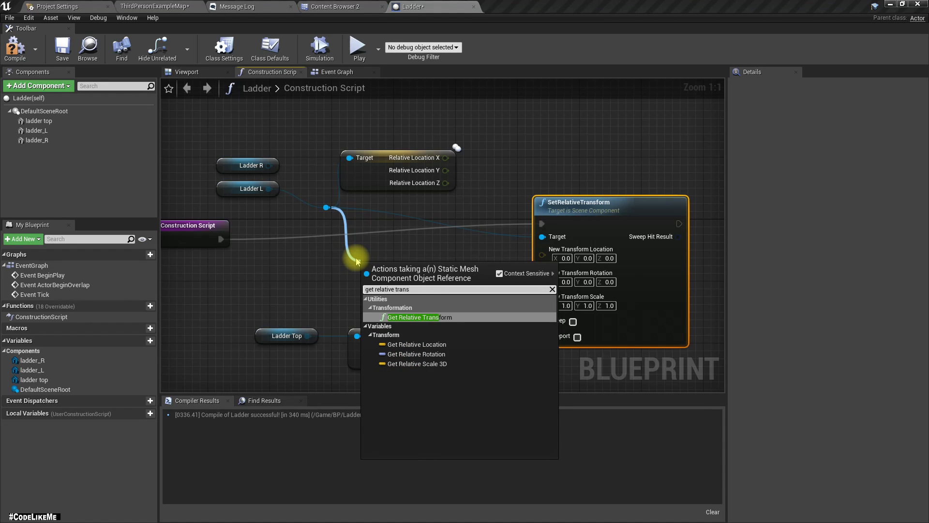
click(414, 317)
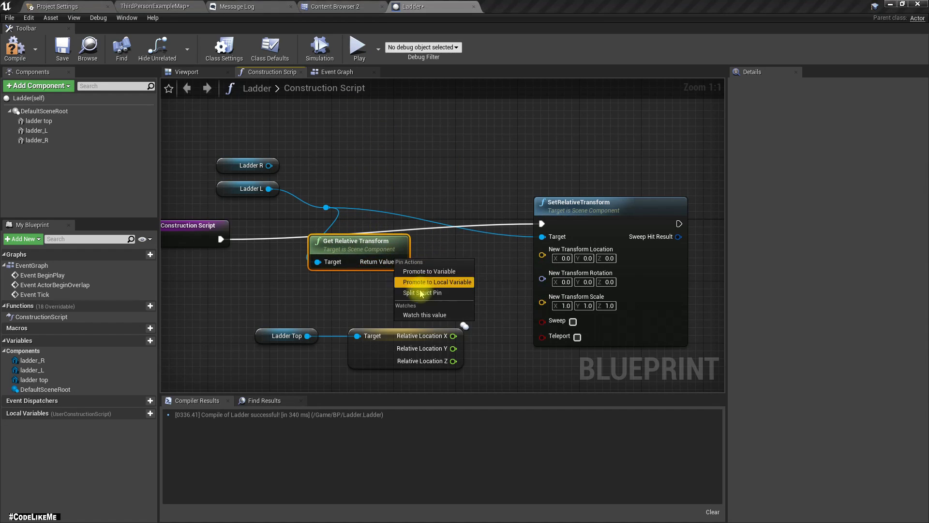
click(422, 293)
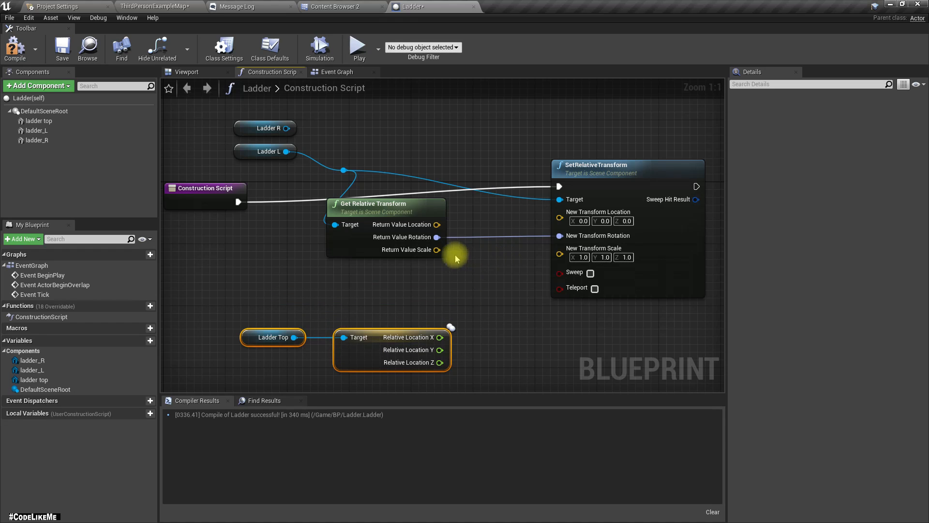
mouse_move(437, 224)
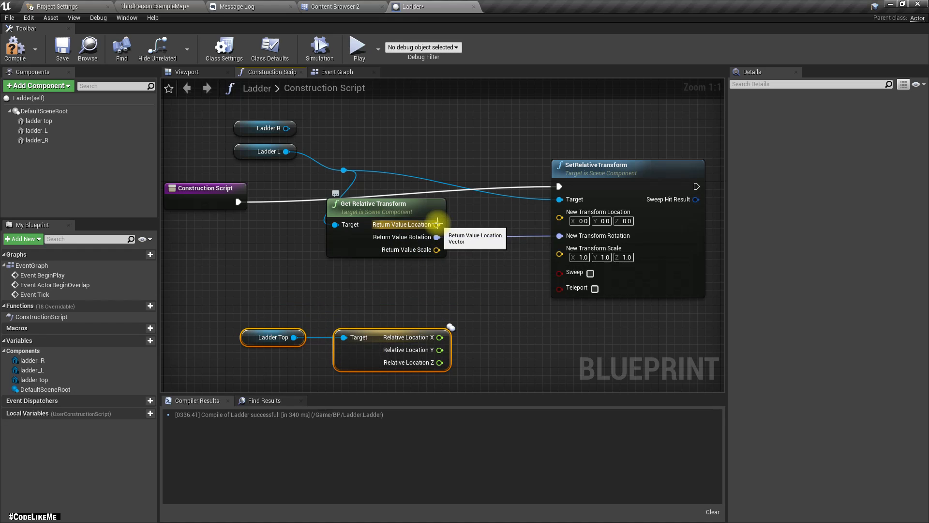
click(187, 72)
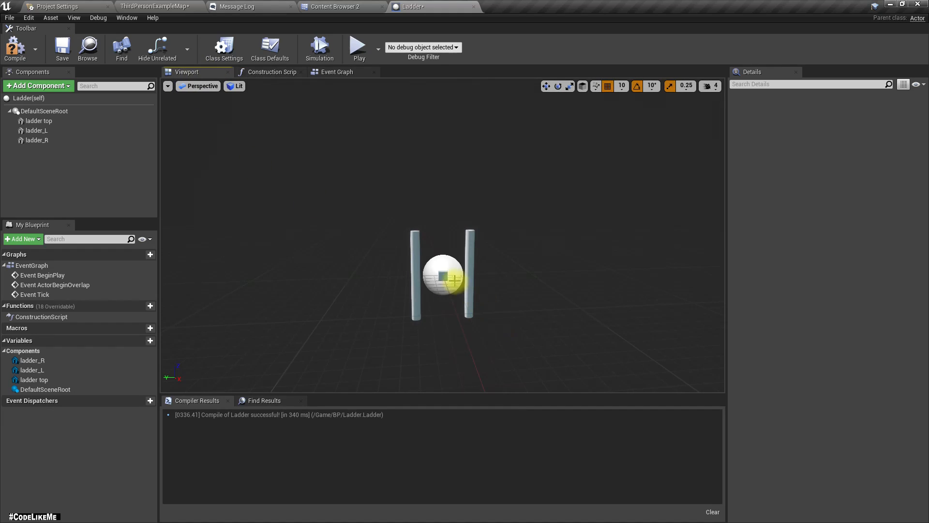
click(38, 121)
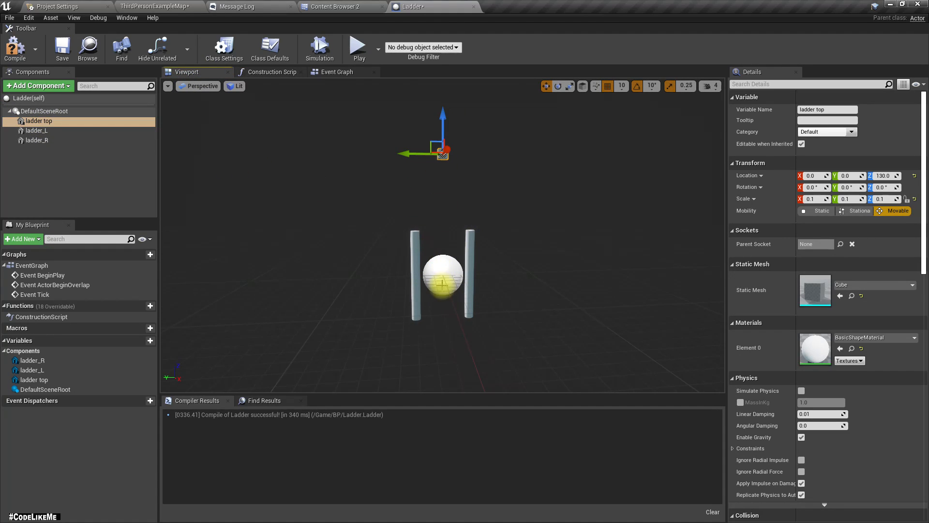
click(37, 140)
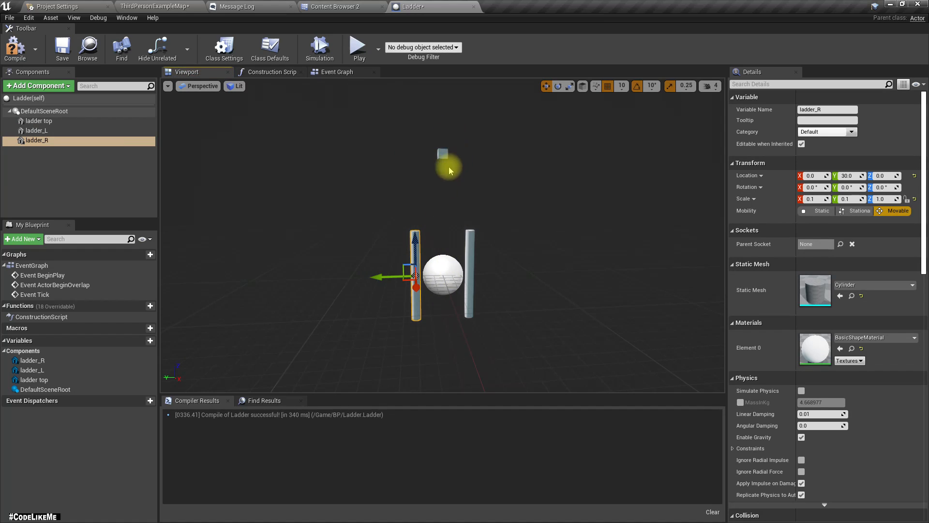
mouse_move(447, 290)
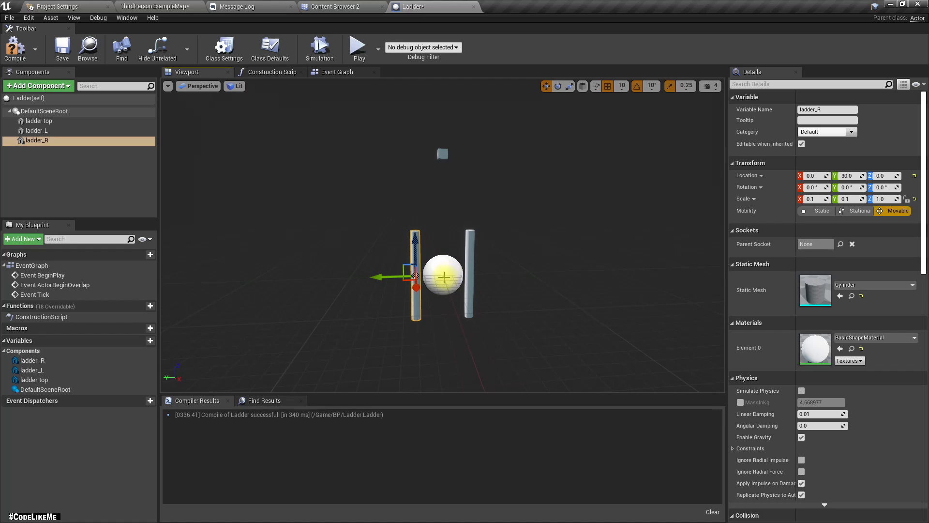
mouse_move(444, 221)
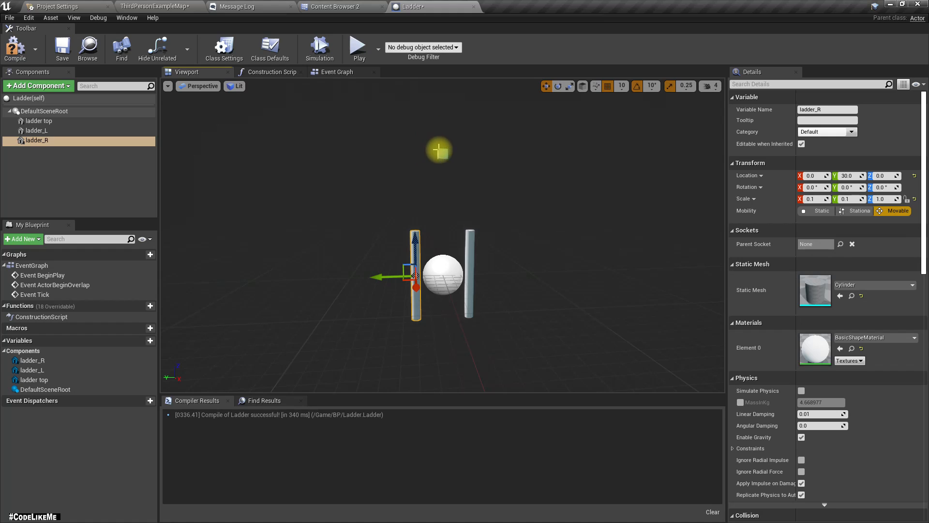
click(37, 121)
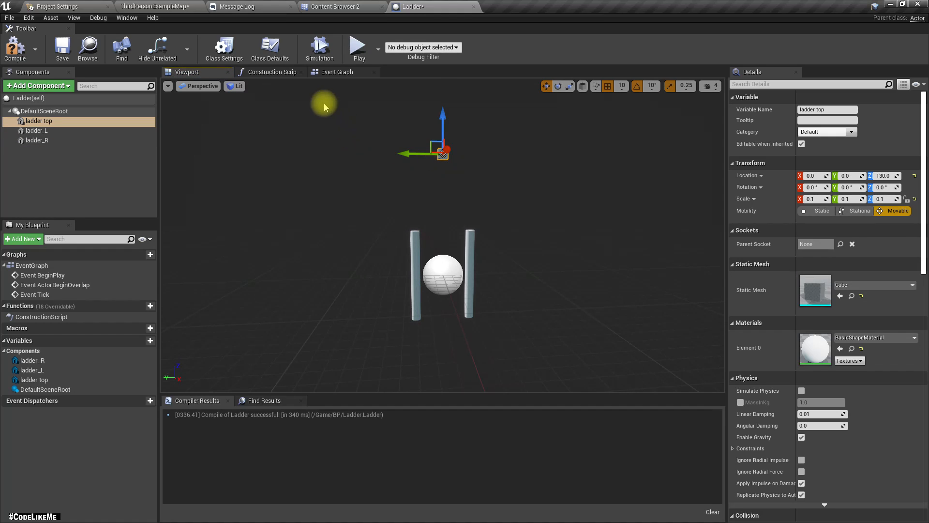
click(271, 71)
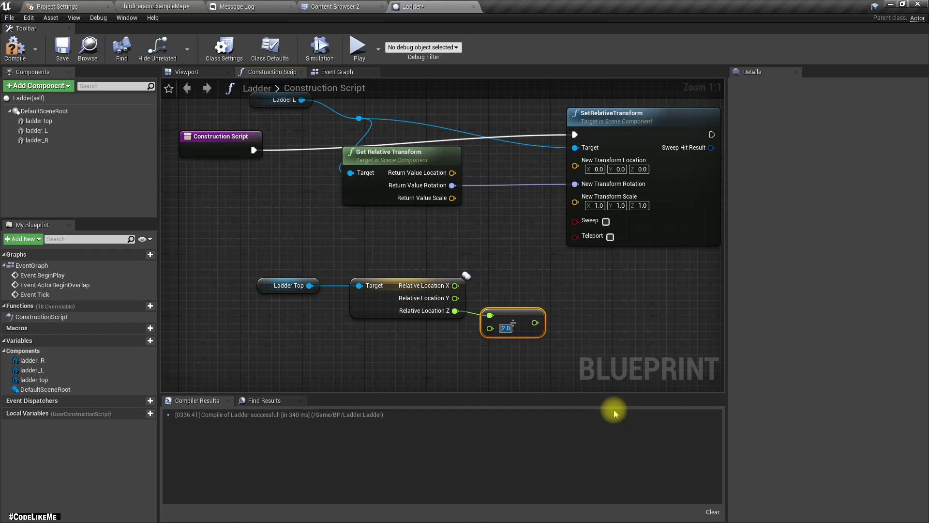
Step: Split New Transform Location and Scale and the returned Scale into separate X, Y, Z pins
right_click(574, 166)
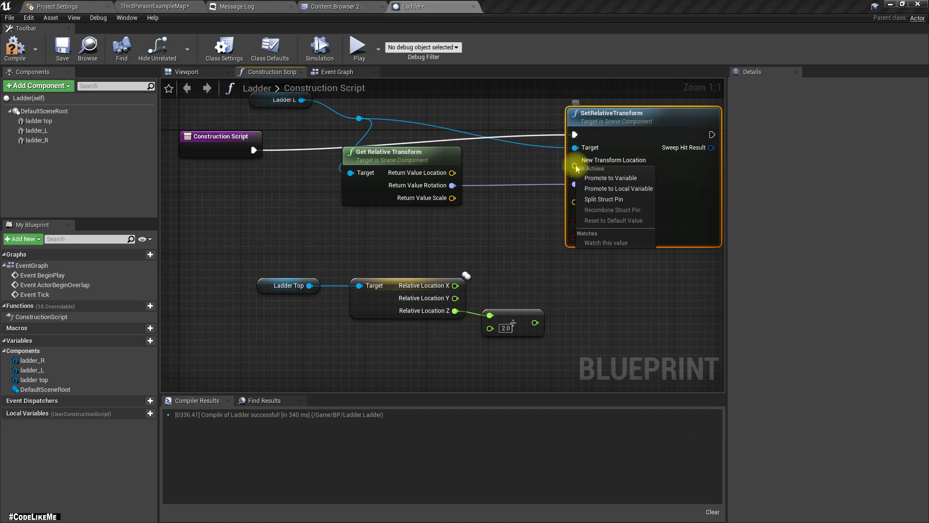
click(604, 199)
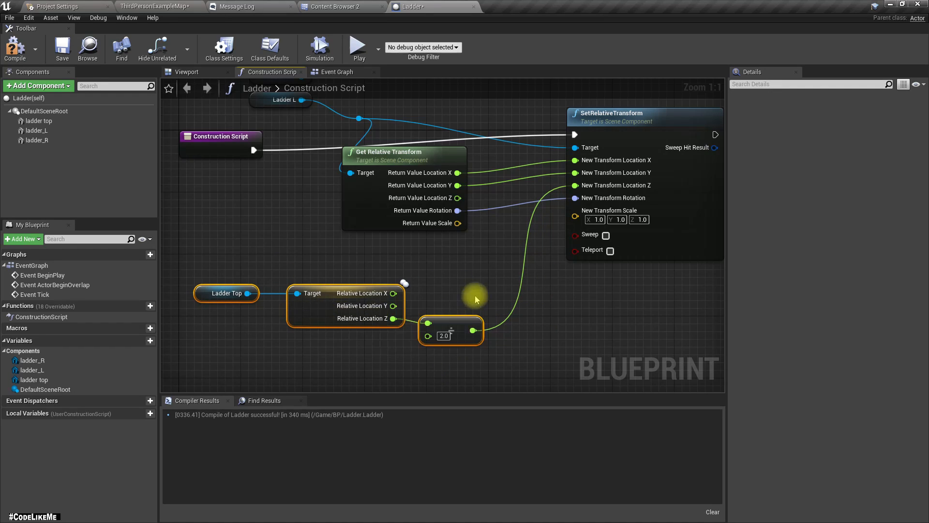
right_click(575, 215)
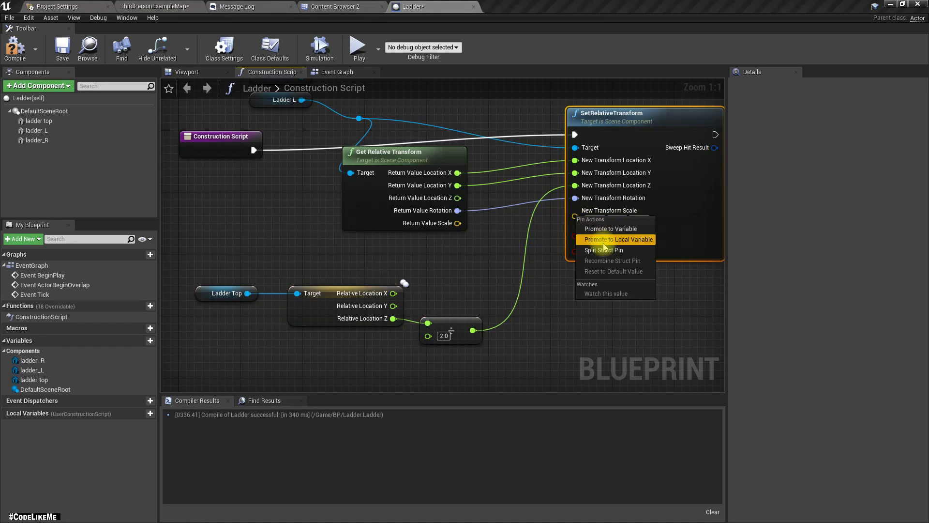
click(604, 250)
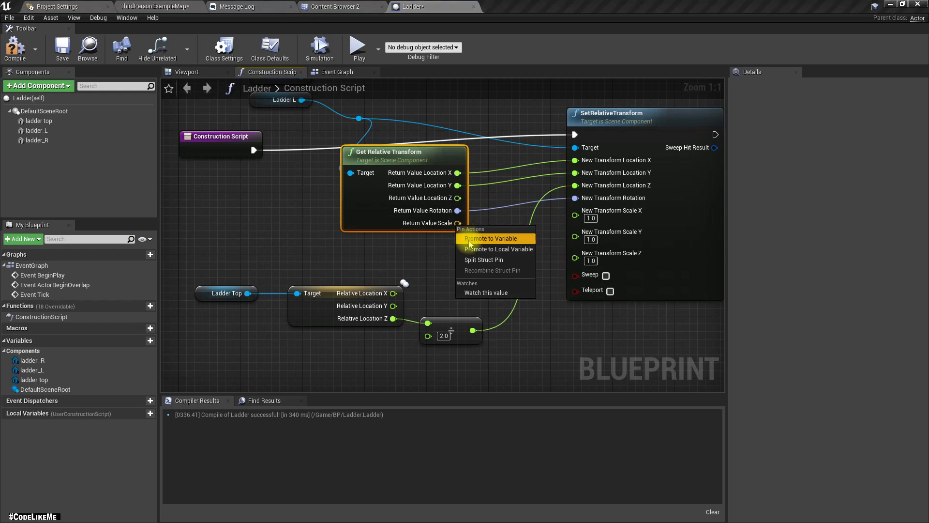
click(483, 259)
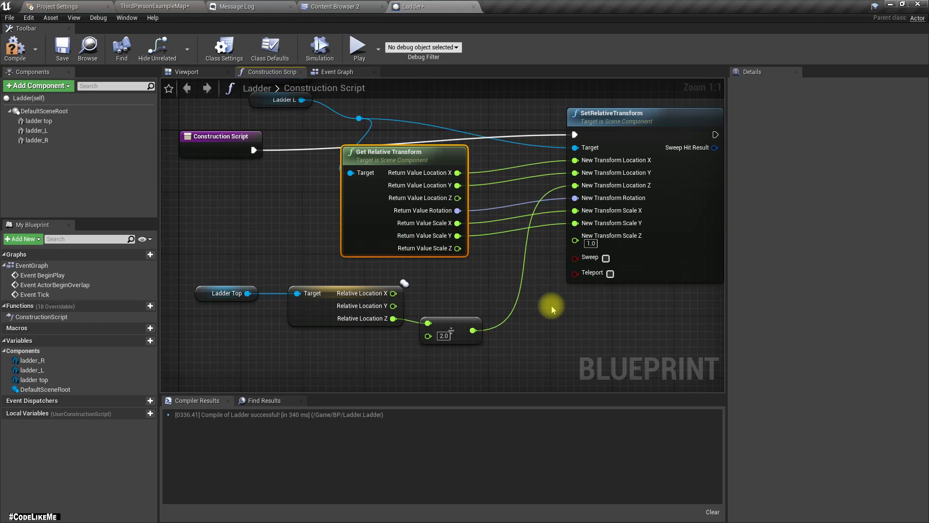
mouse_move(357, 336)
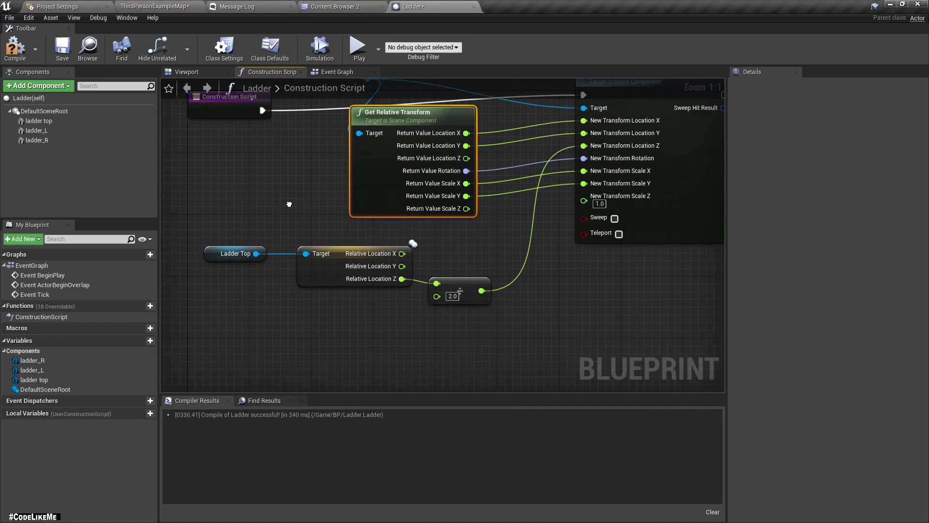
click(36, 130)
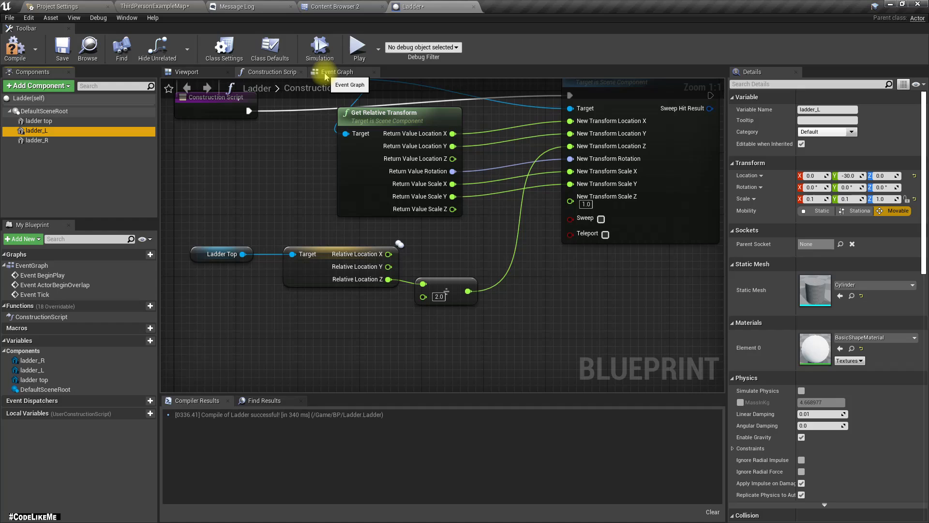
Step: Lower ladder top to Z 100 and try raising ladder_R to Z 50 in the Viewport
click(186, 72)
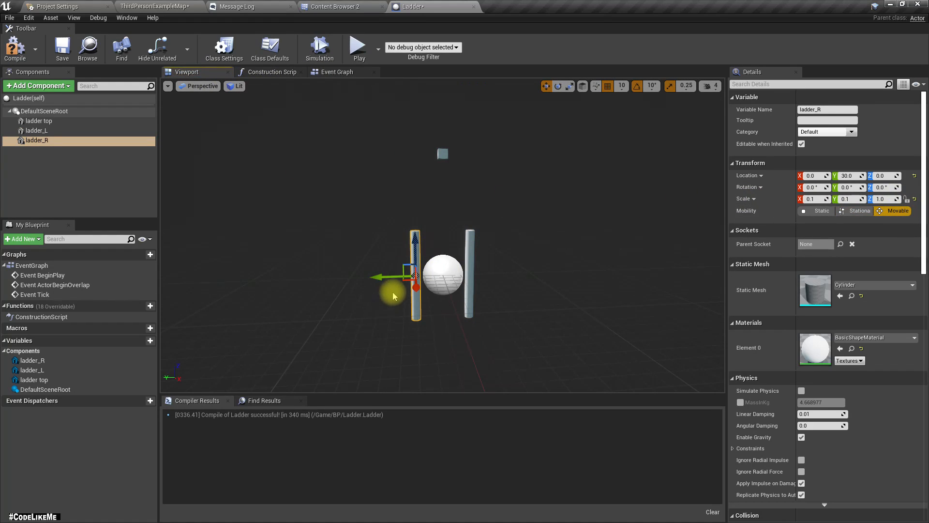
mouse_move(38, 121)
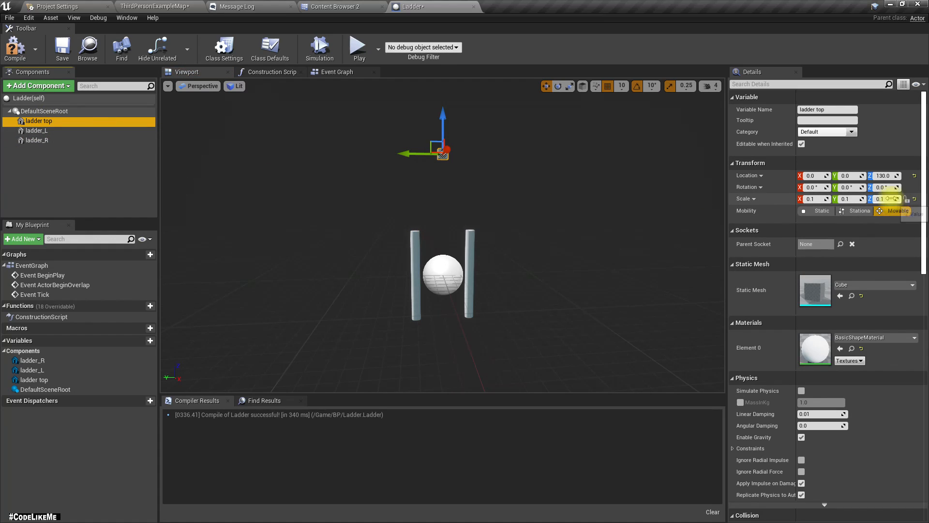
mouse_move(485, 266)
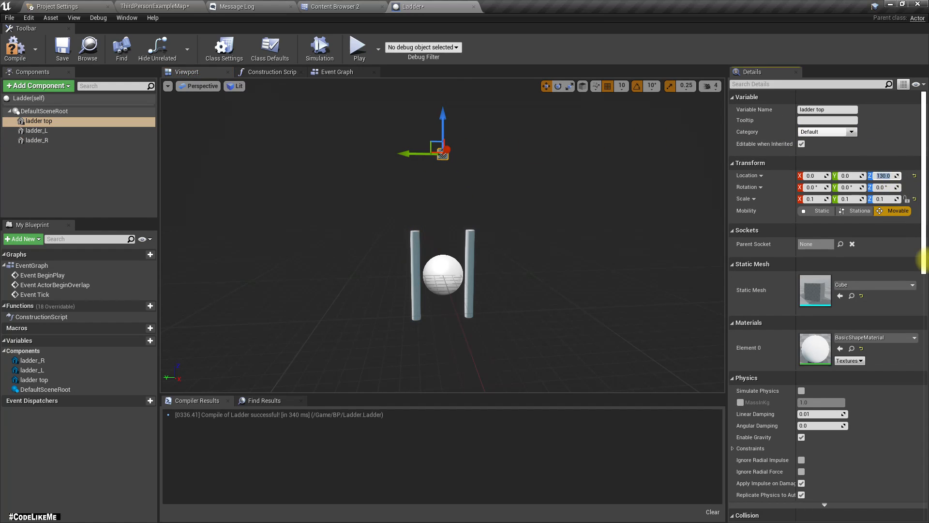
drag(422, 133, 422, 166)
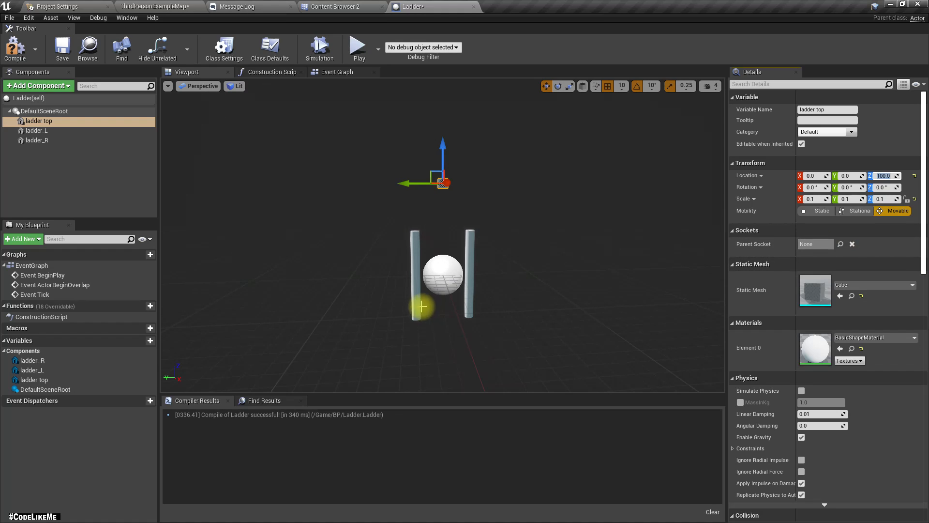
click(37, 140)
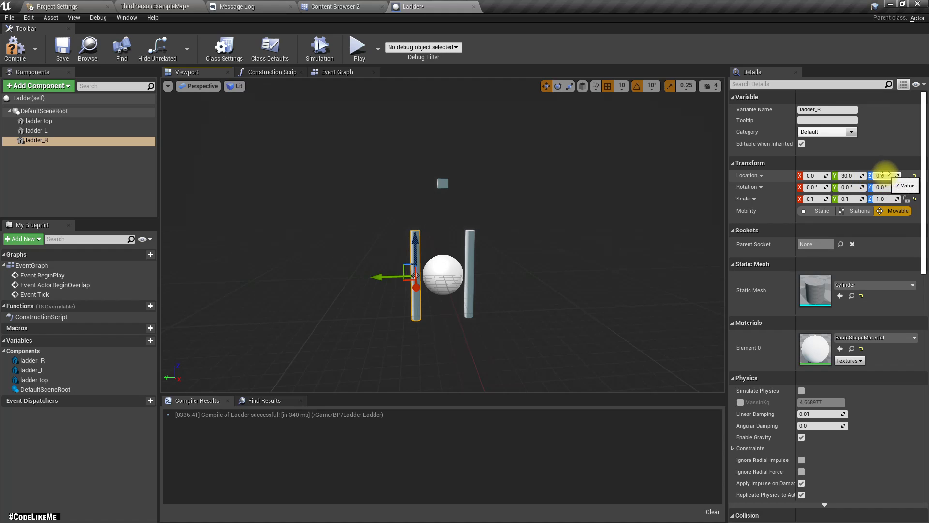
text(50.0)
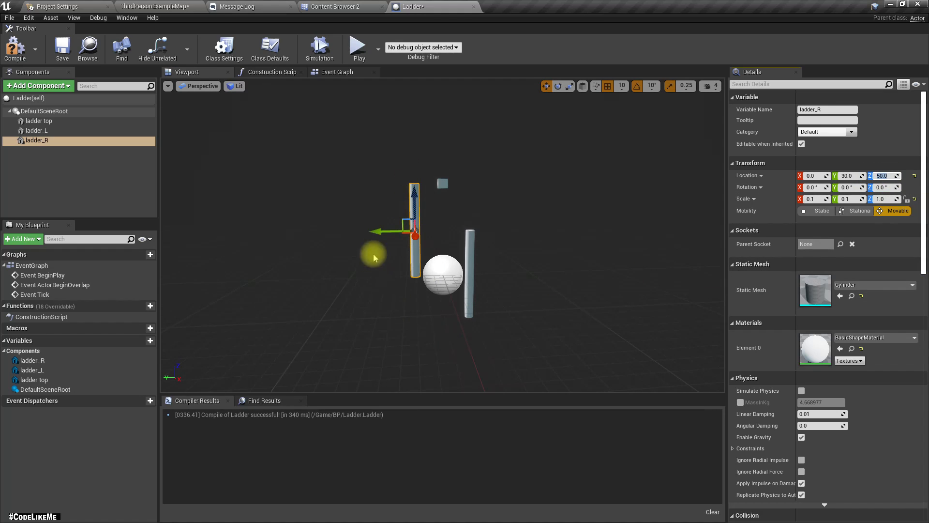
mouse_move(345, 201)
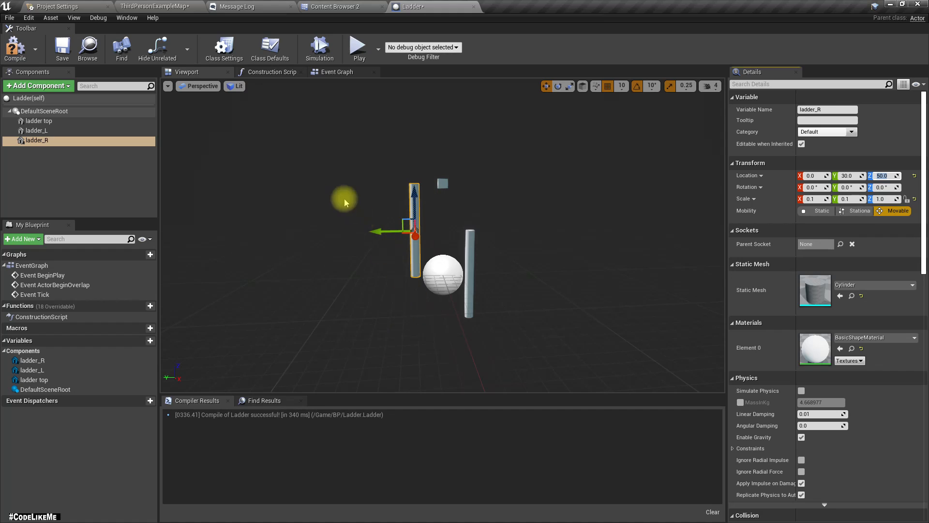
mouse_move(489, 320)
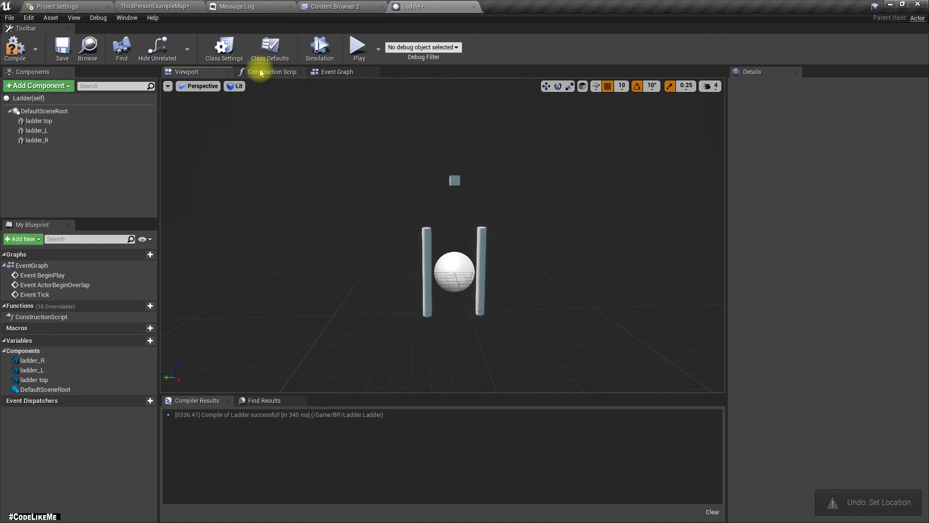
Step: Divide ladder top's Relative Location Z by 100 into ladder_L's Scale Z, then compile
click(272, 72)
text(/)
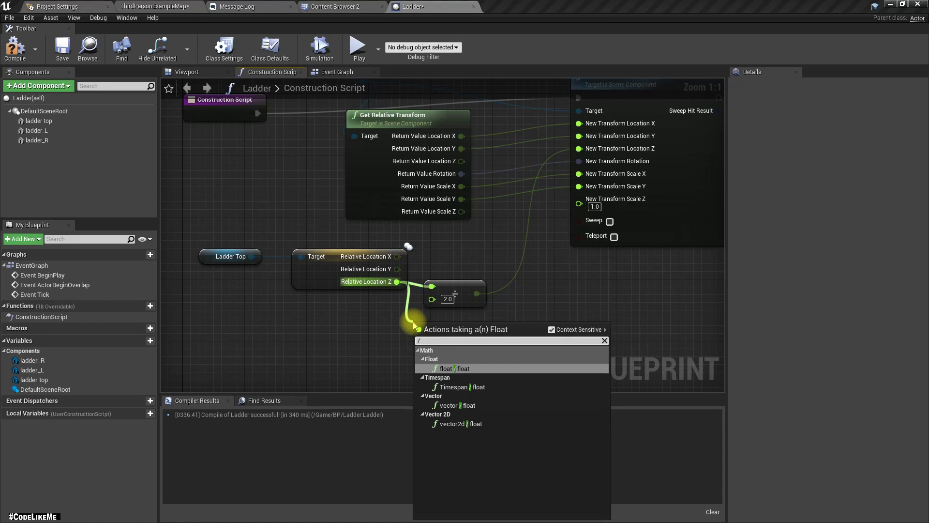
click(445, 368)
text(100)
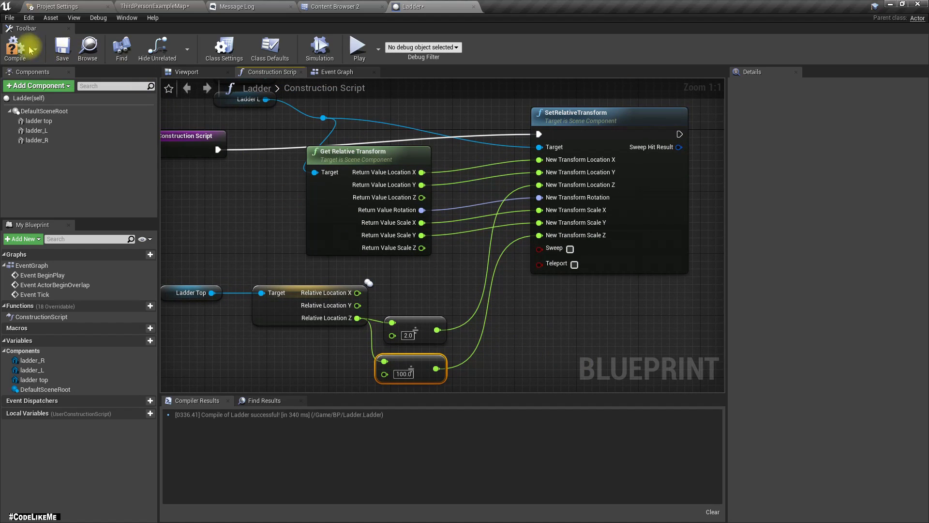
click(187, 72)
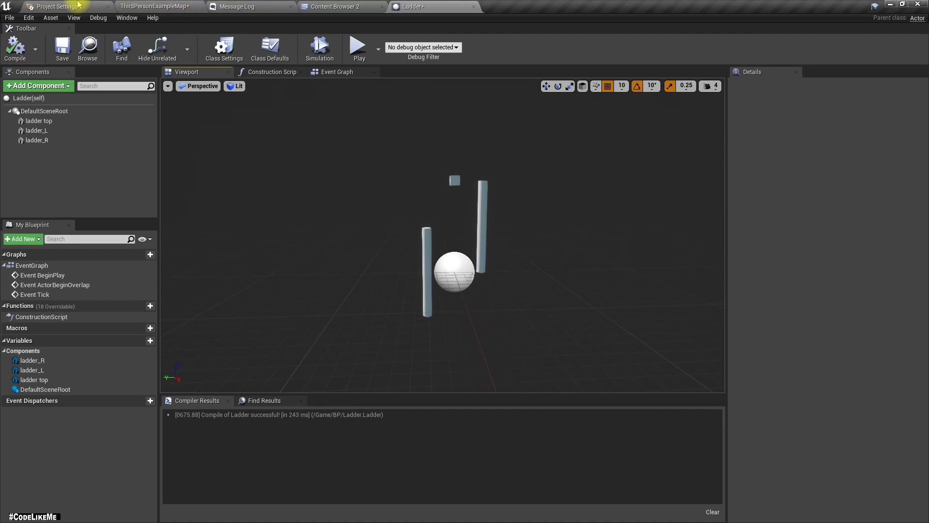
Step: Inspect the placed ladder and its top component in the level map
click(156, 6)
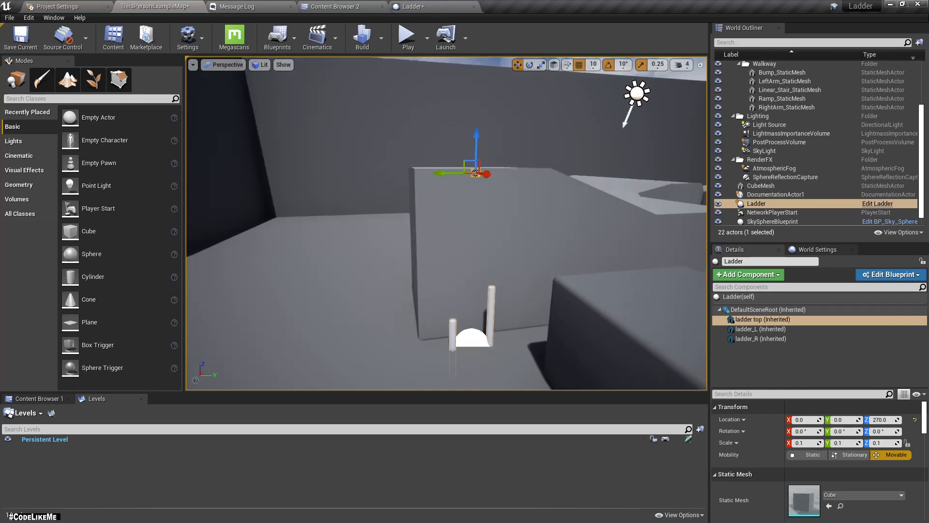
click(889, 275)
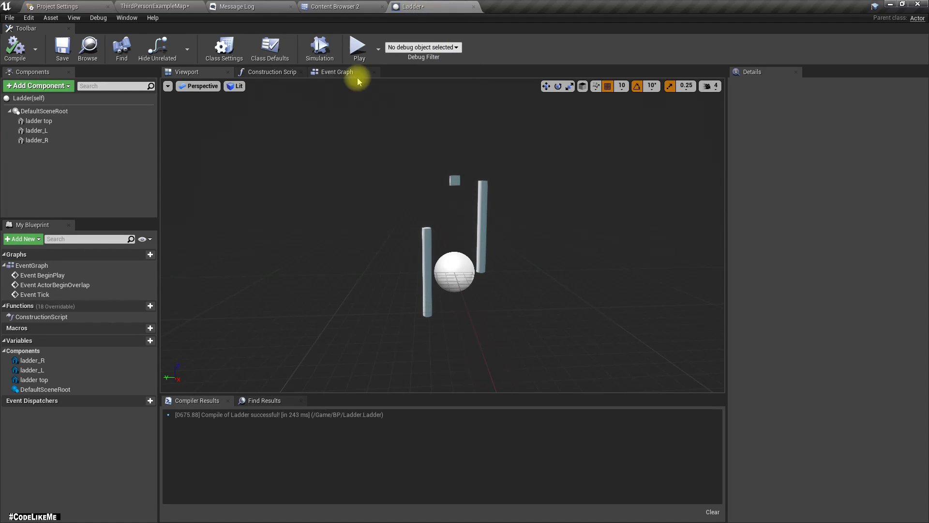
click(272, 72)
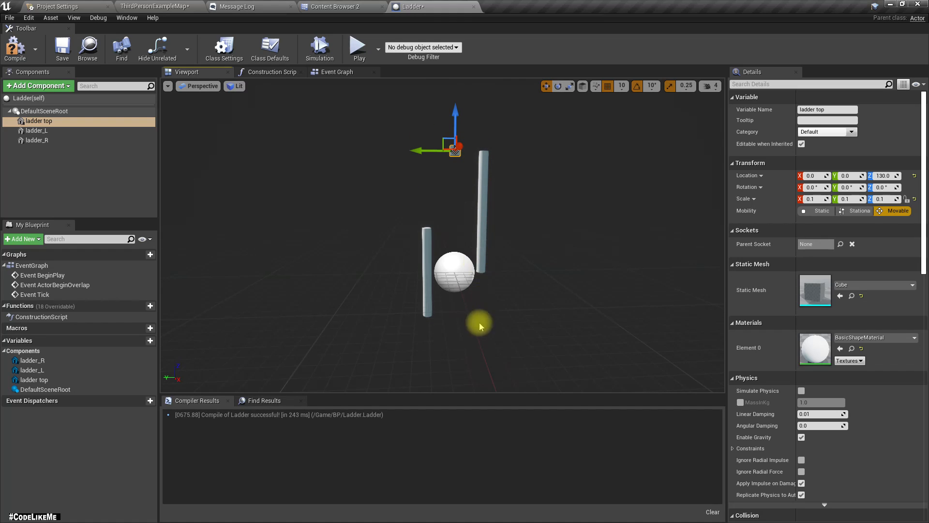
mouse_move(461, 61)
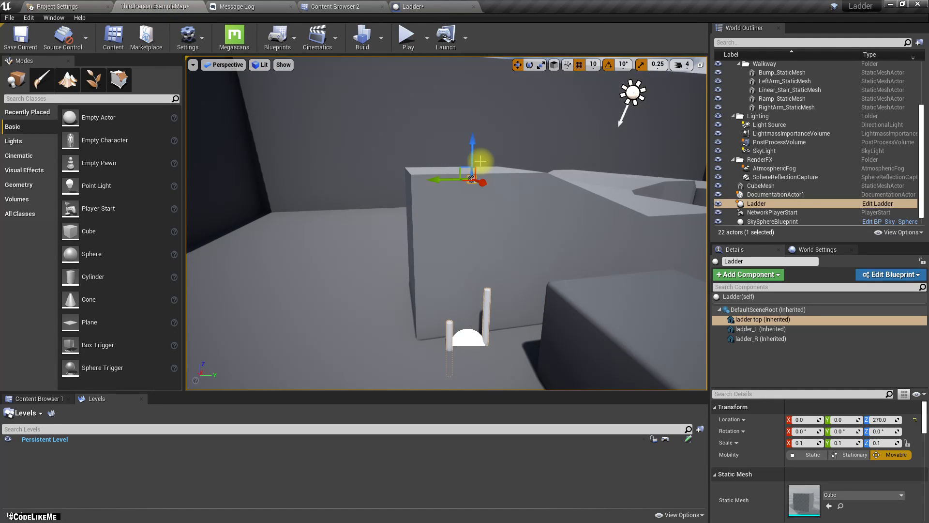
click(740, 296)
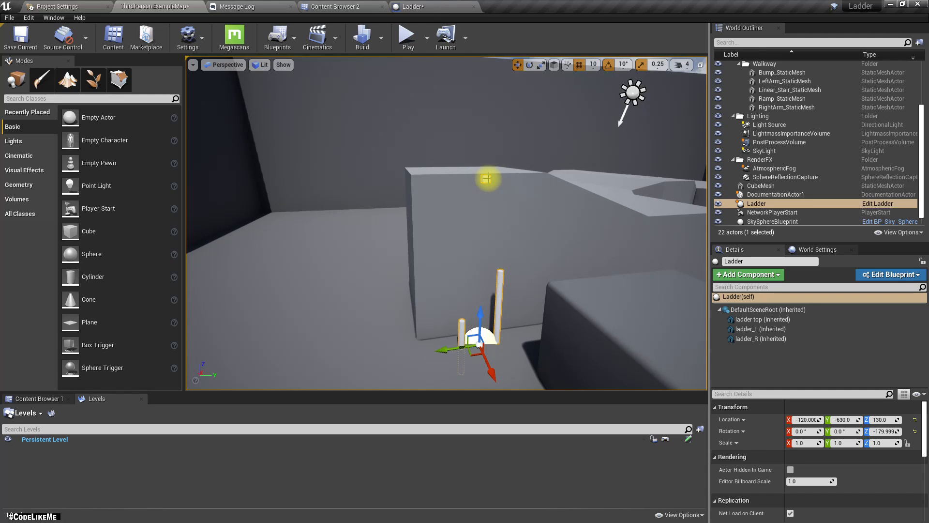
click(759, 319)
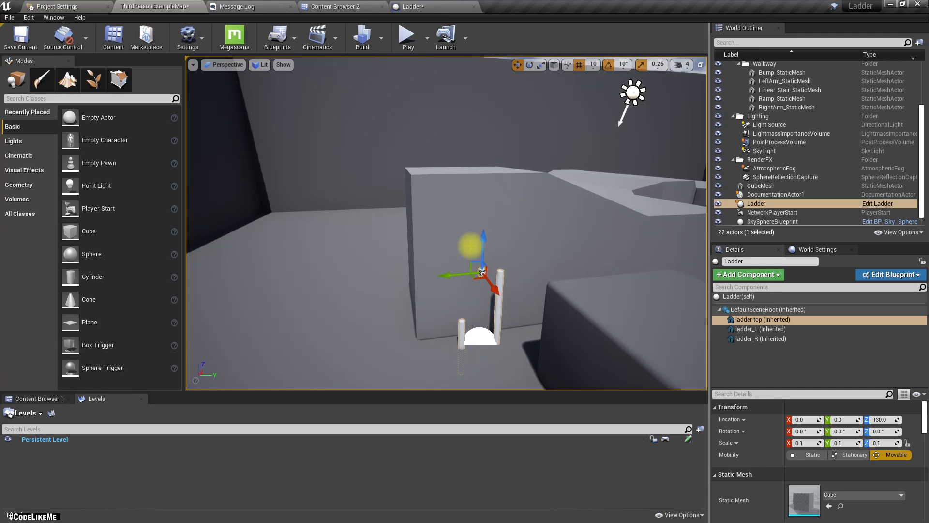
mouse_move(433, 421)
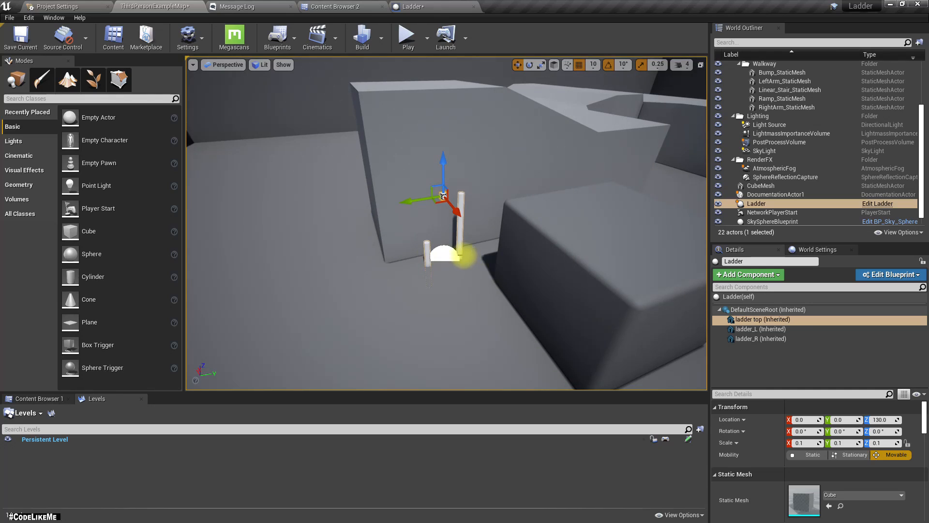
Step: Delete the Ladder actor and place a fresh Ladder Blueprint against the platform wall
click(768, 310)
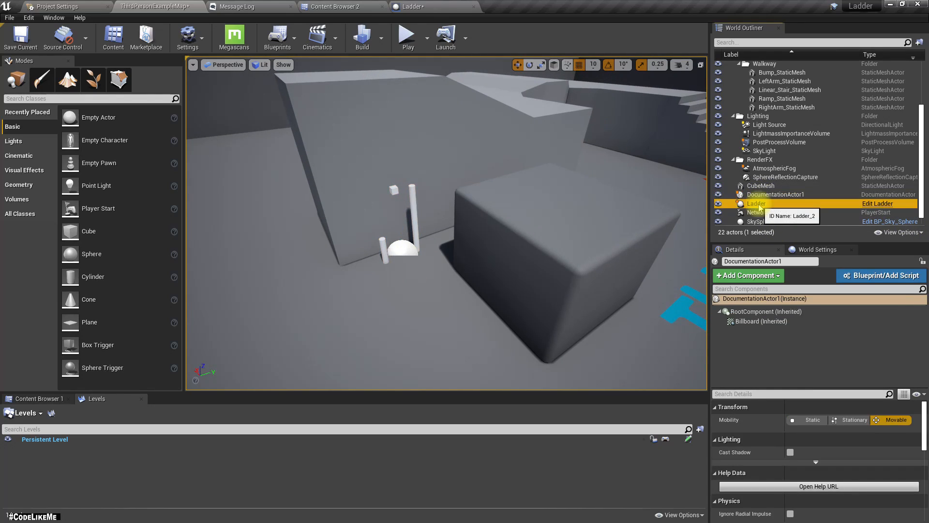
key(delete)
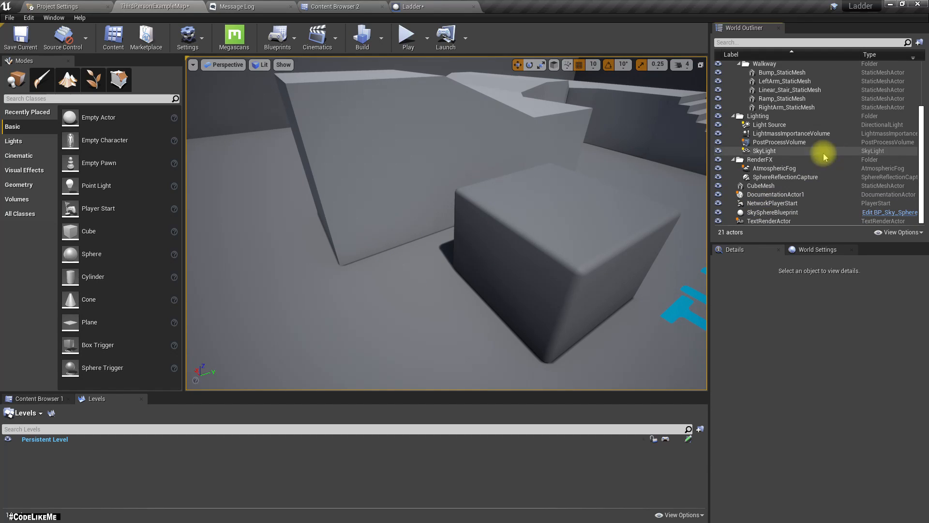
click(409, 6)
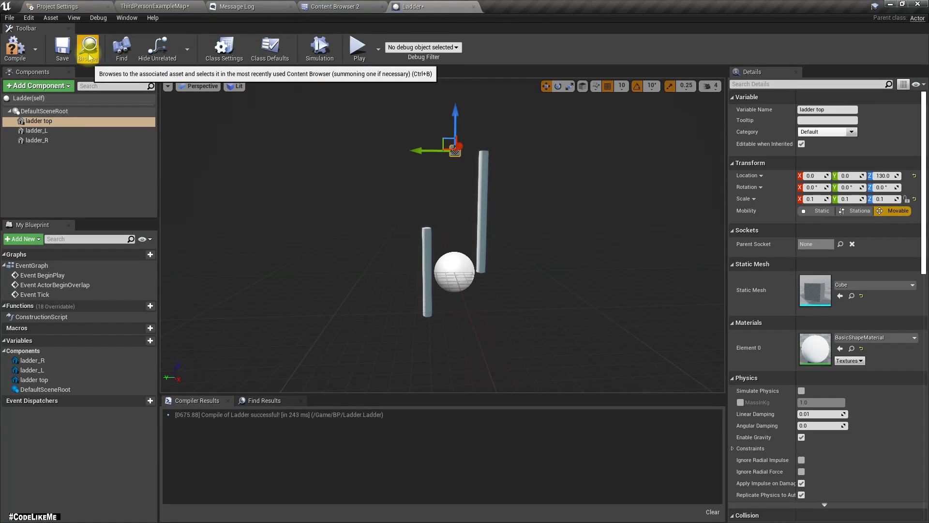
click(87, 48)
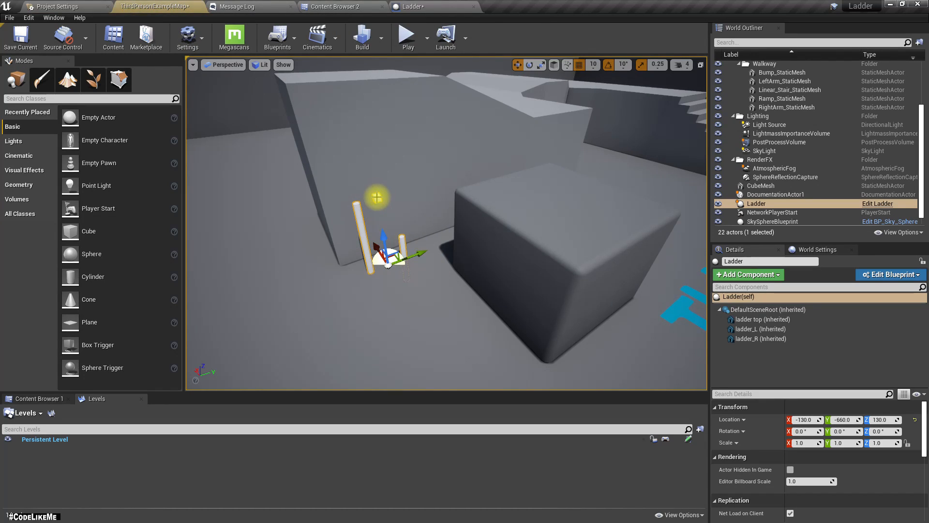
click(763, 319)
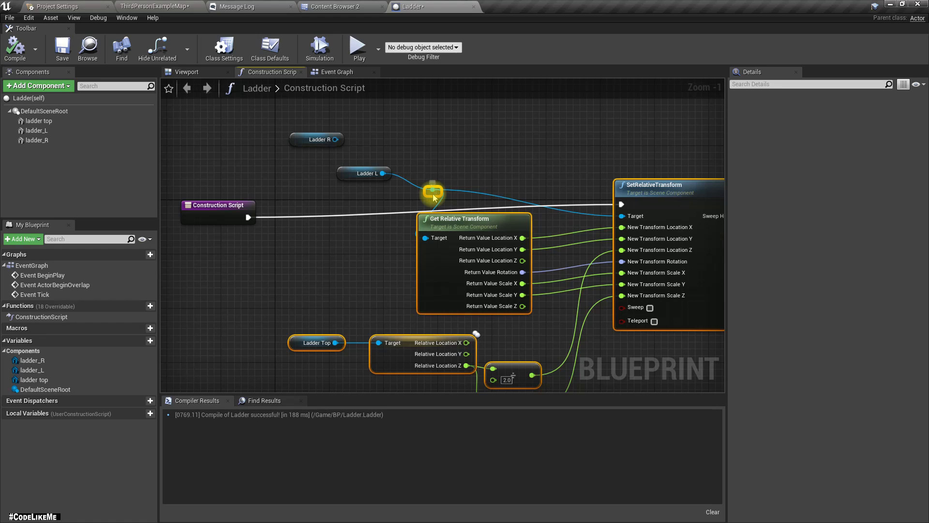
Step: Collapse the side-bar nodes into an 'Adjust side bar' macro applied to Ladder L and Ladder R
right_click(431, 193)
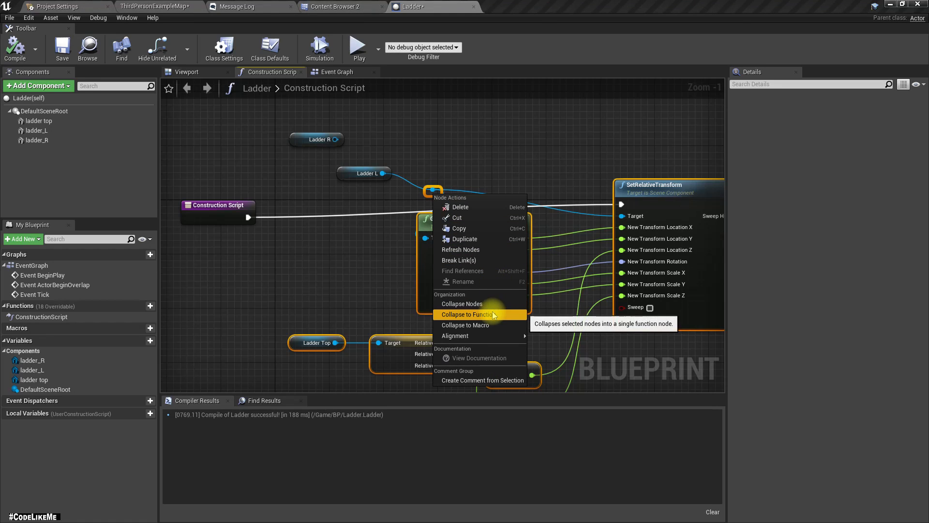
click(465, 325)
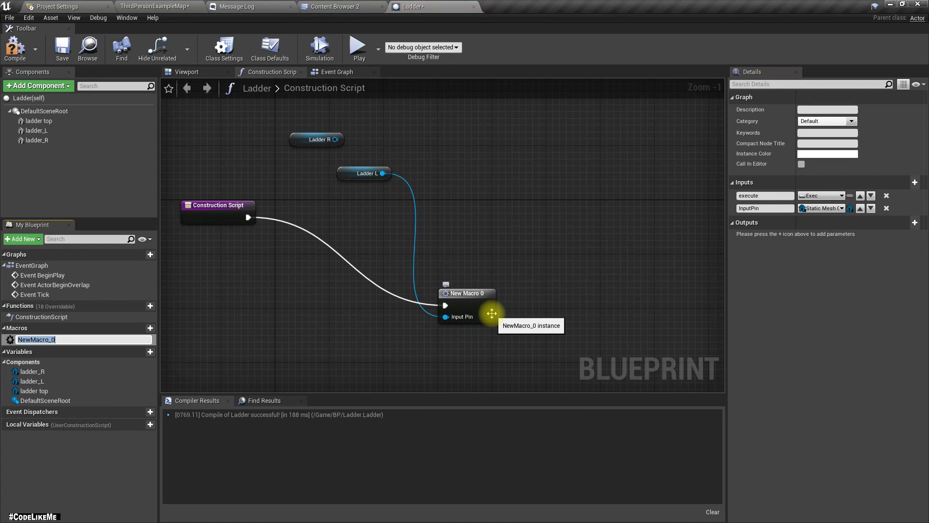
text(Adjust side bar)
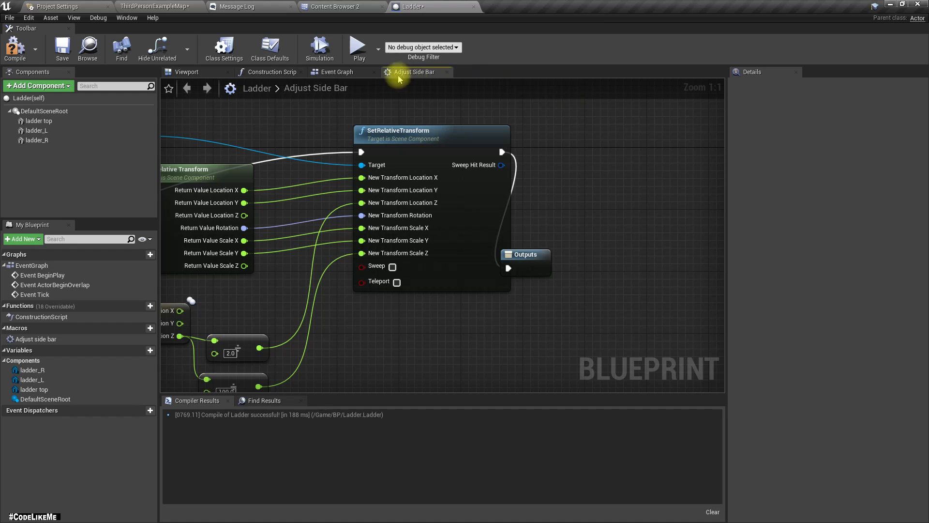
click(273, 71)
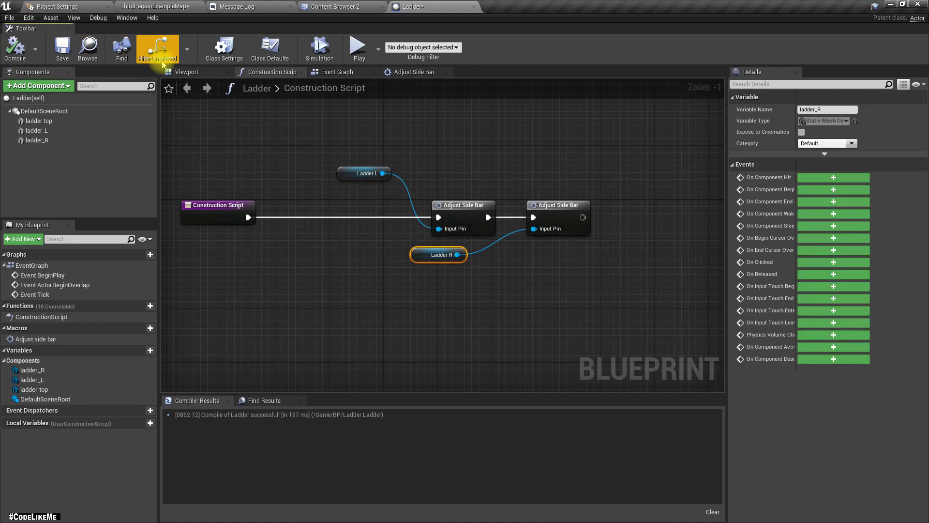
click(187, 72)
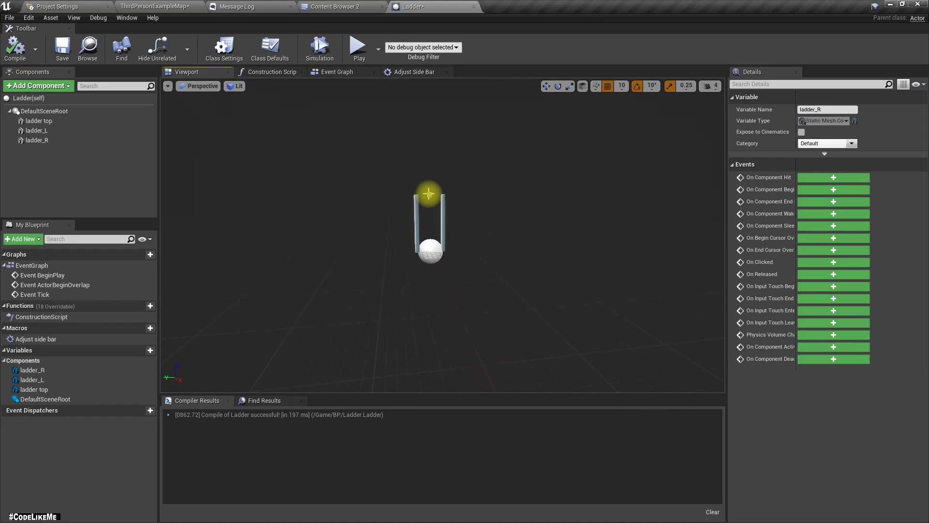
Step: Set ladder top Location Z to 150 and compile the Ladder Blueprint
click(38, 121)
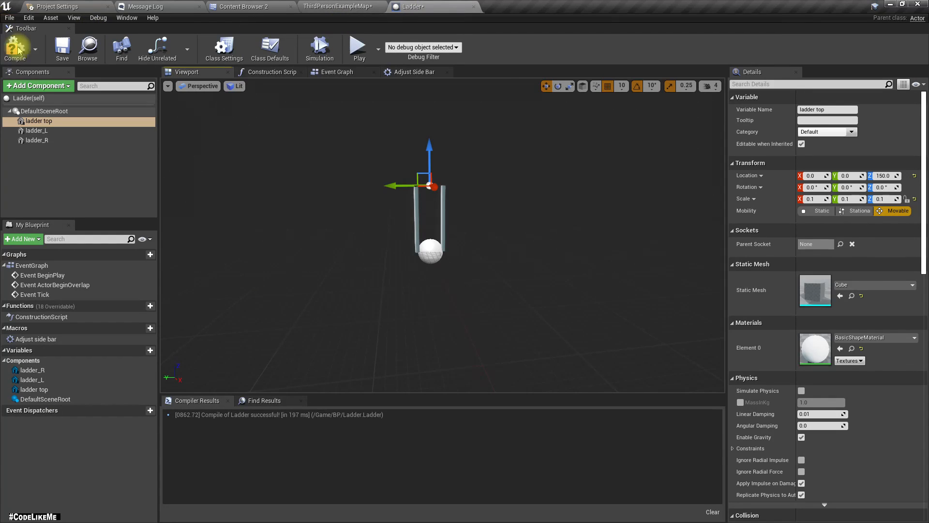
click(15, 47)
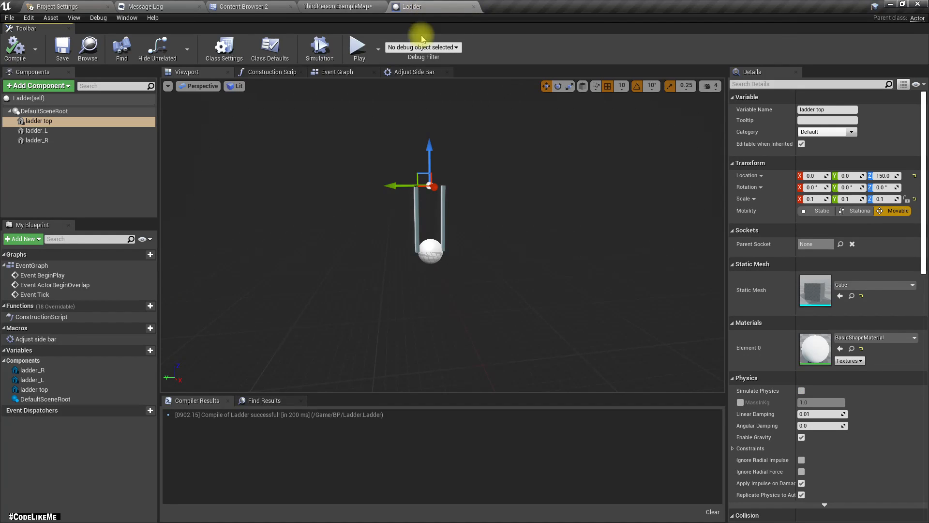
click(338, 6)
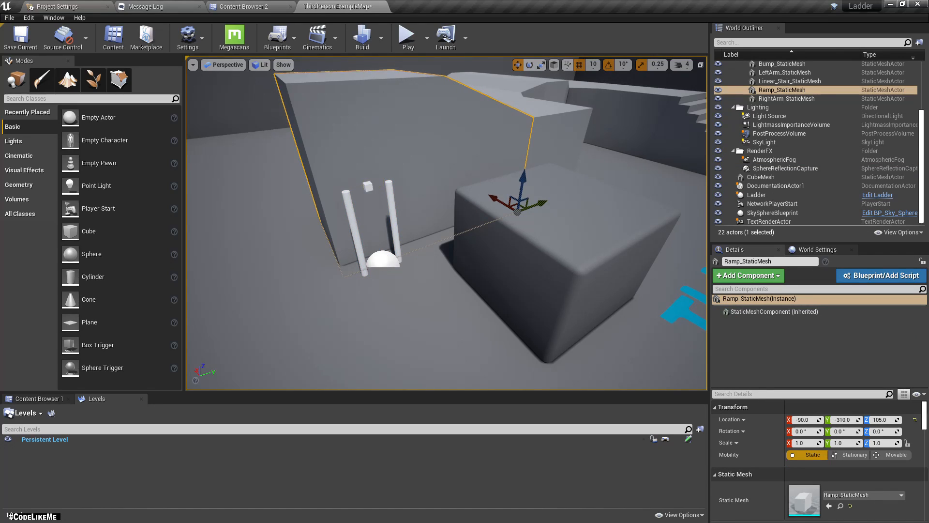
Step: Check the placed ladder's taller rails in the level and reopen the Blueprint editor
click(756, 194)
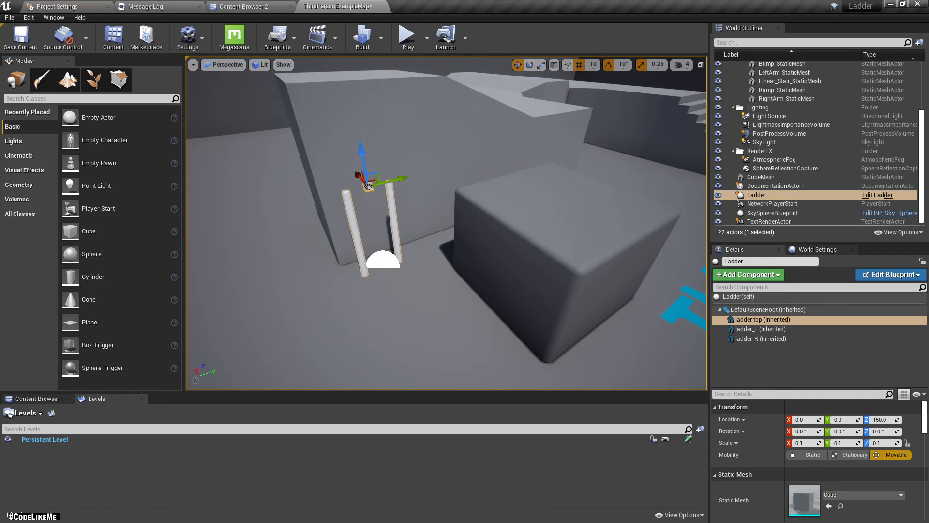
click(248, 6)
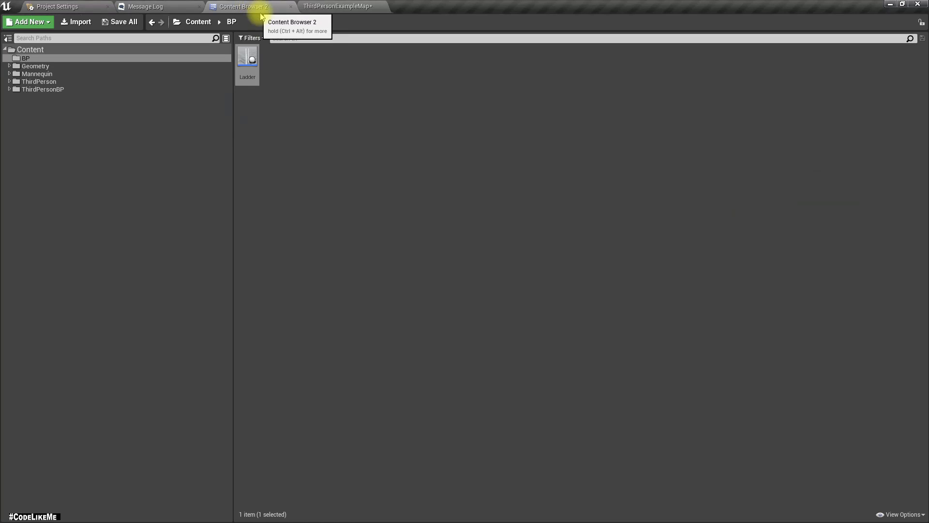
click(338, 6)
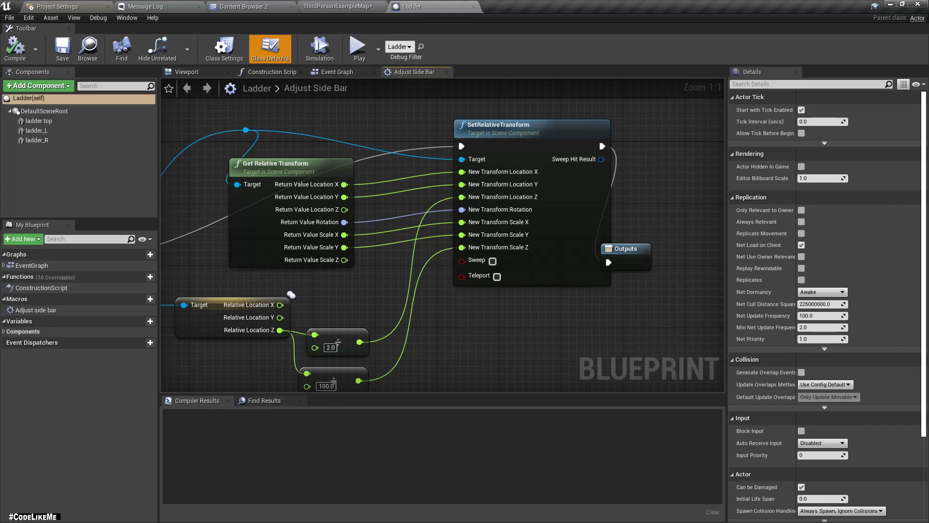
Step: Move the construction logic into an 'Init Ladder' custom event and compile
scroll(down, 3)
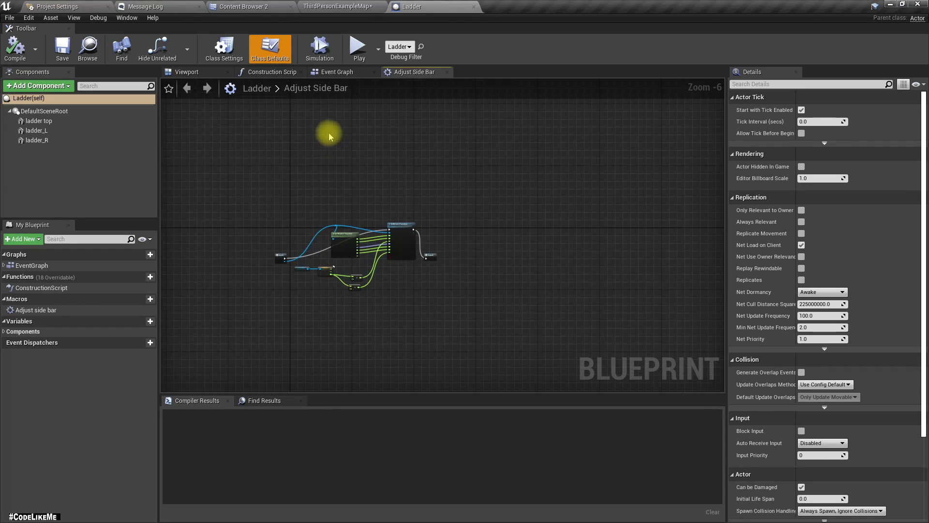
click(337, 72)
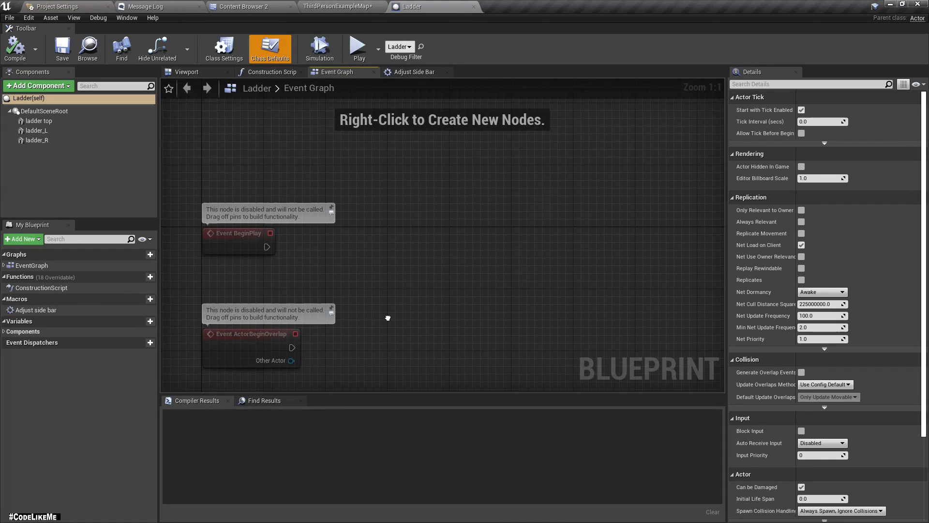
click(413, 72)
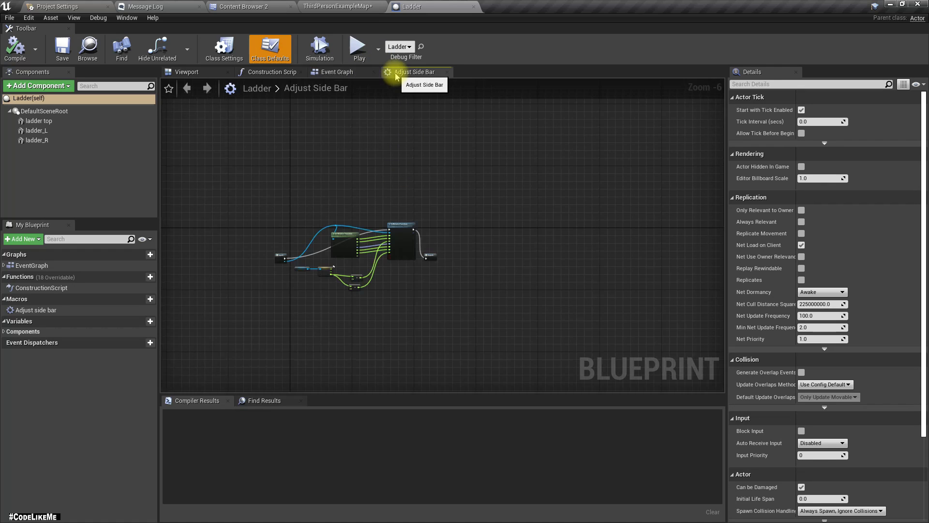
click(270, 71)
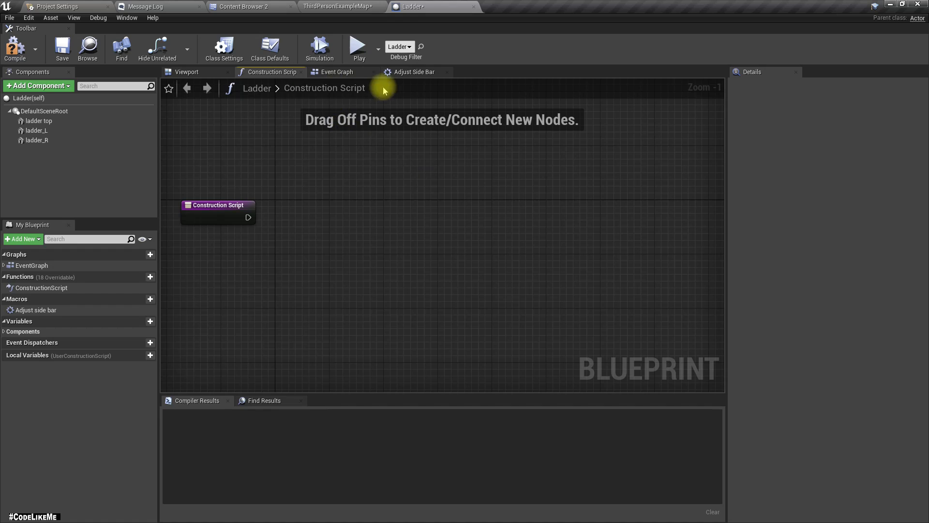
click(337, 72)
text(Init)
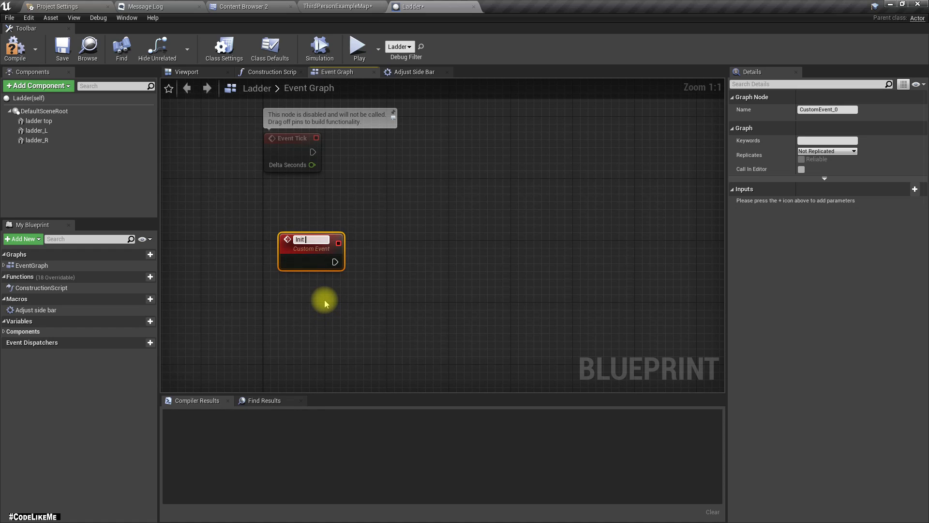
text(Ladder)
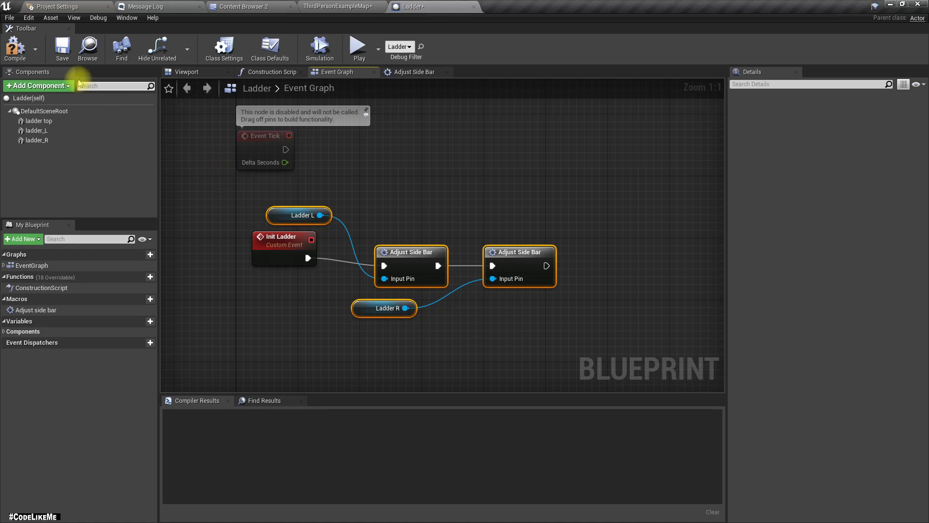
click(15, 48)
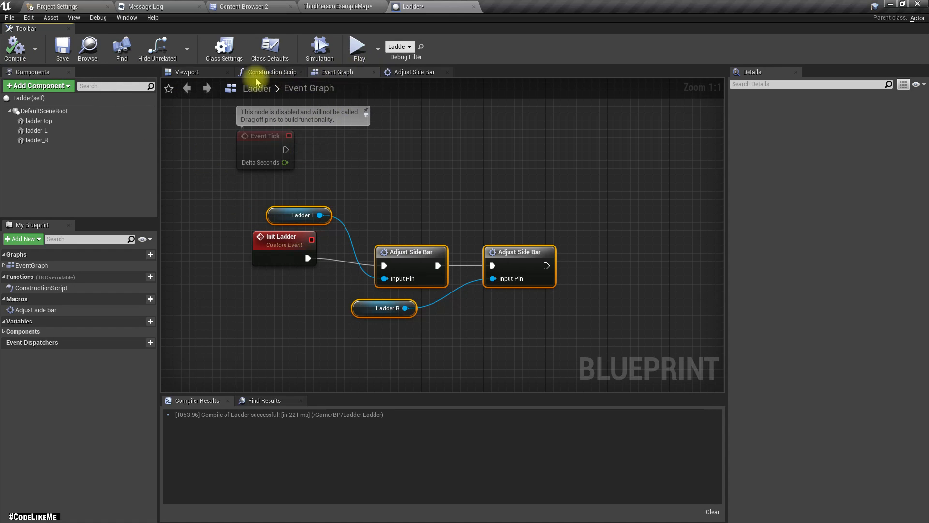
Step: Call Init Ladder from Event BeginPlay and return to the level map
click(272, 71)
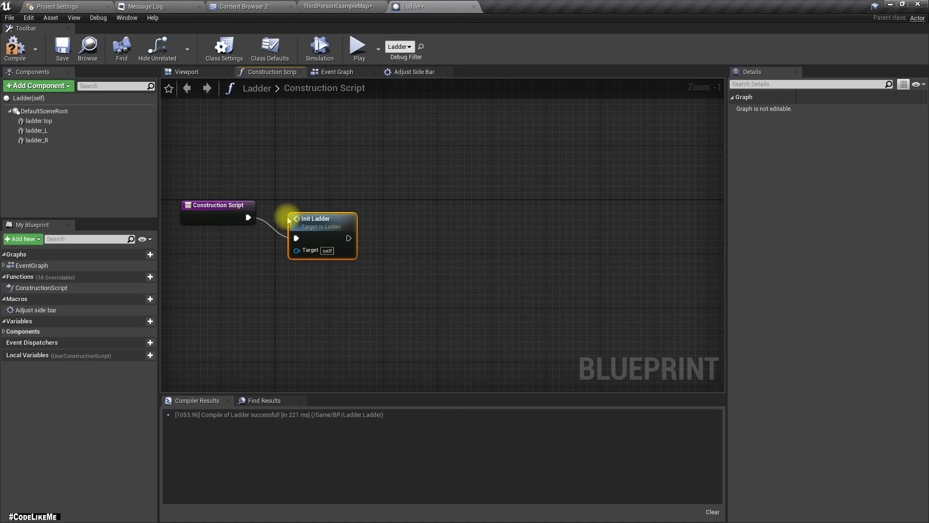
click(337, 71)
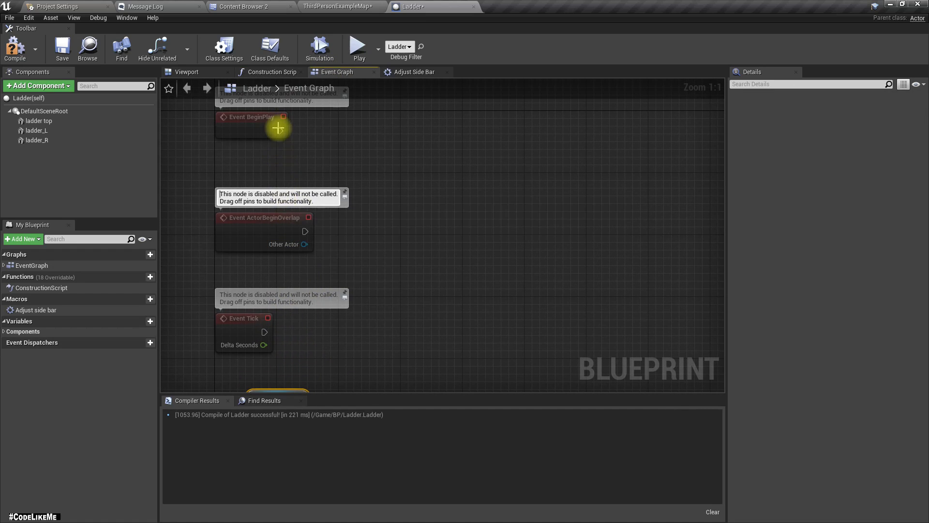
drag(283, 117, 323, 130)
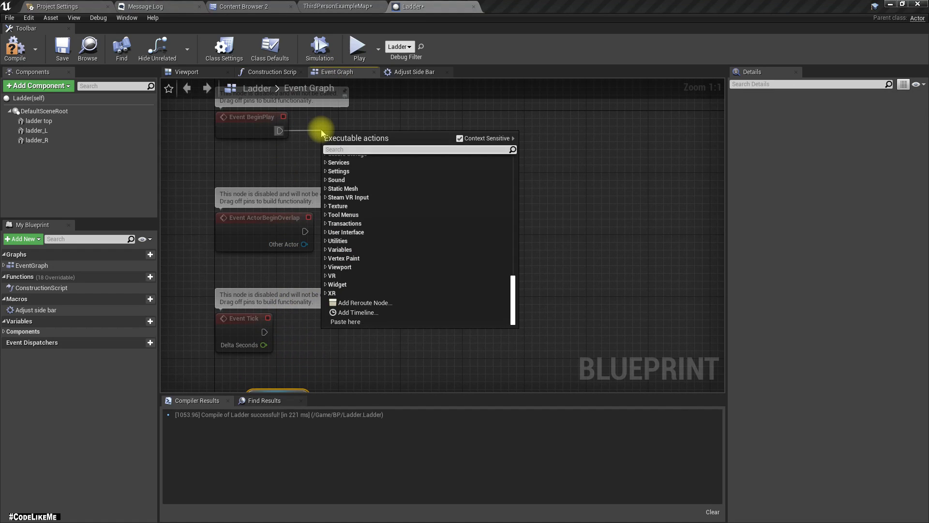
text(init ladd)
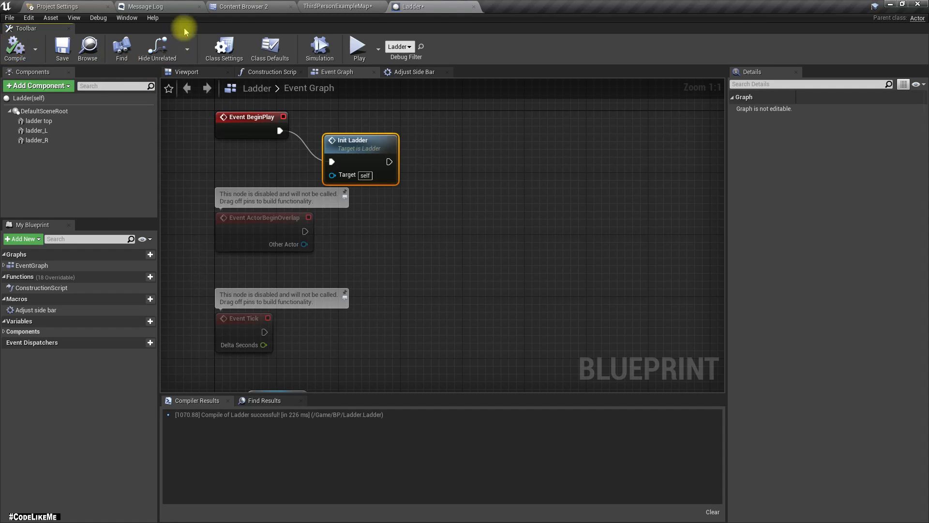
click(337, 6)
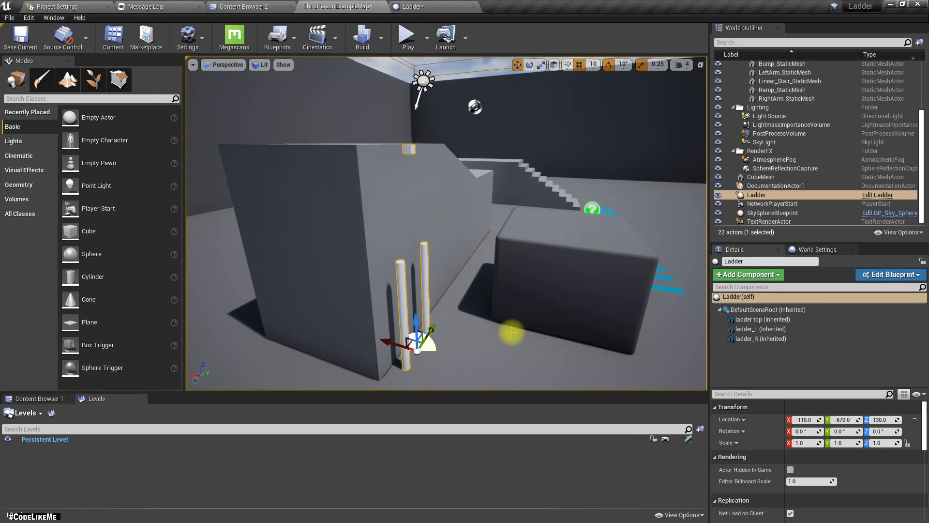
Step: Play-test the level to check the ladder, then go back to the Ladder Blueprint
click(407, 34)
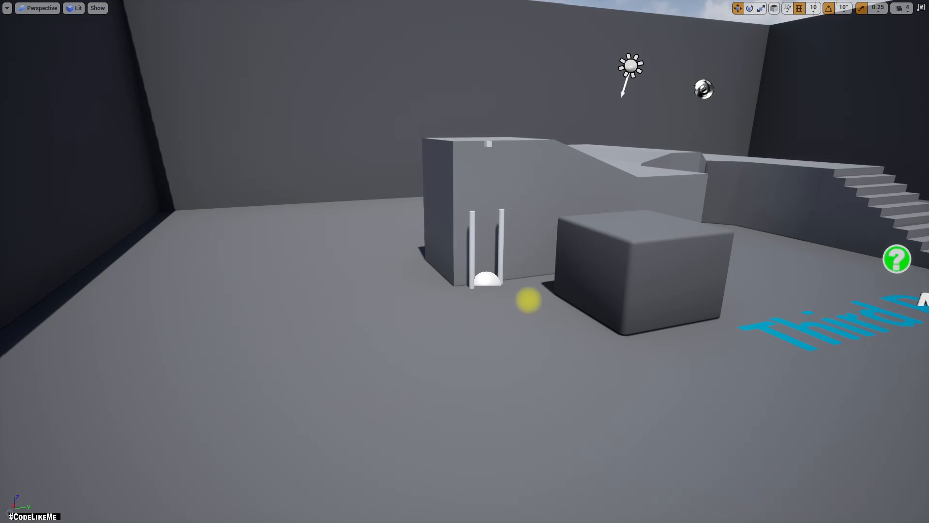
click(486, 273)
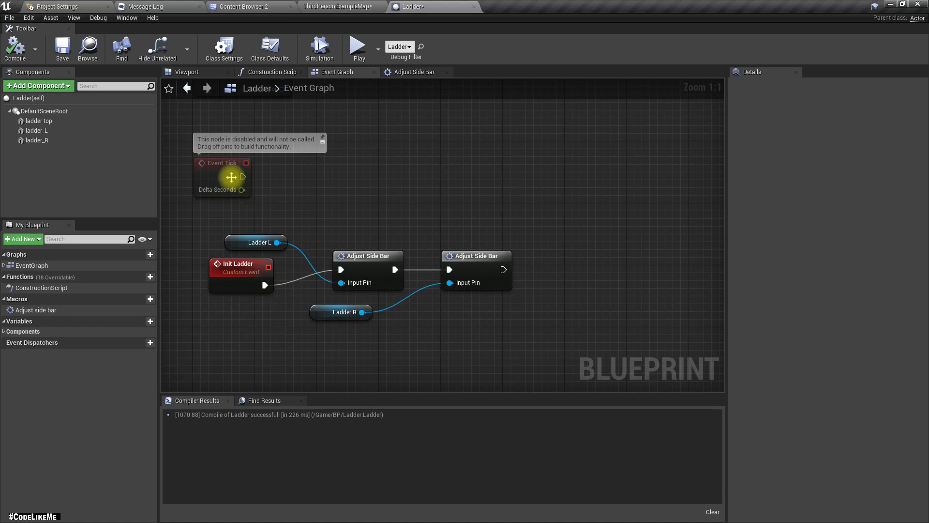
Step: Add an Instanced Static Mesh component named ism_crossbar to the Ladder
click(187, 72)
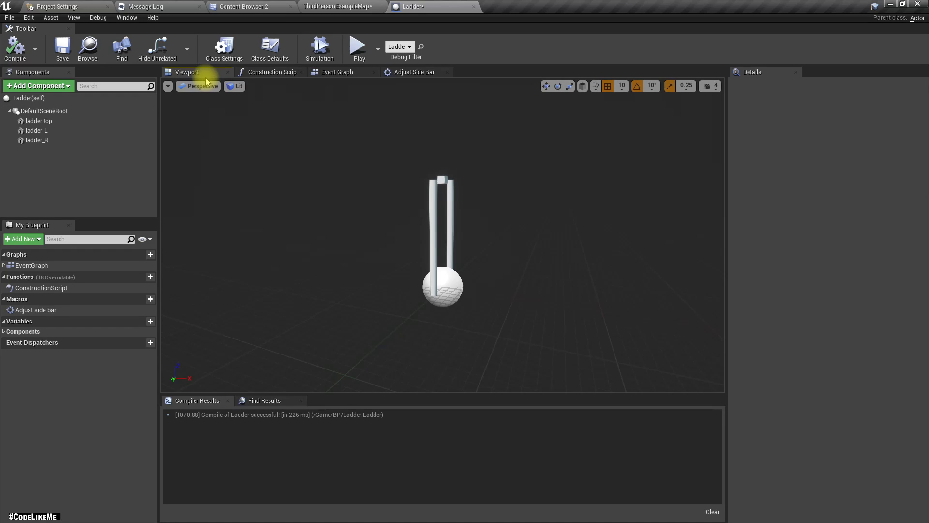
click(36, 85)
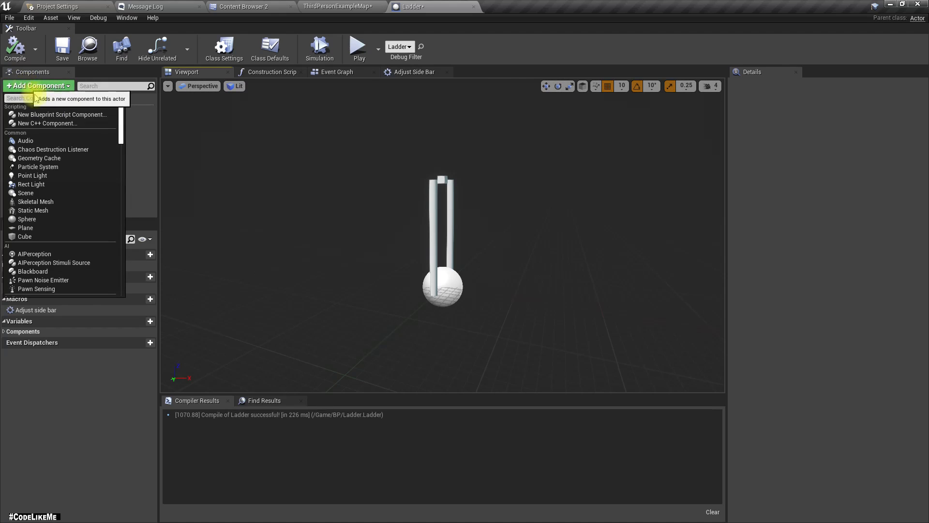
text(add instan)
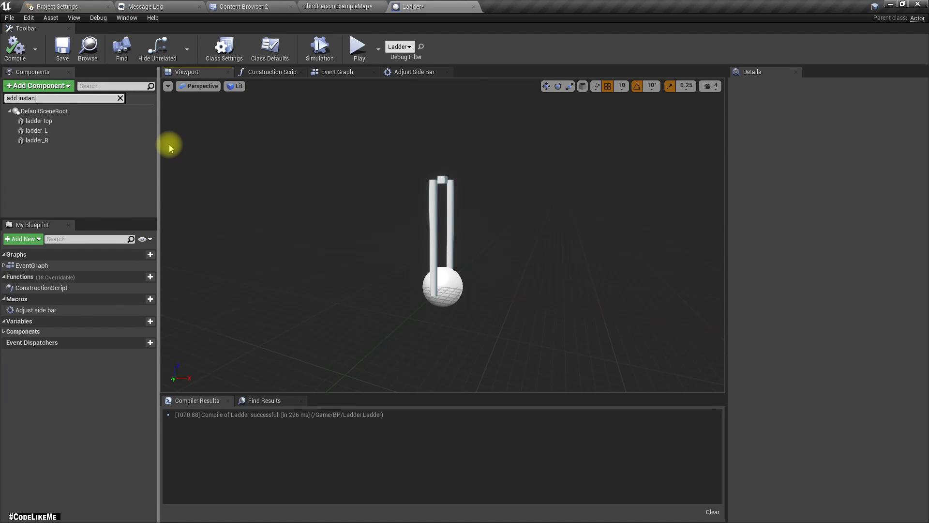
key(BackSpace)
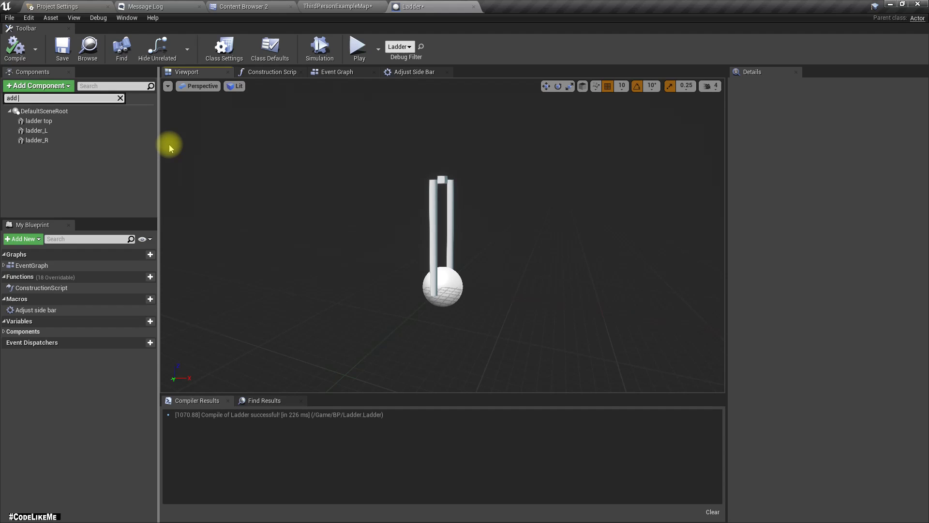
text(instance)
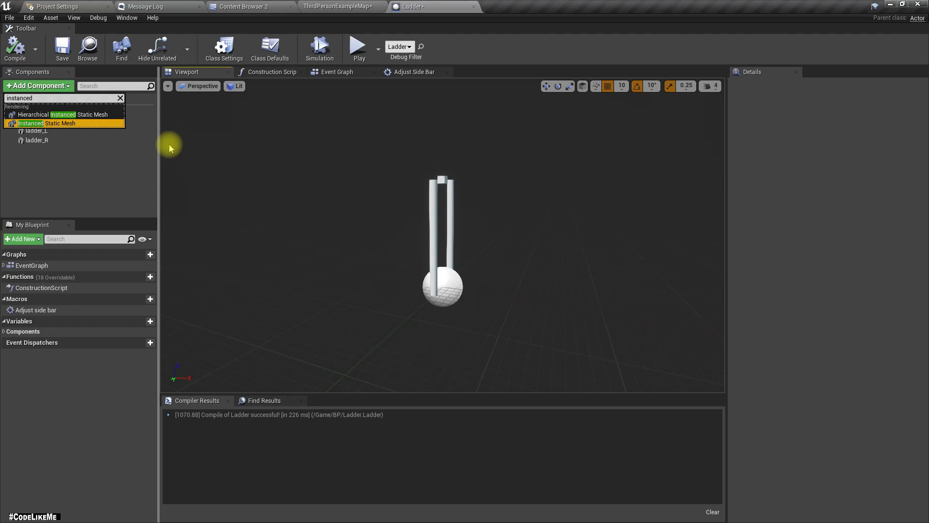
click(59, 122)
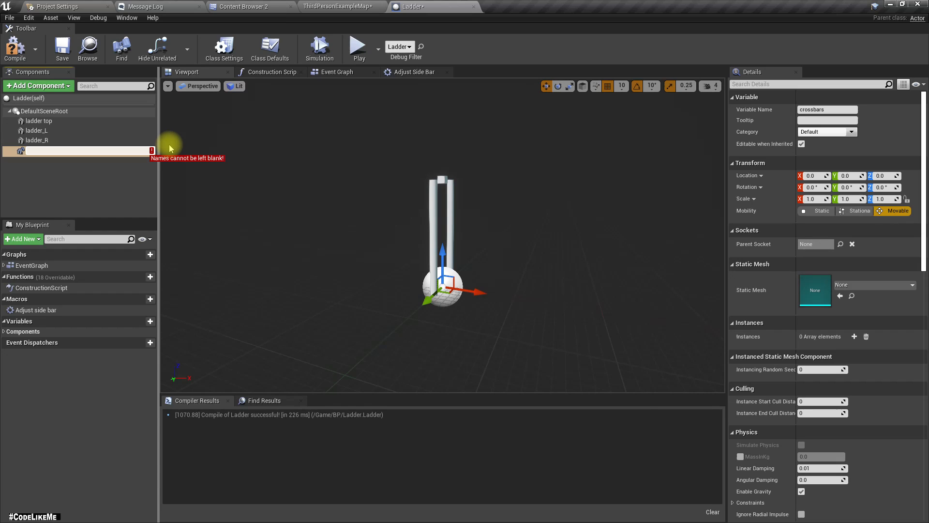
text(ism_crossbar)
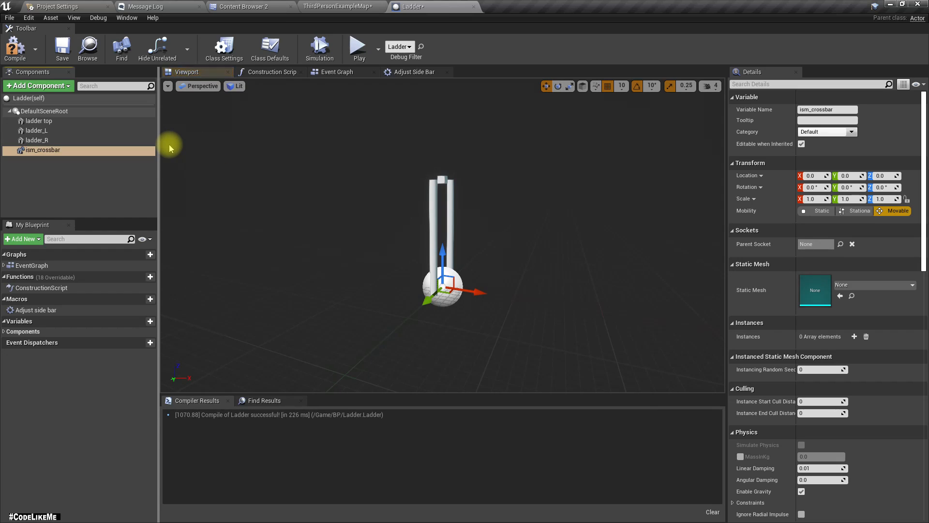
mouse_move(858, 285)
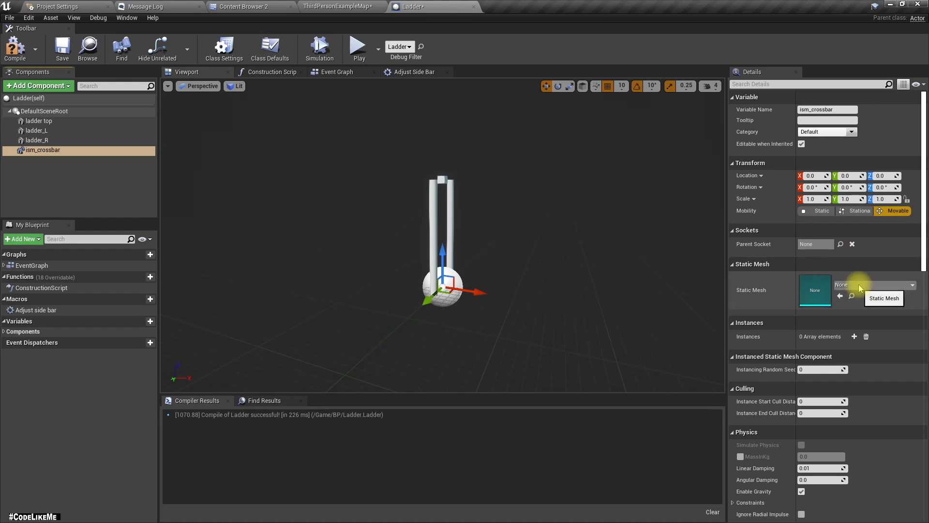
Step: Look for the 1M_Cube mesh to assign as ism_crossbar's Static Mesh
click(912, 285)
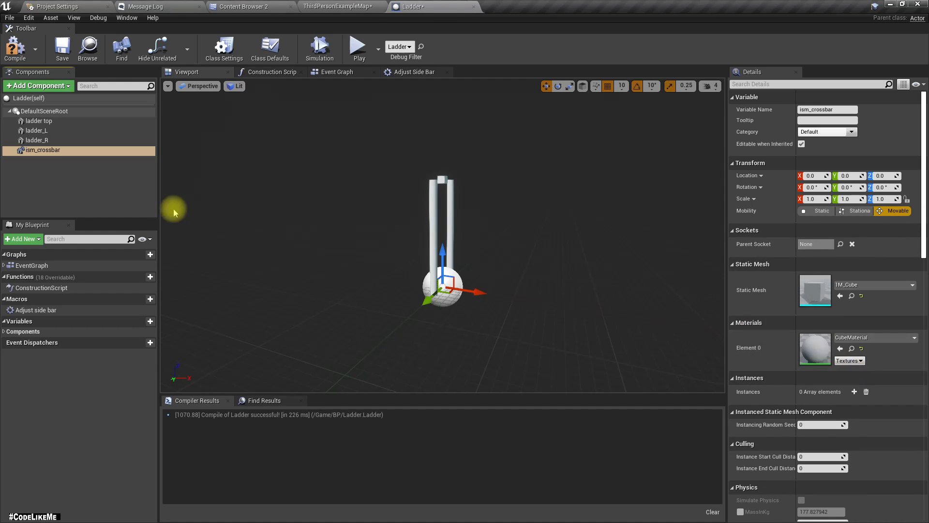
mouse_move(815, 263)
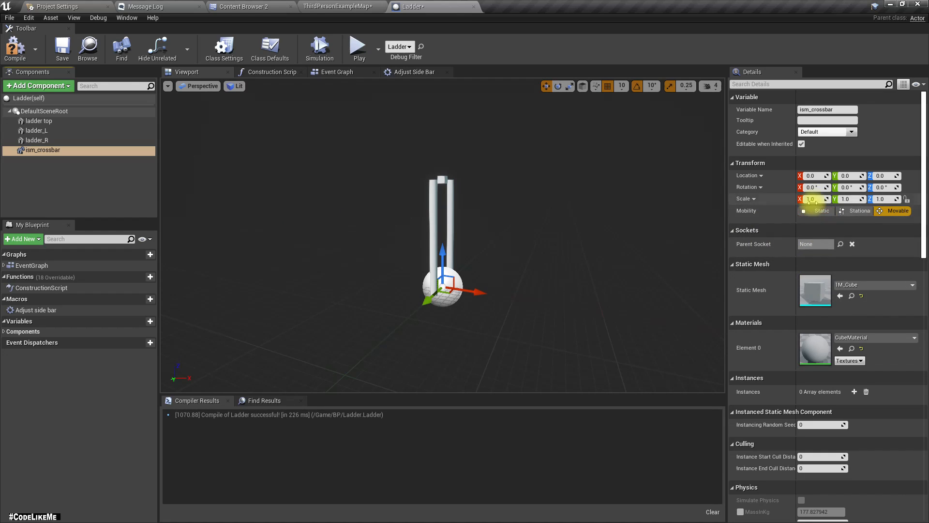
scroll(down, 3)
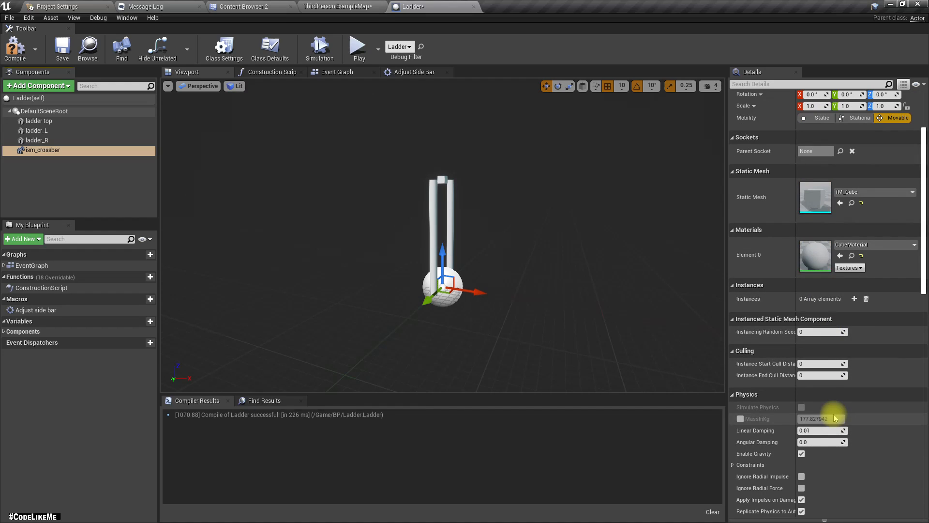
scroll(up, 3)
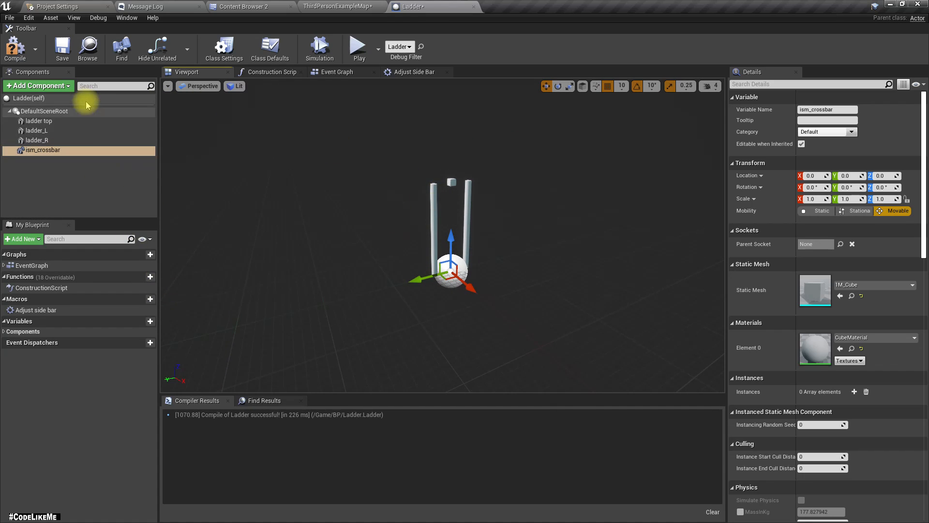
click(245, 6)
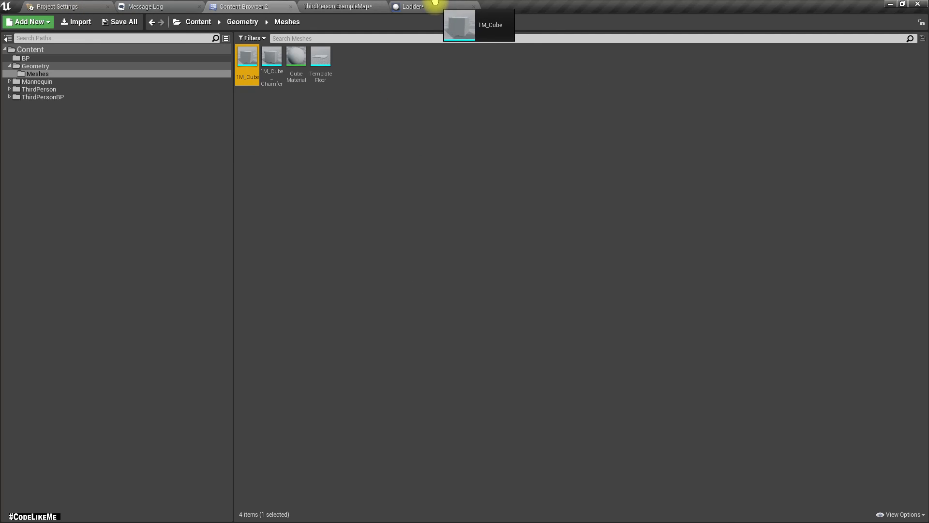
Step: Add a 1M_Cube component unparented from ism_crossbar, at Z 20 with scale 0.05, 0.6, 0.05
click(409, 6)
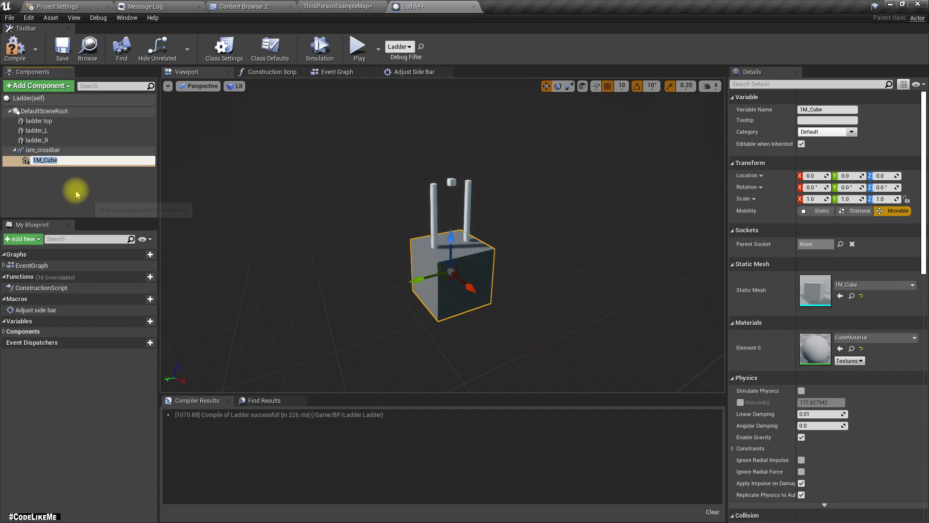
drag(45, 160, 35, 140)
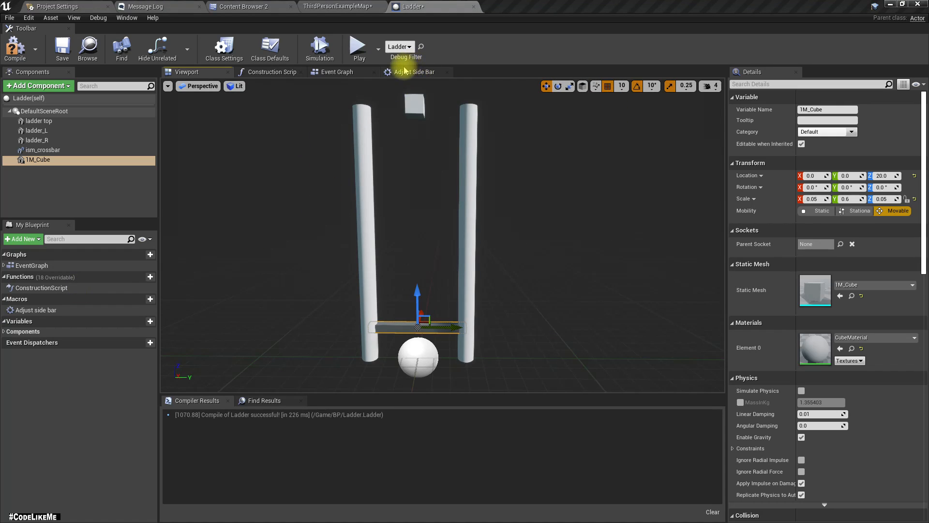
Step: Get Ladder Top's relative location in the Event Graph
click(338, 72)
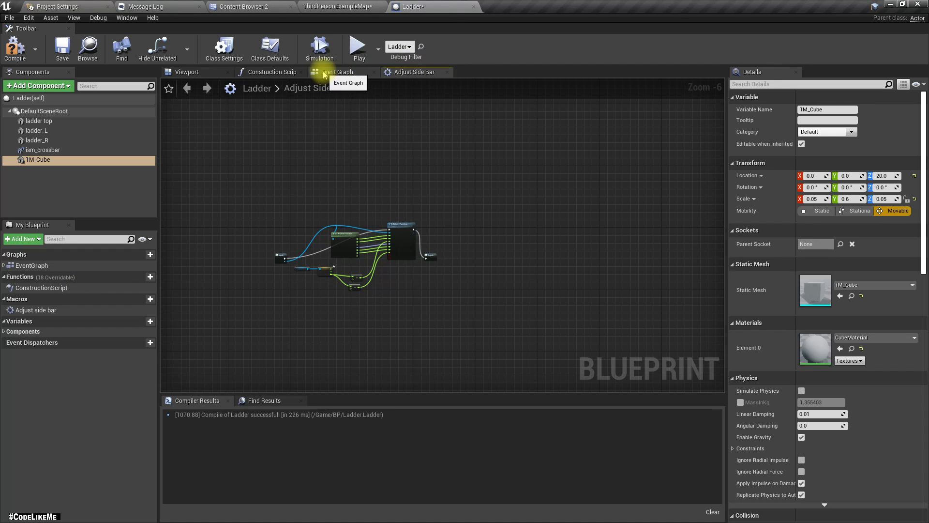
click(337, 71)
text(g)
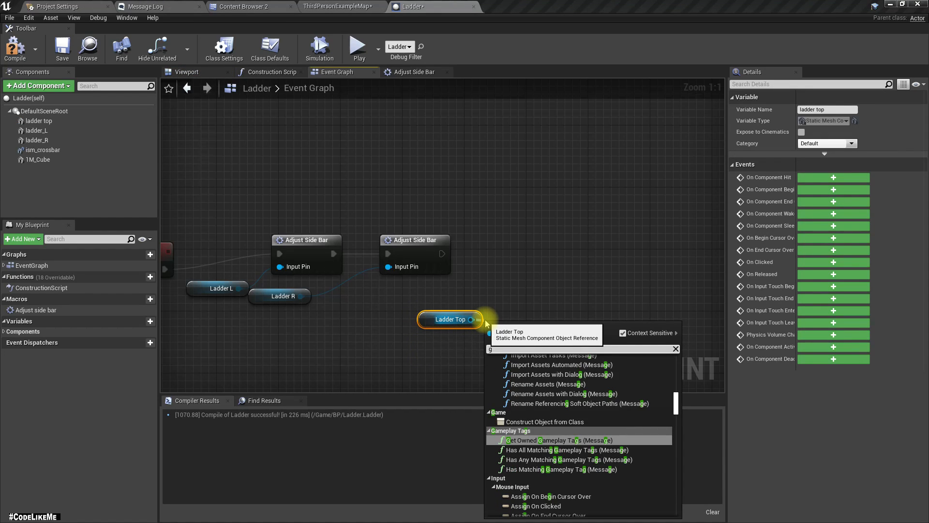
text(et)
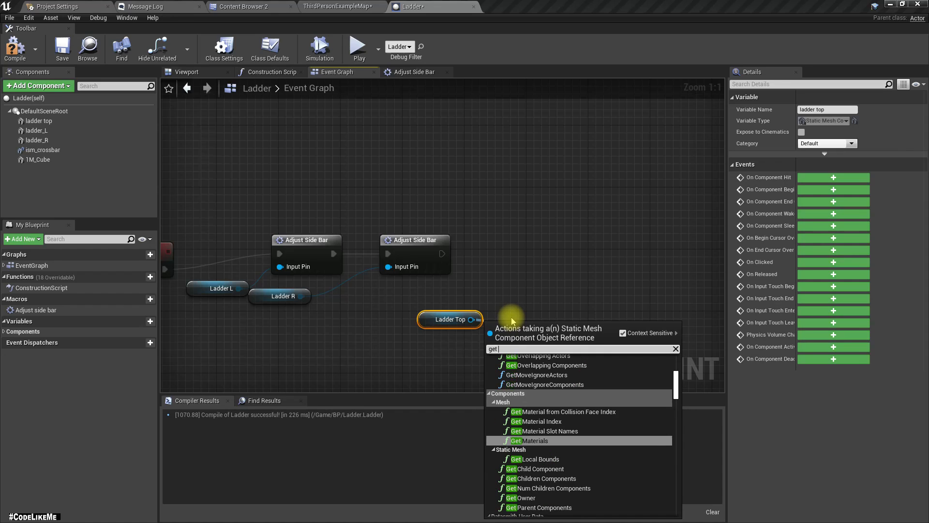
text(relat)
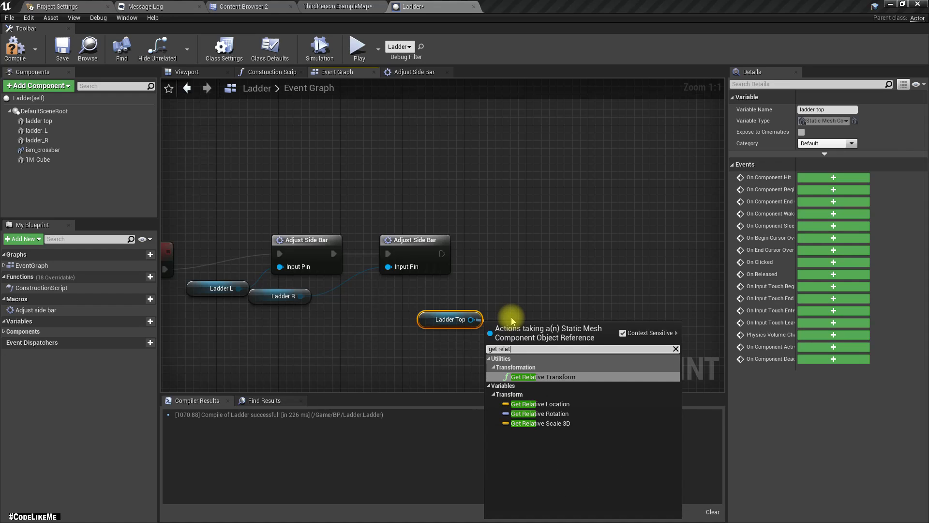
mouse_move(540, 403)
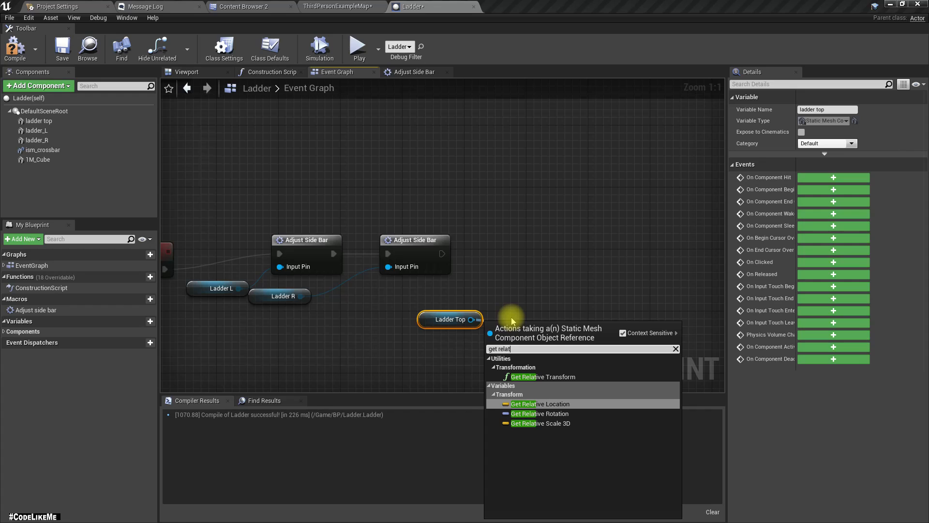
click(539, 404)
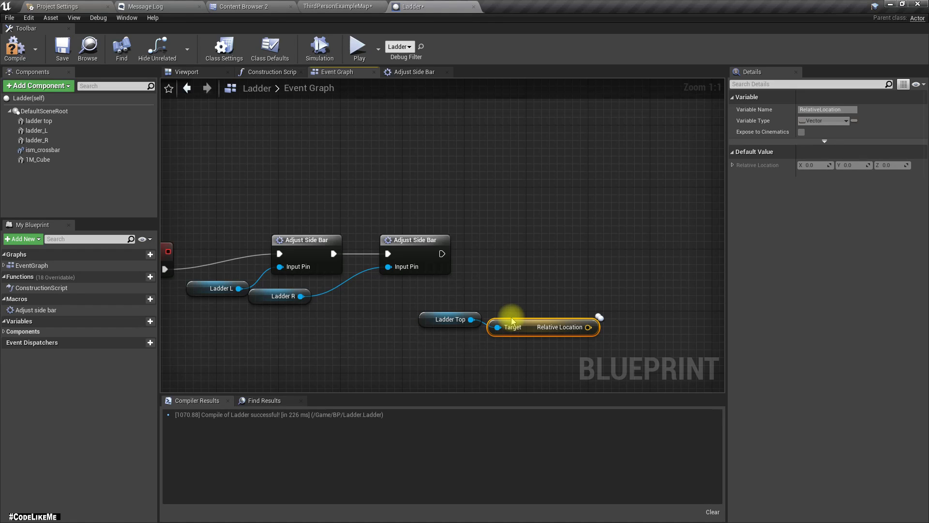
mouse_move(38, 150)
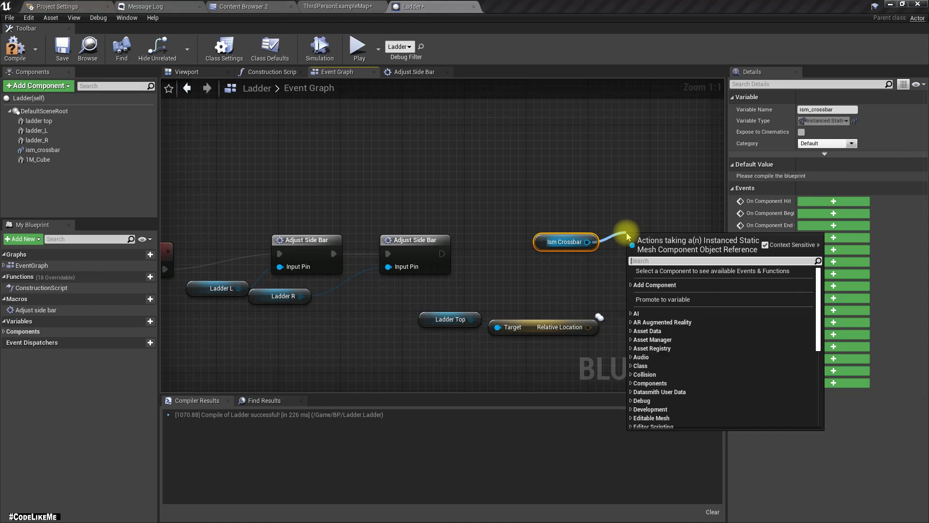
Step: Add an Add Instance node for ism_crossbar and break Relative Location into X, Y, Z
text(add ins)
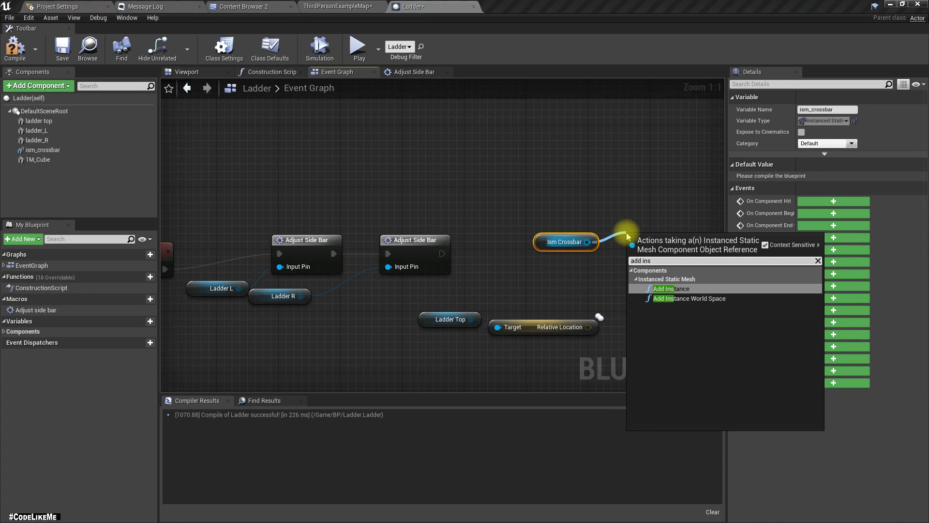
click(673, 288)
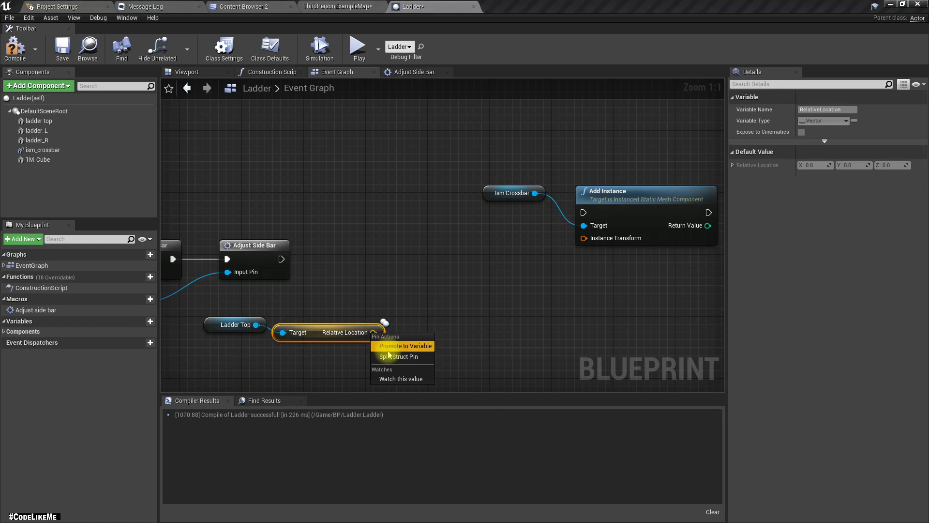
click(398, 356)
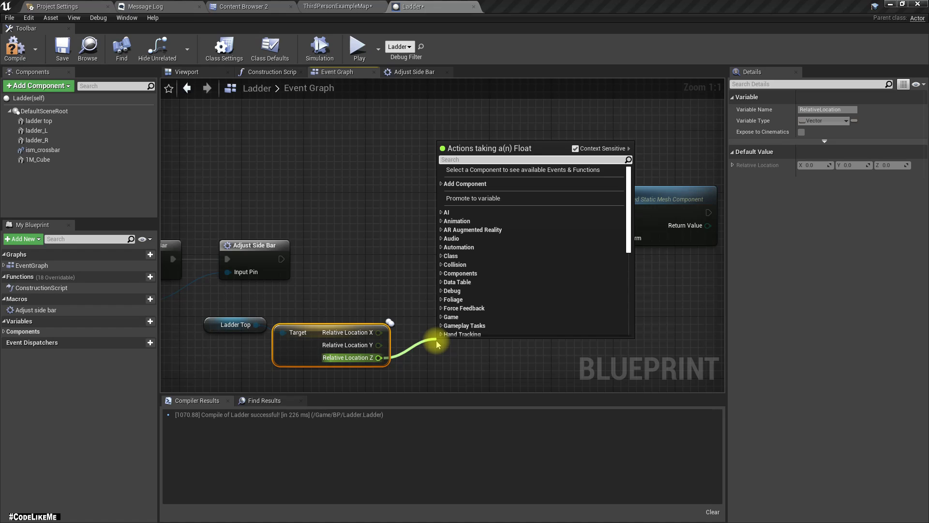
mouse_move(390, 298)
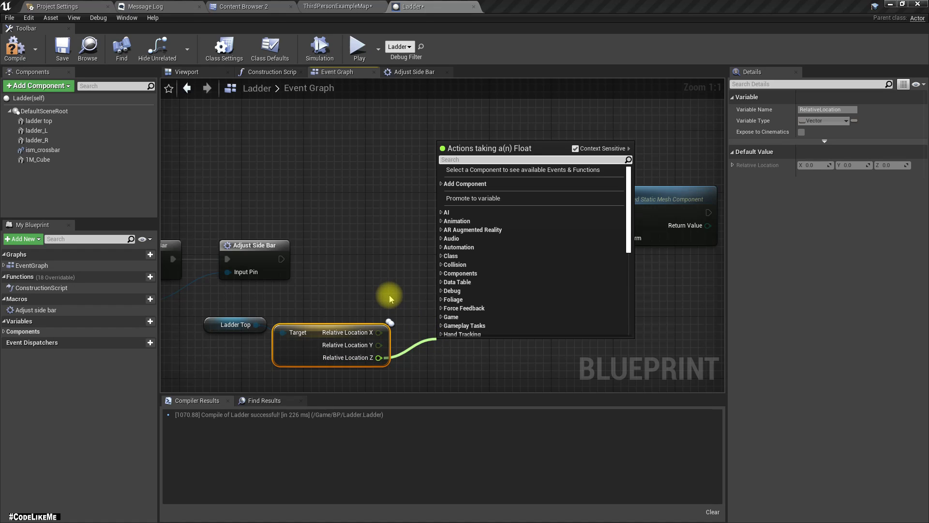
mouse_move(324, 255)
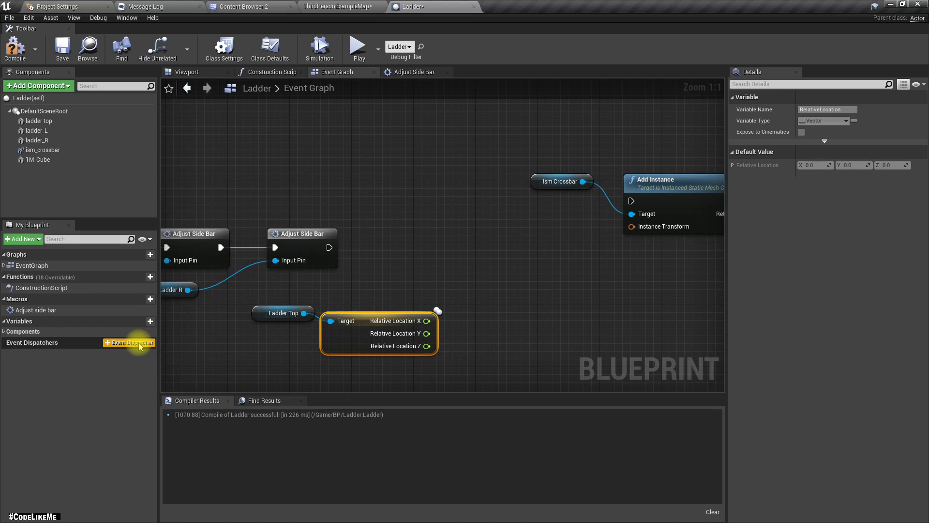
Step: Add a Float variable named temp_height in My Blueprint (after undoing a stray event dispatcher)
click(128, 343)
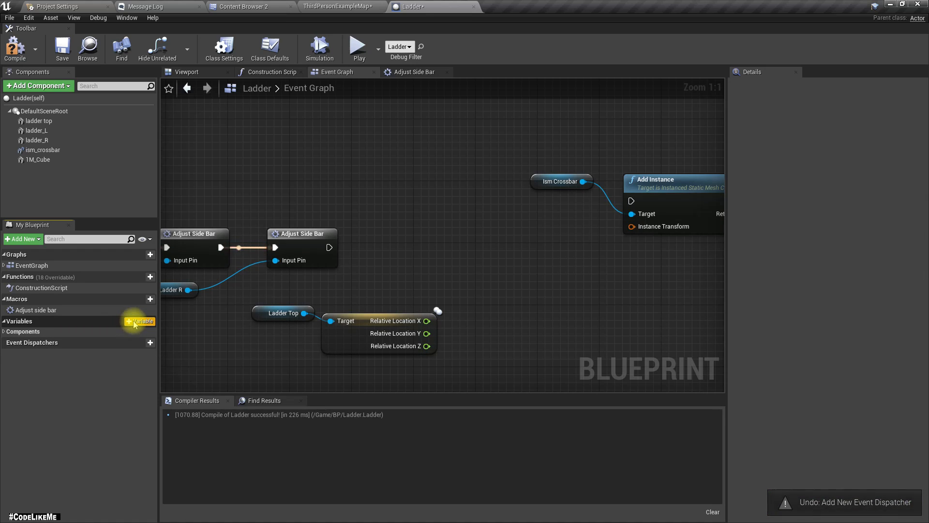
click(150, 320)
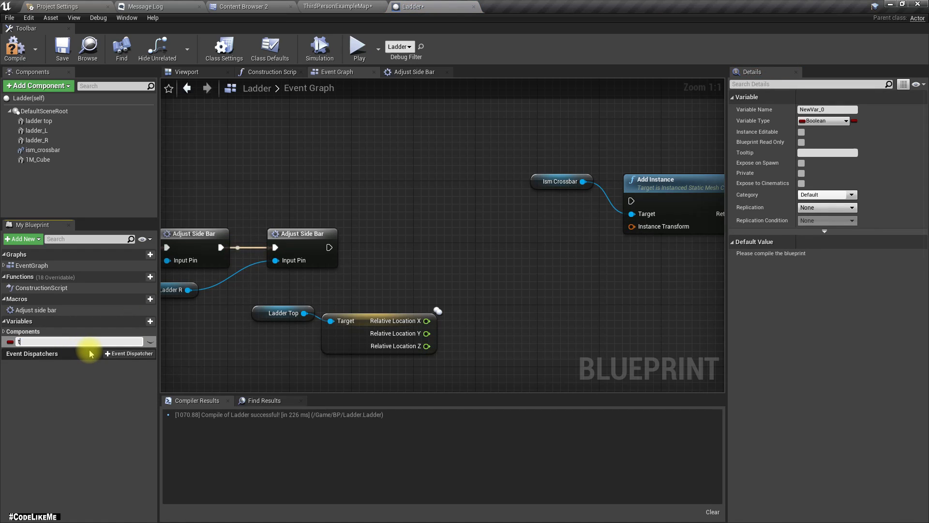
text(temp_)
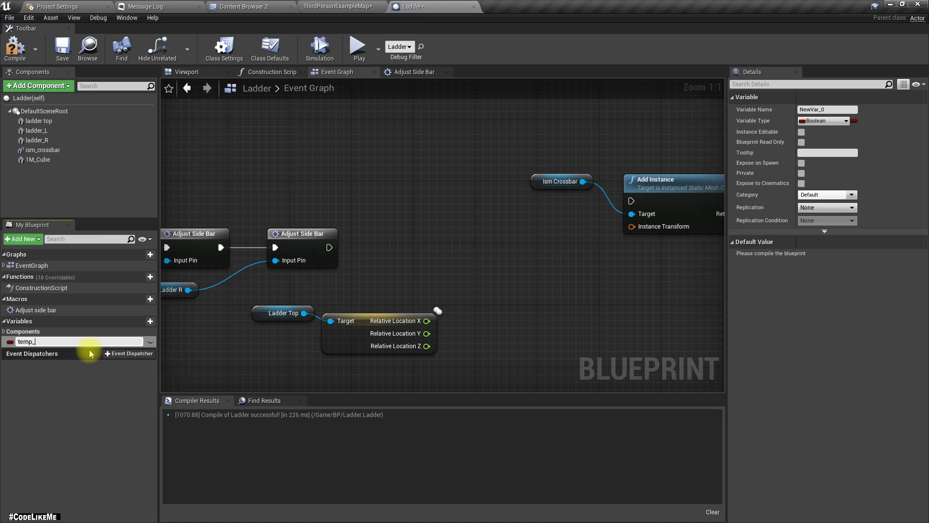
text(he)
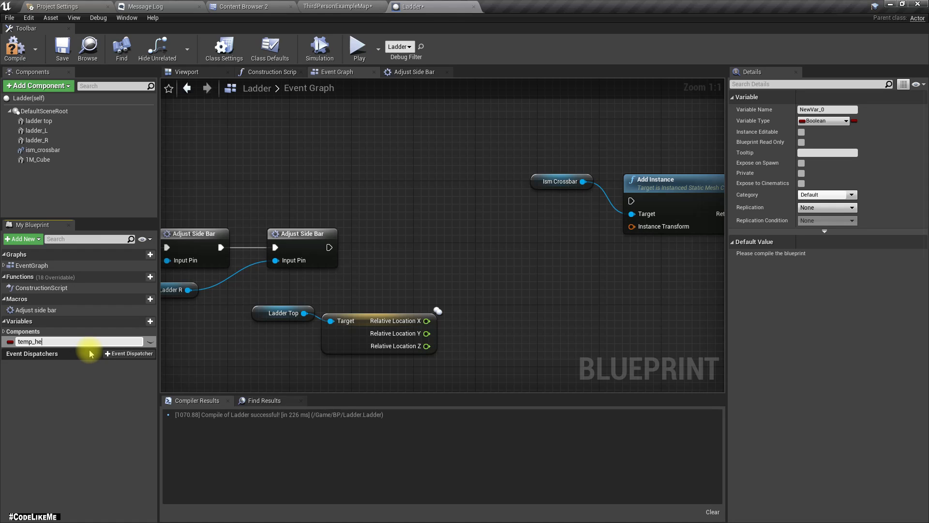
key(Return)
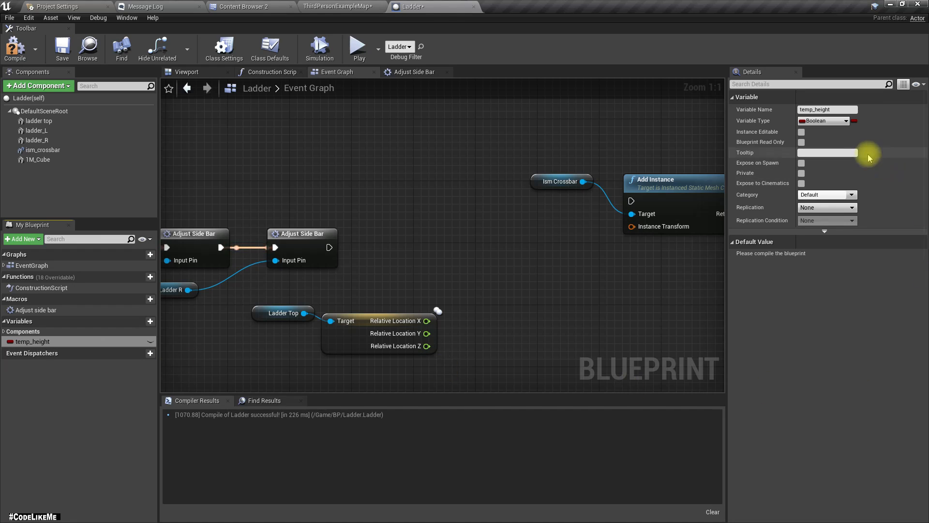
click(824, 120)
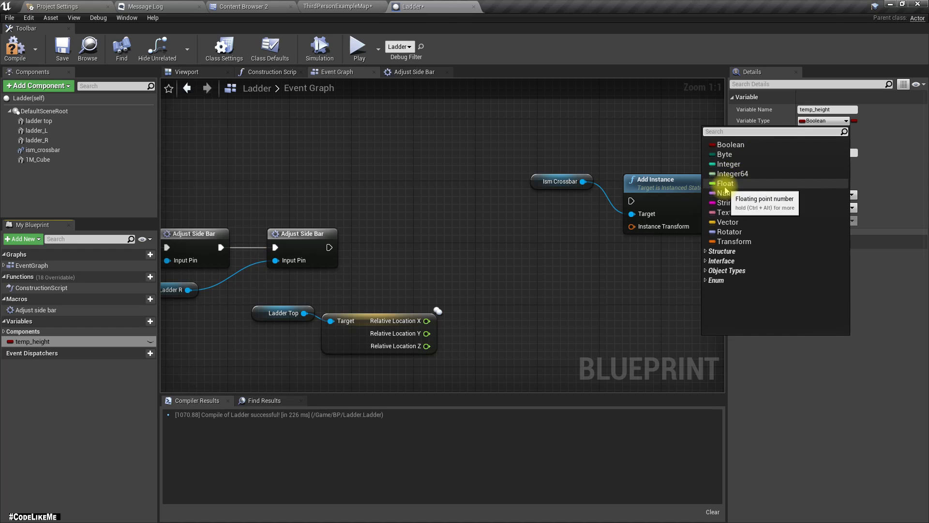
click(724, 183)
text(set temp h)
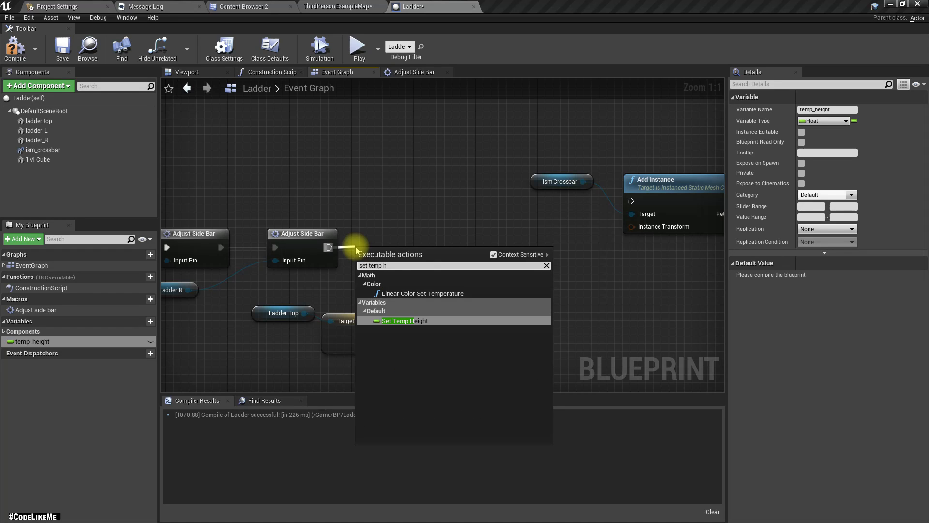
Step: Add a Set Temp Height node after Adjust Side Bar, leading into a While Loop
click(406, 321)
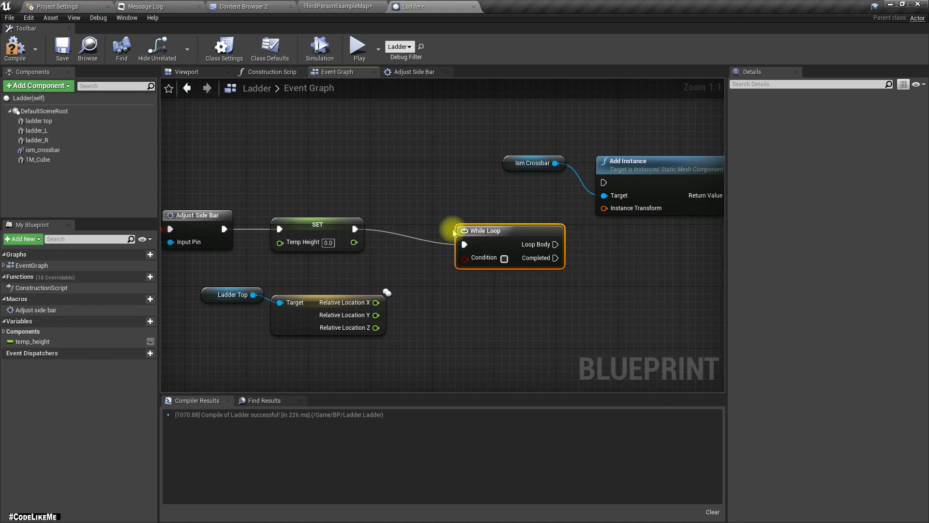
mouse_move(342, 377)
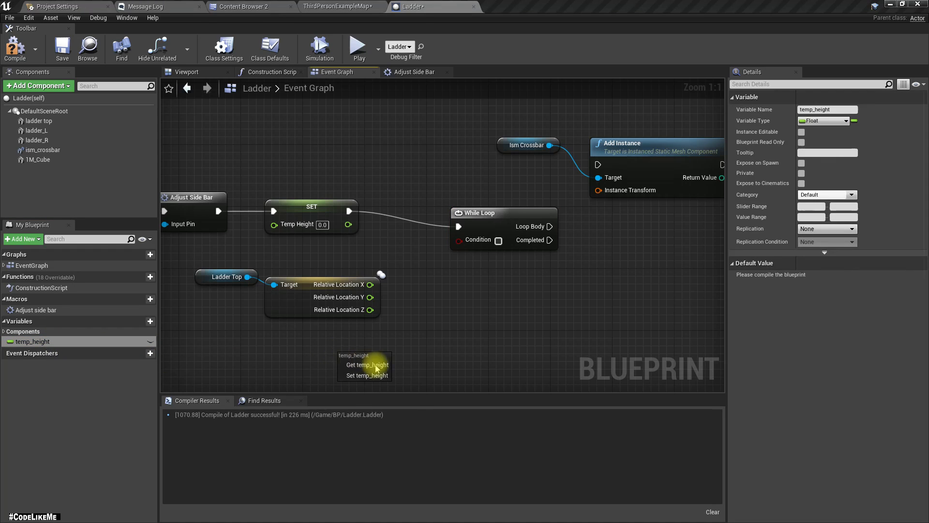
Step: Compare a Temp Height getter with a < node and split Add Instance's transform into location, rotation and scale
click(366, 364)
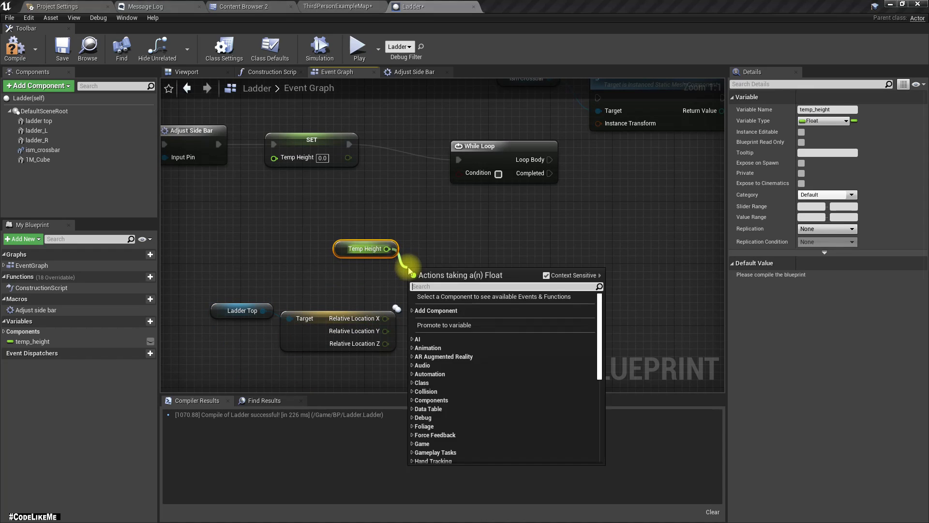
click(444, 325)
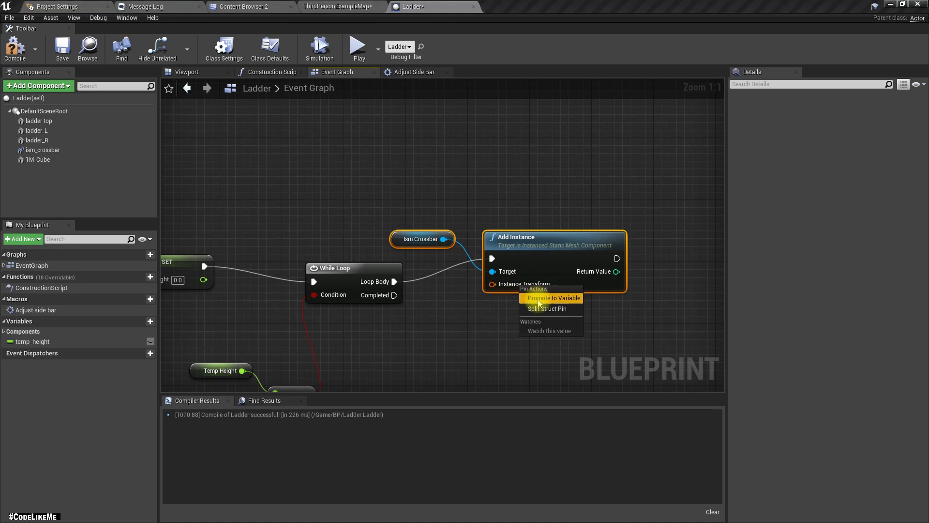
click(546, 309)
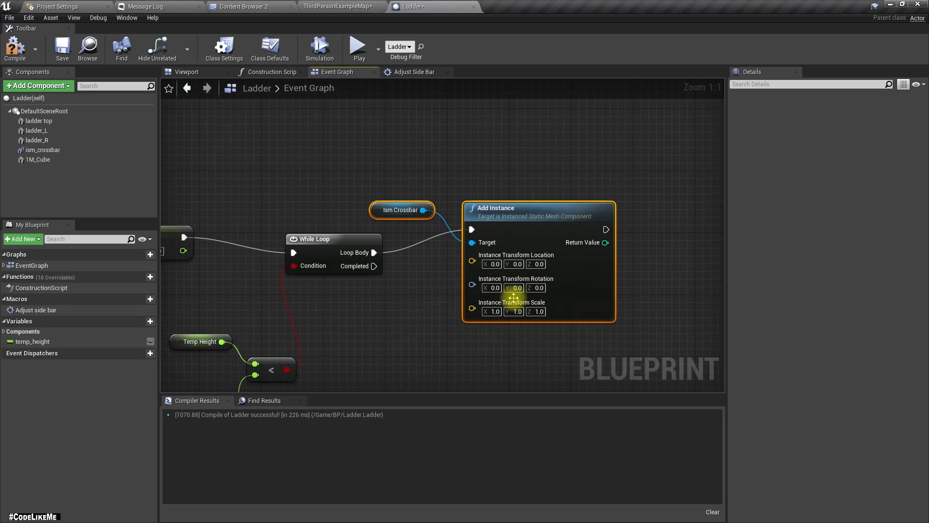
mouse_move(515, 264)
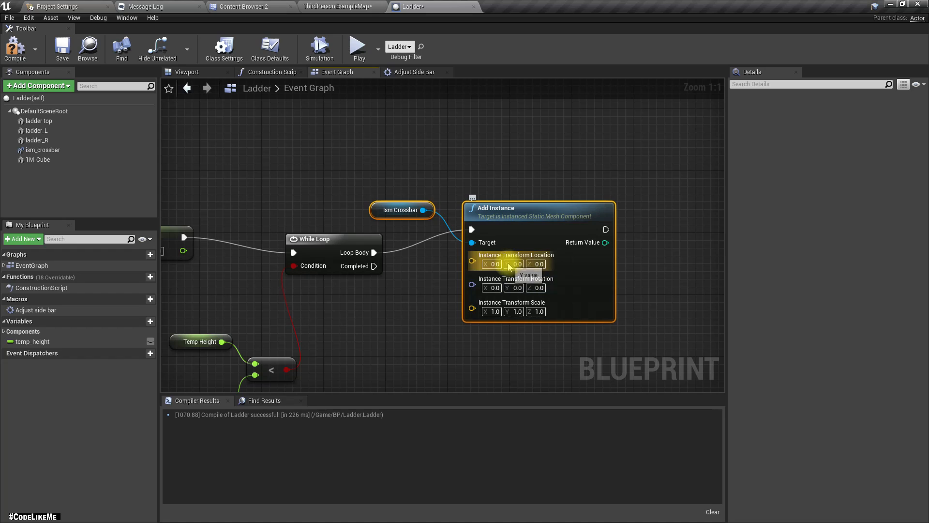
mouse_move(530, 348)
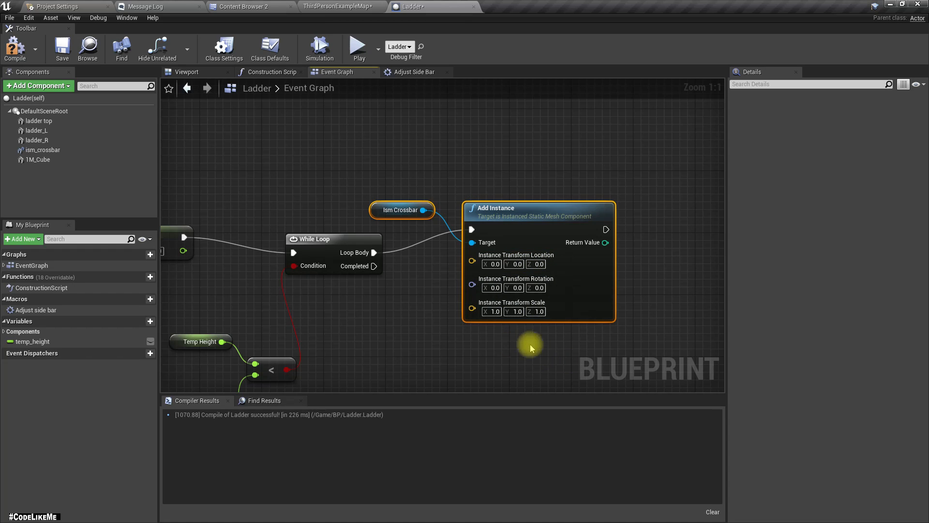
Step: Inspect the 1M_Cube component in Details and copy its scale values
click(38, 160)
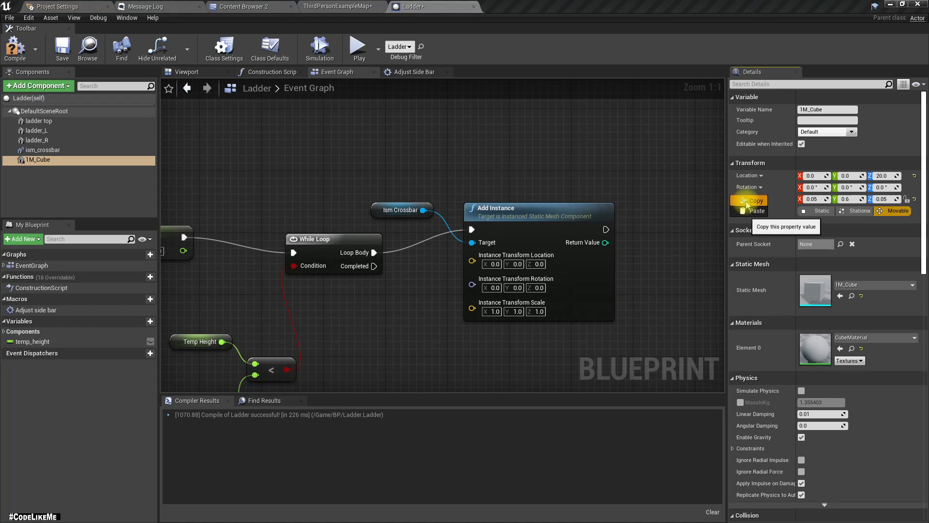
right_click(473, 311)
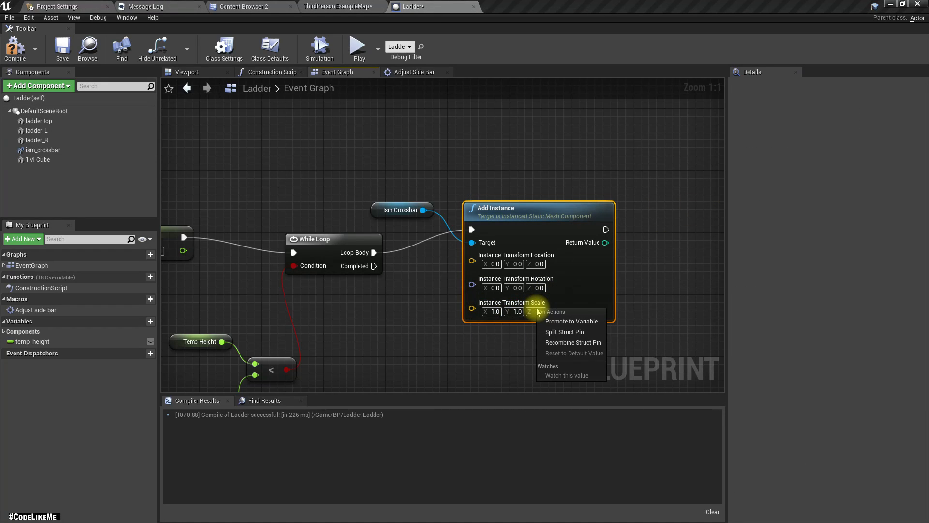
click(43, 150)
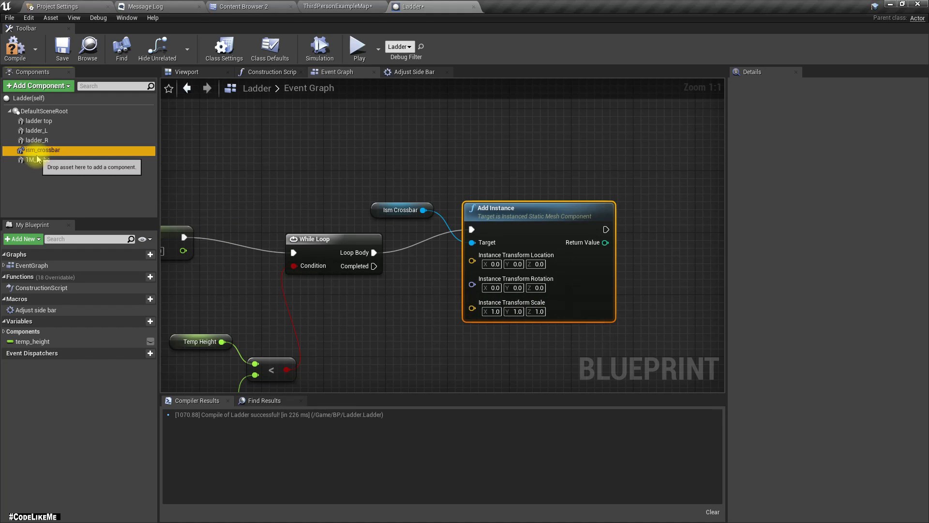
click(37, 159)
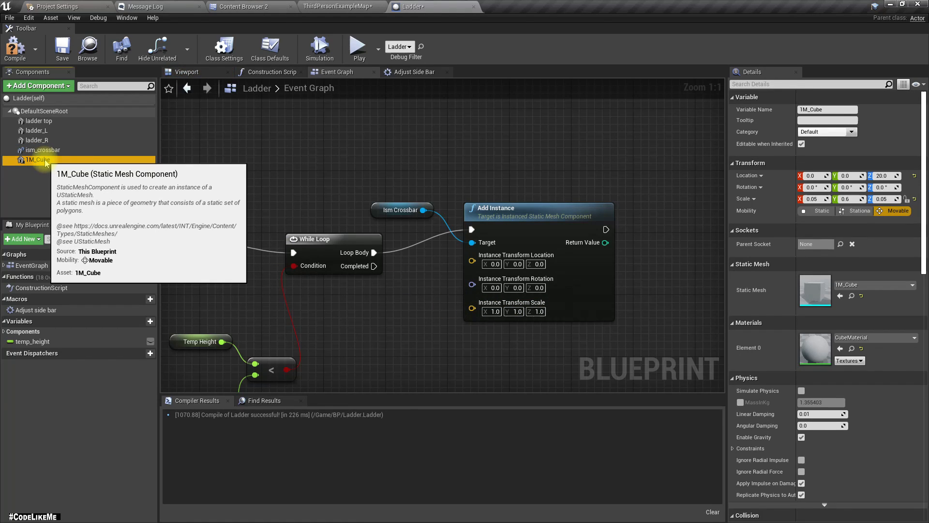
mouse_move(280, 215)
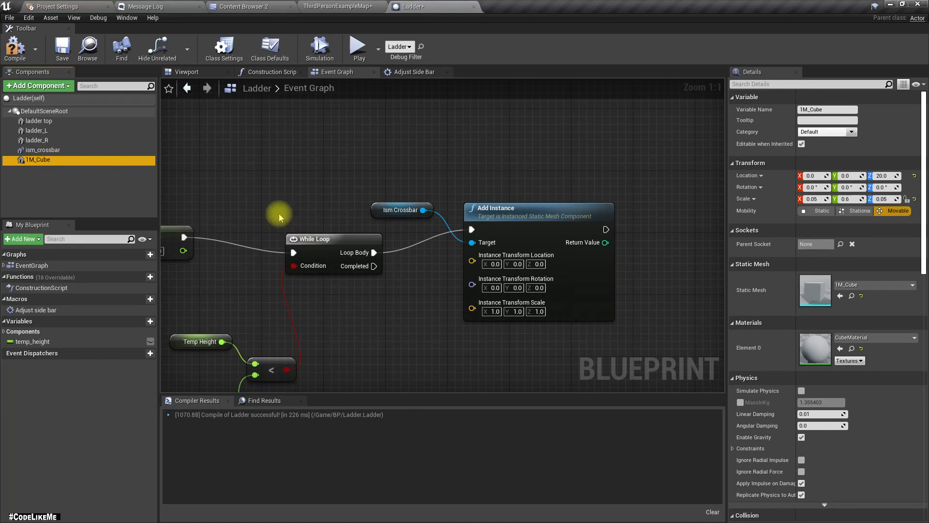
mouse_move(492, 312)
text(+)
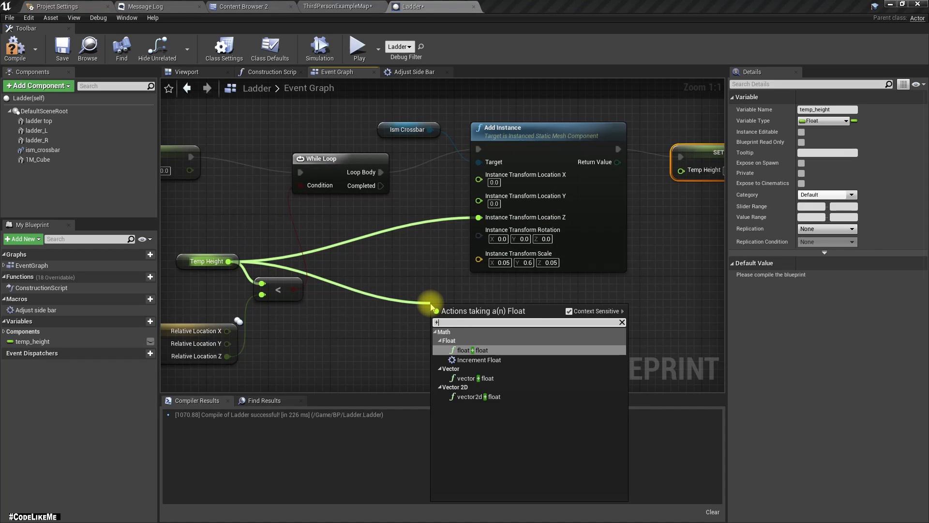
Step: Add a float + float node to temp_height and promote its second input to a variable named crossbar gap
click(468, 349)
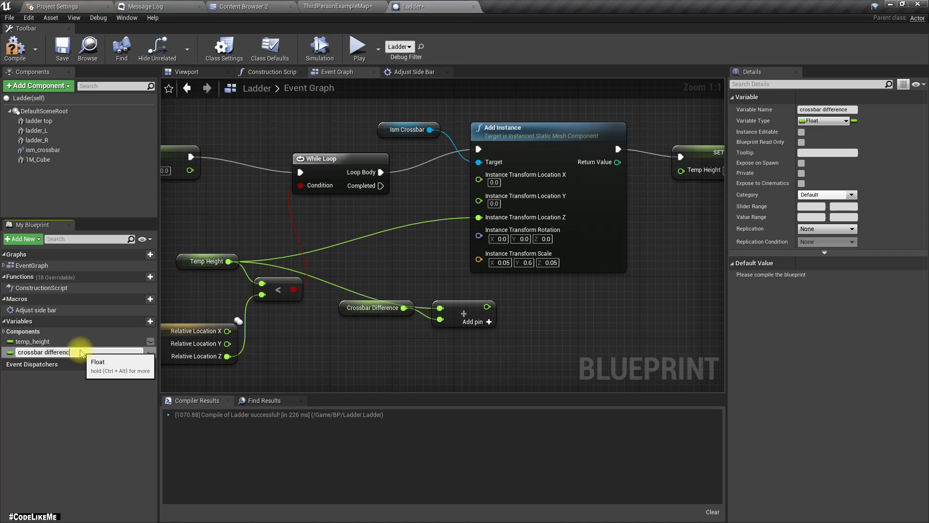
text(crossbar gap)
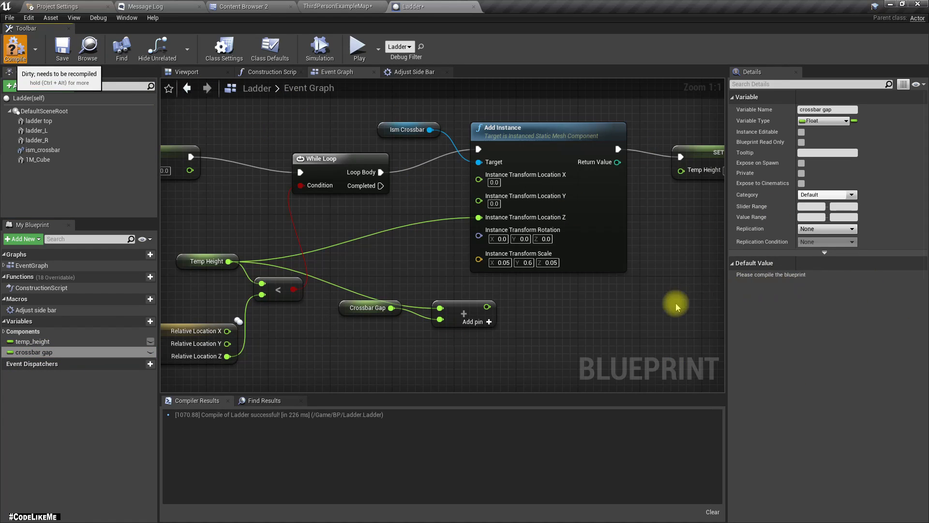
mouse_move(367, 108)
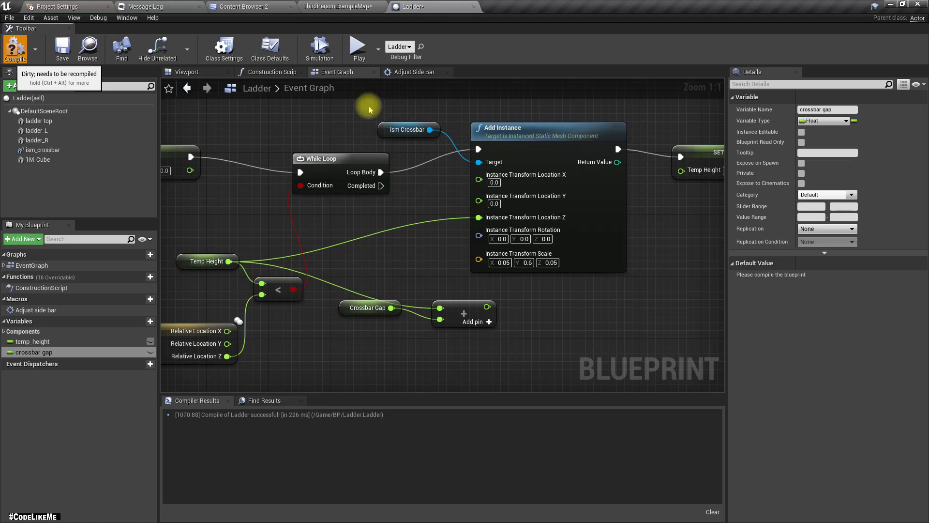
mouse_move(407, 130)
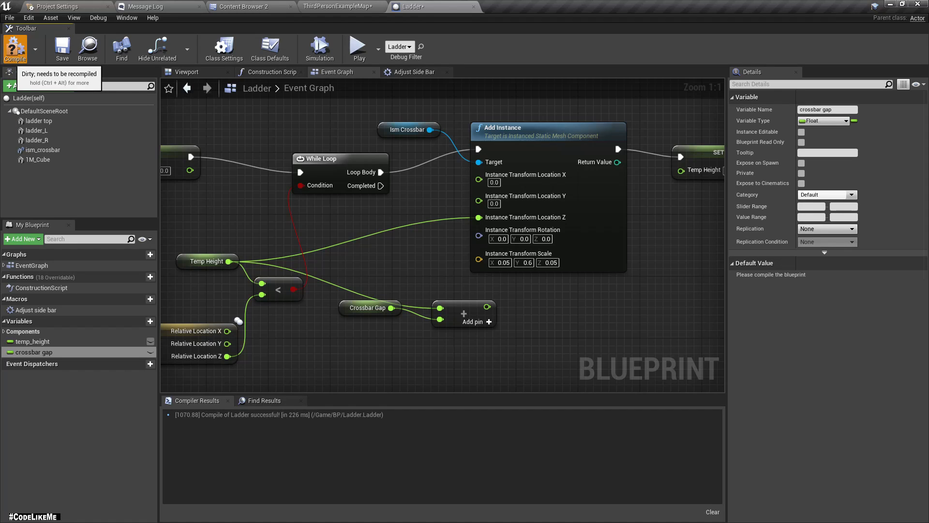
mouse_move(404, 306)
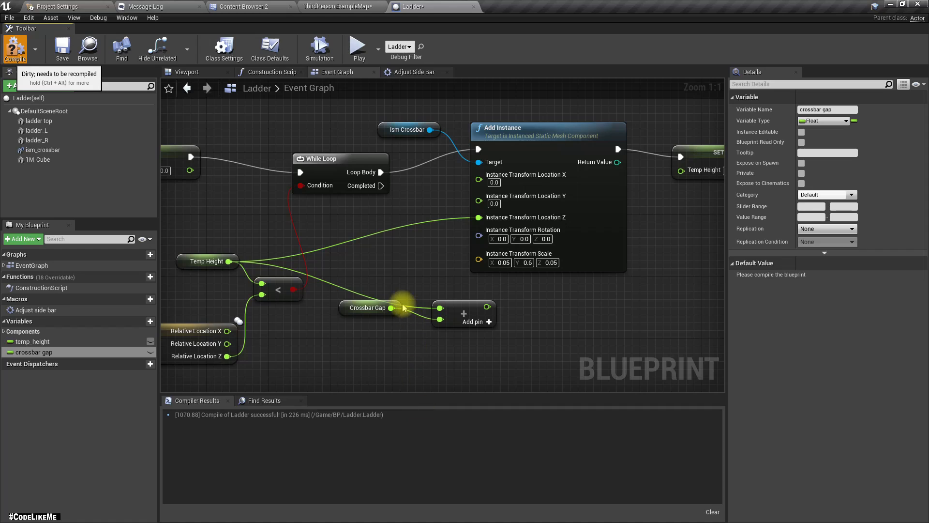
mouse_move(403, 307)
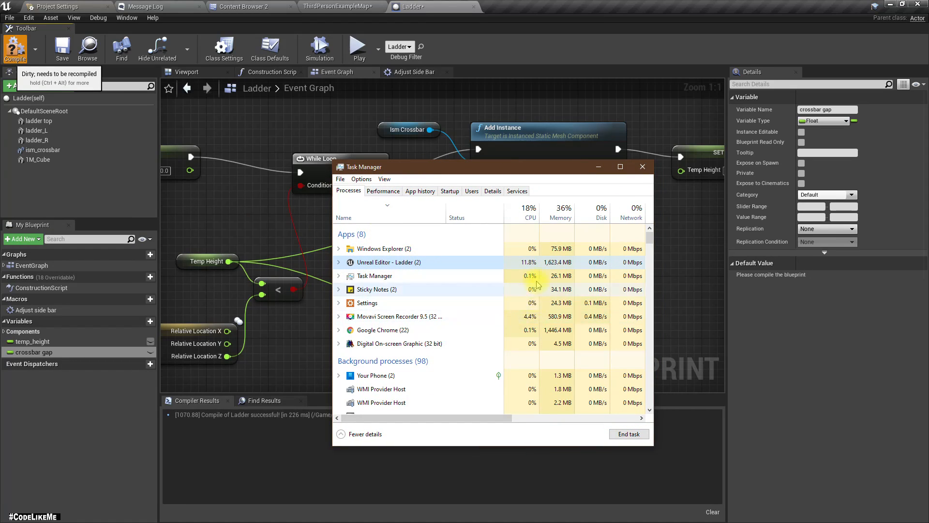
mouse_move(355, 119)
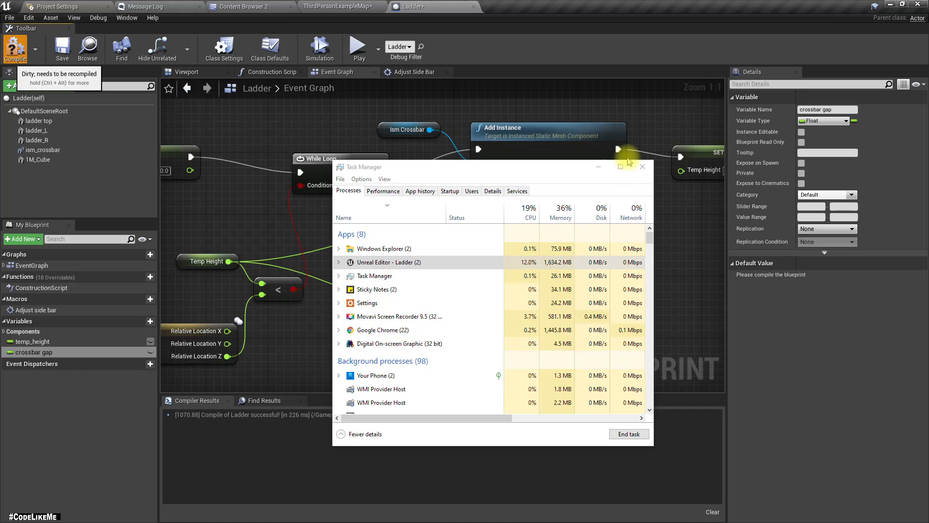
mouse_move(646, 382)
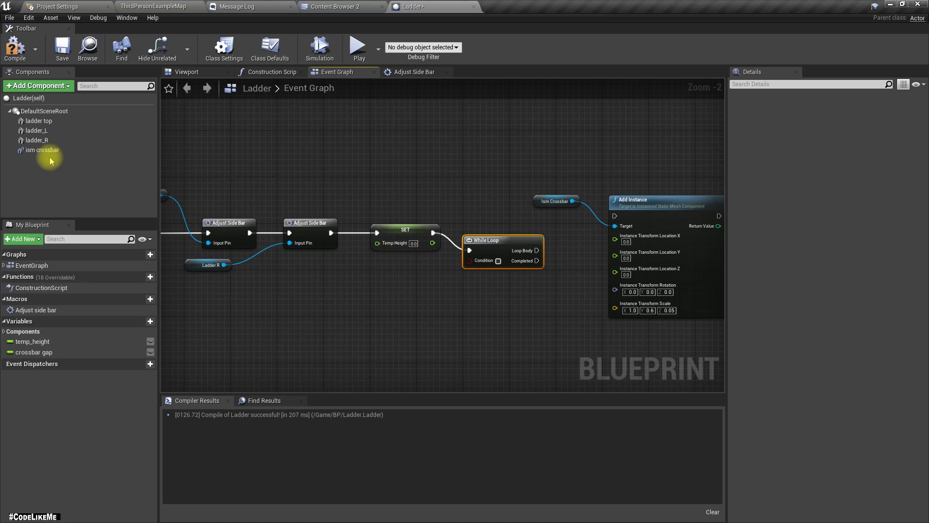
Step: Get the ladder top's relative location, split it, and compare it with Temp Height in a float < node
click(38, 121)
text(get)
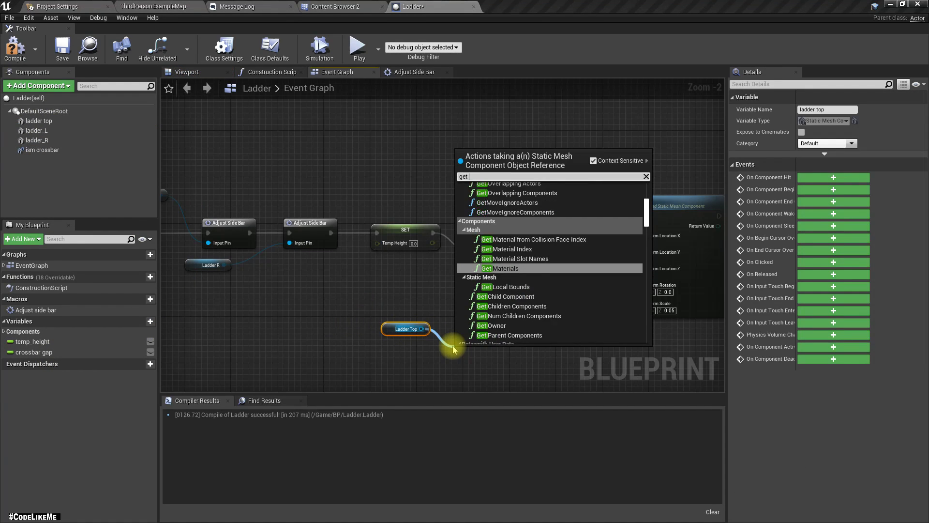
text(relativ)
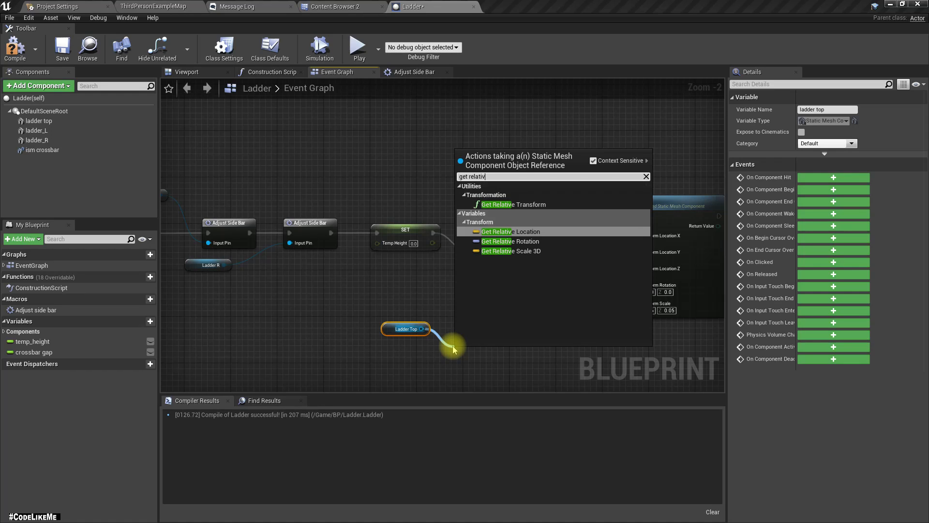
click(509, 231)
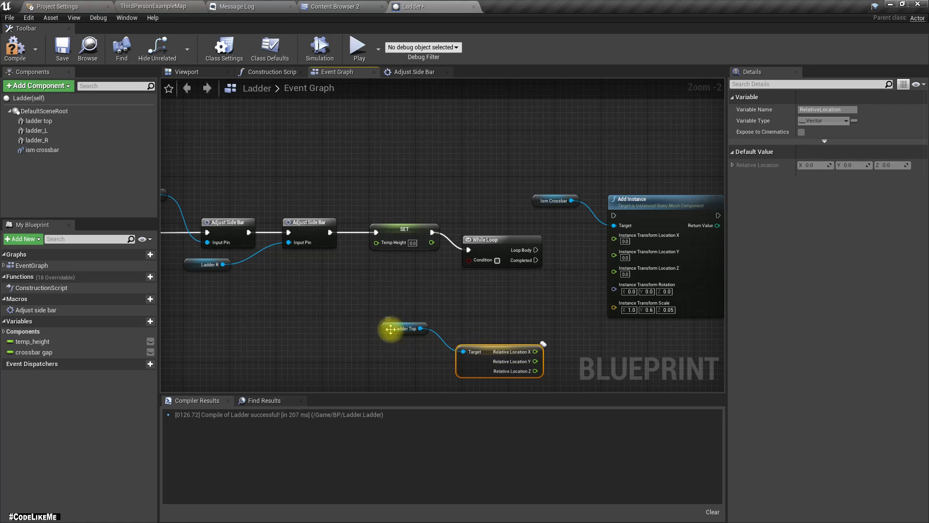
click(34, 341)
text(<)
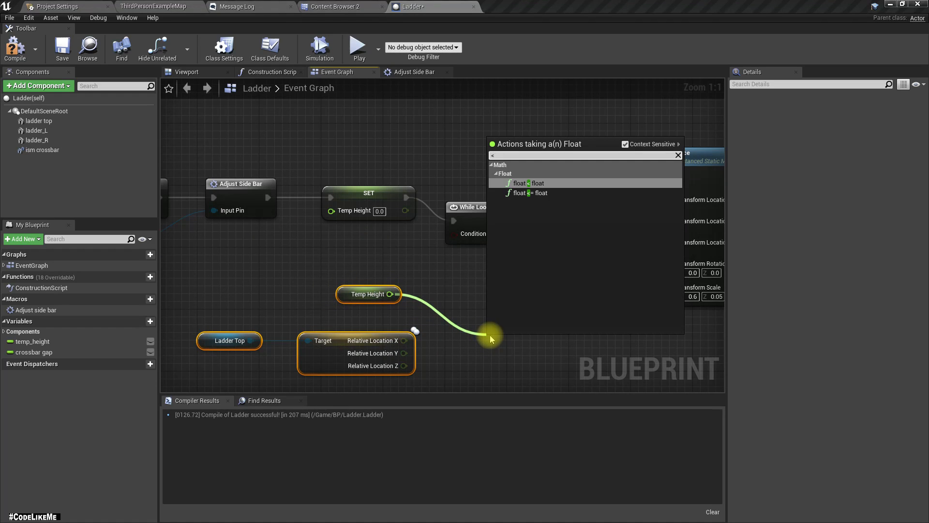
click(527, 183)
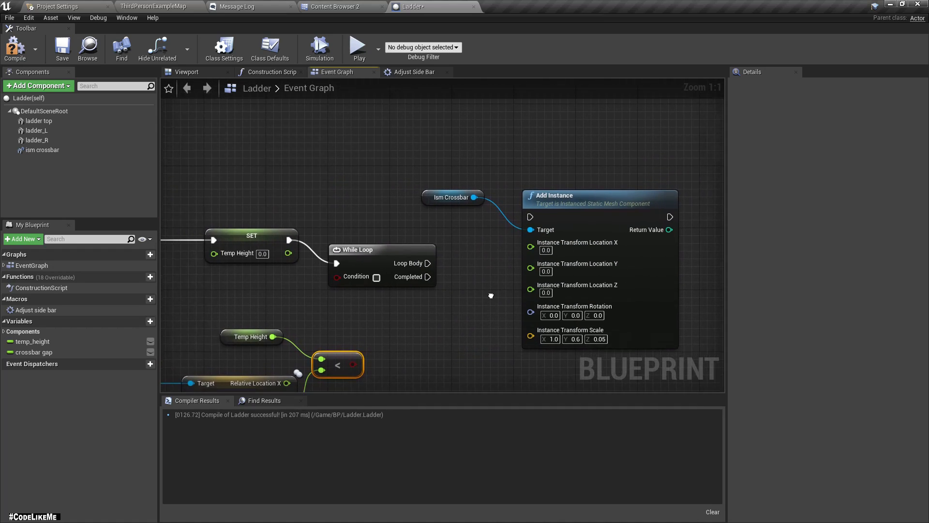
mouse_move(400, 313)
text(set temp)
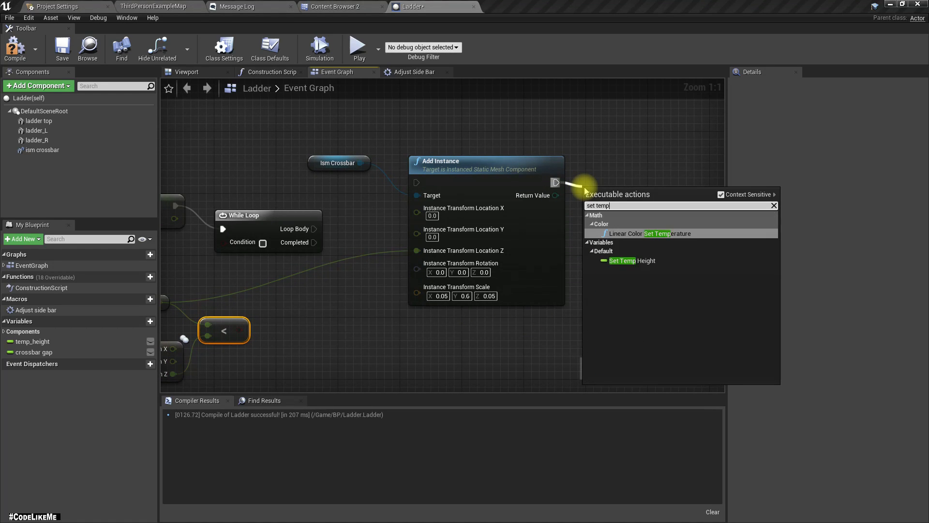
Step: Add a Set Temp Height node after Add Instance
click(631, 261)
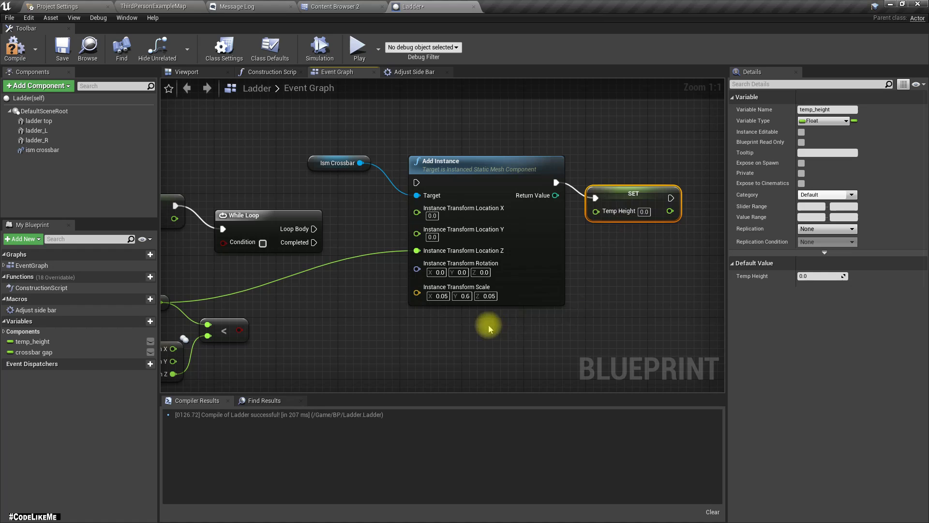
scroll(down, 3)
text(+)
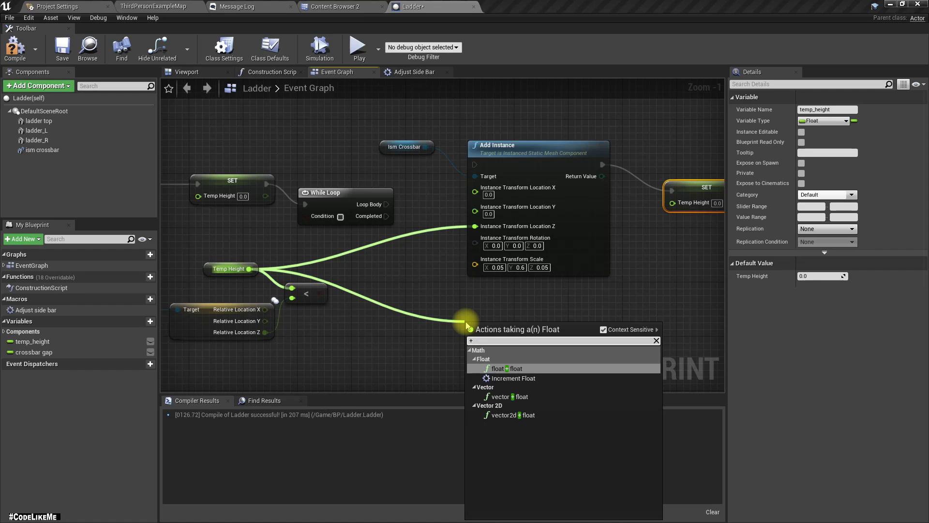
Step: Set Temp Height to Temp Height plus Crossbar Gap each pass and wire the < result to the loop condition
click(498, 368)
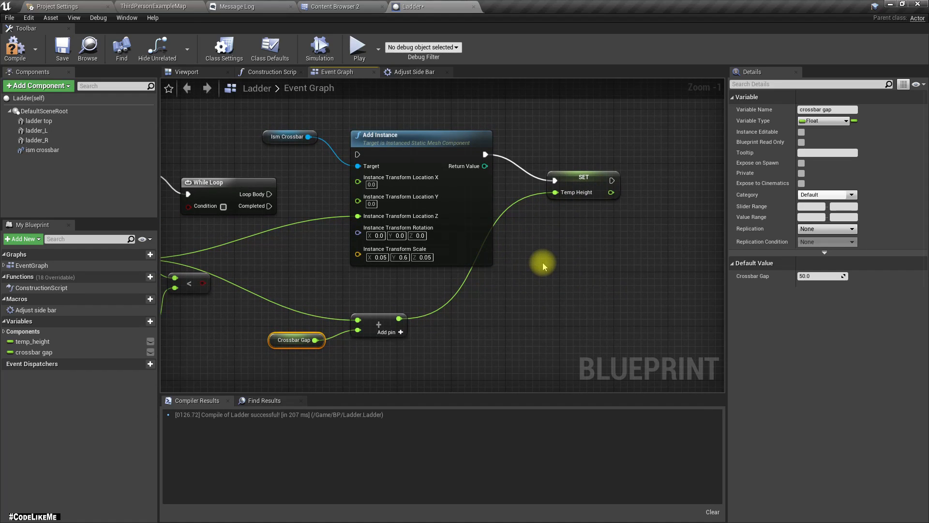
mouse_move(545, 267)
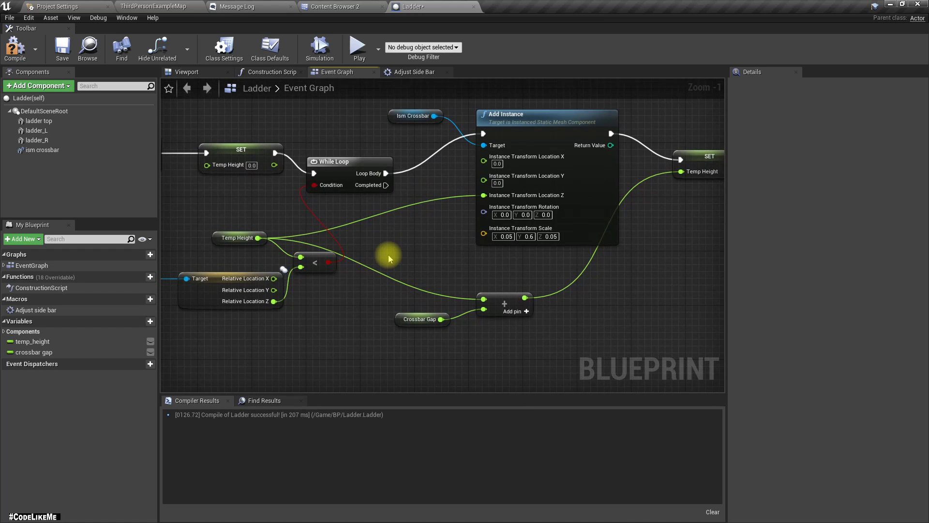
scroll(down, 3)
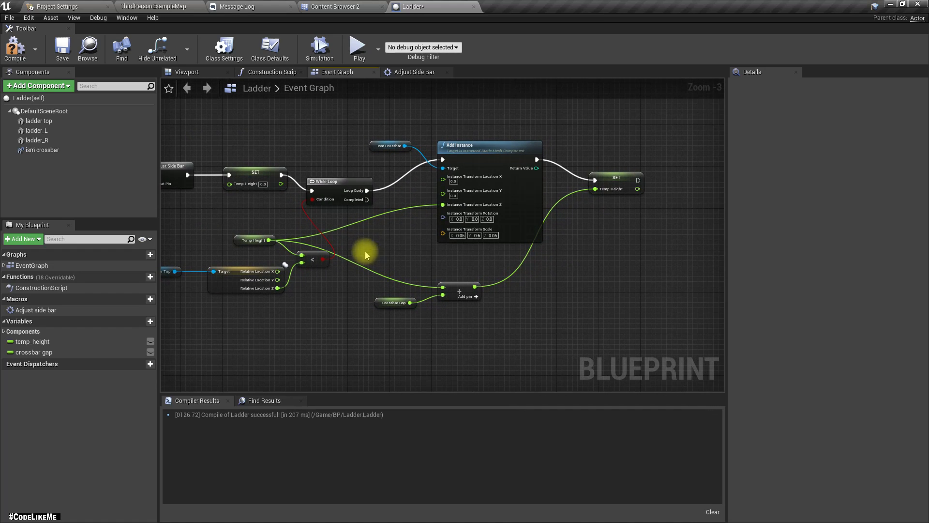
click(15, 48)
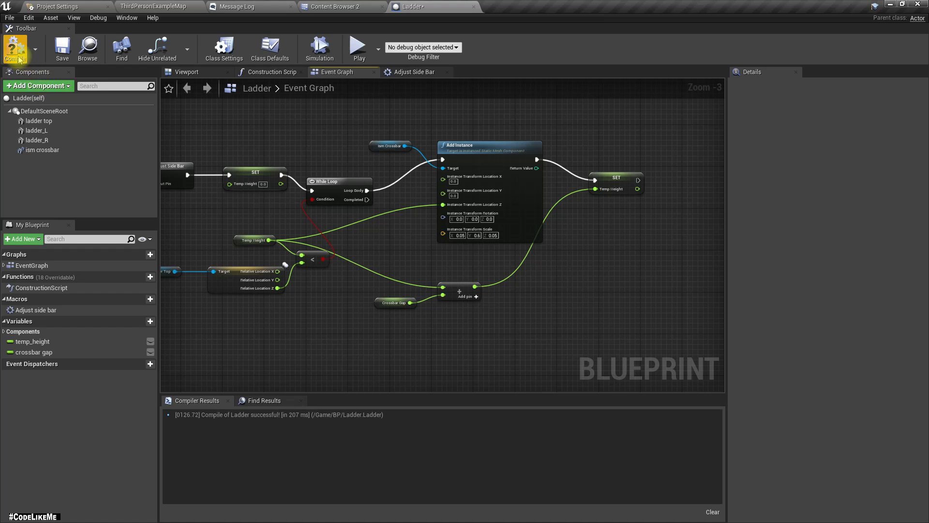
Step: Compile, raise the ladder top to Z 390 in the viewport, make Crossbar Gap instance-editable, and switch to the level map
click(15, 48)
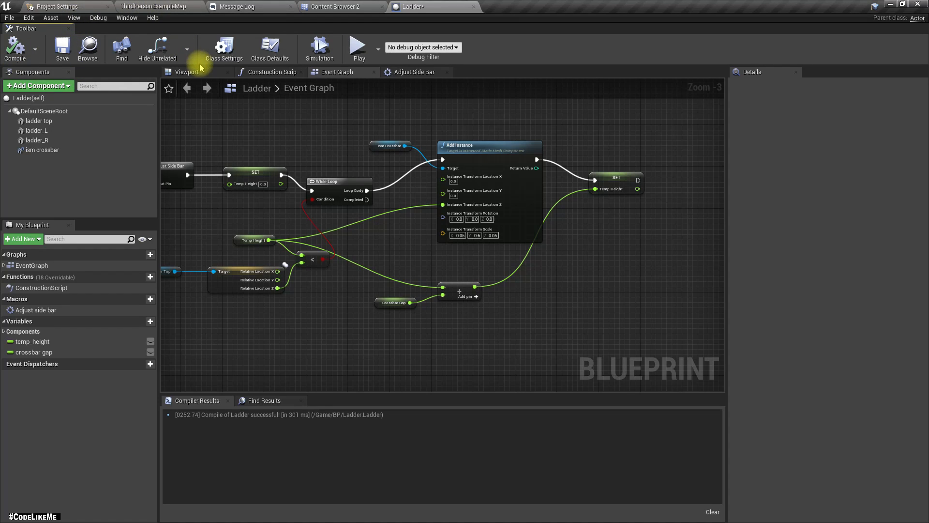
click(187, 71)
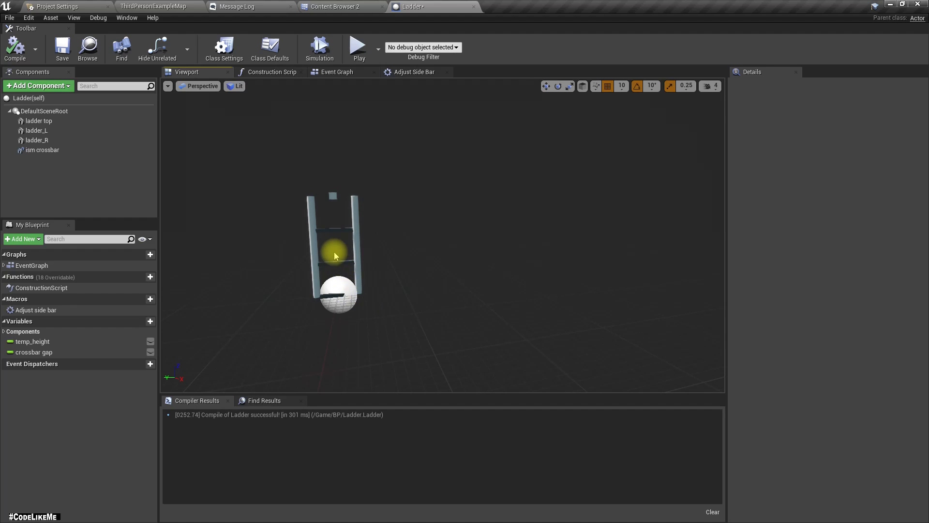
click(39, 120)
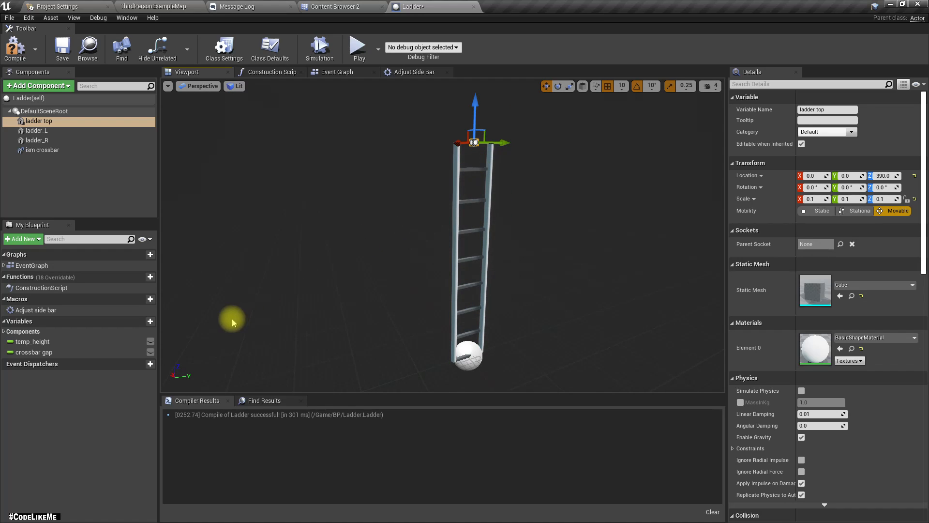
click(34, 352)
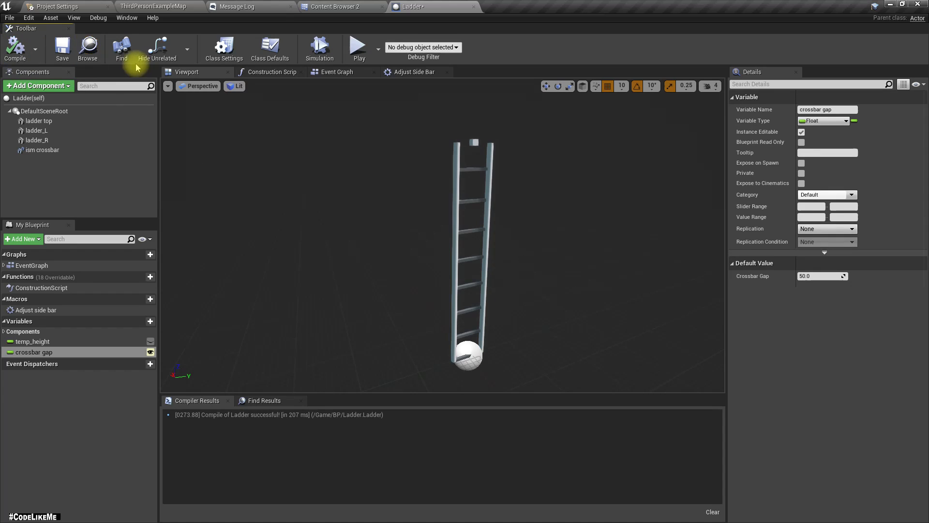
click(155, 6)
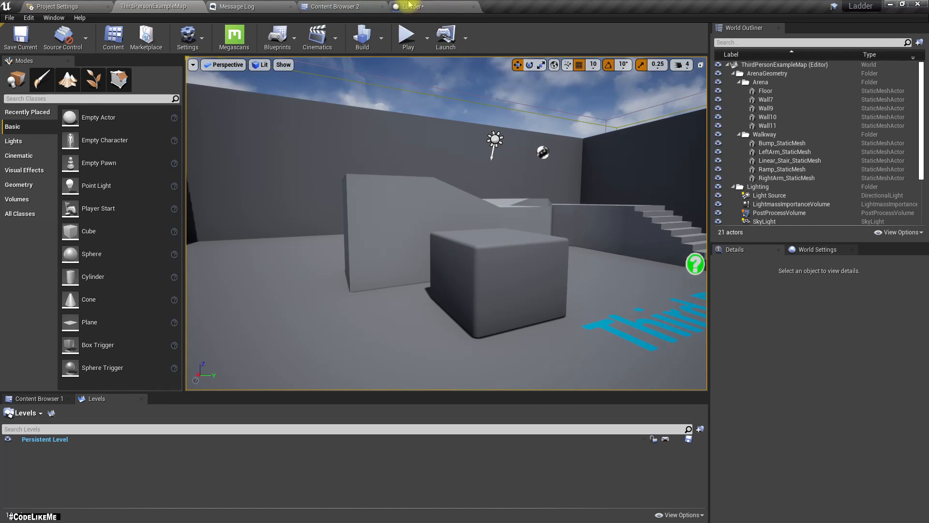
Step: Bring the Ladder asset from the Content Browser into the level map
click(411, 7)
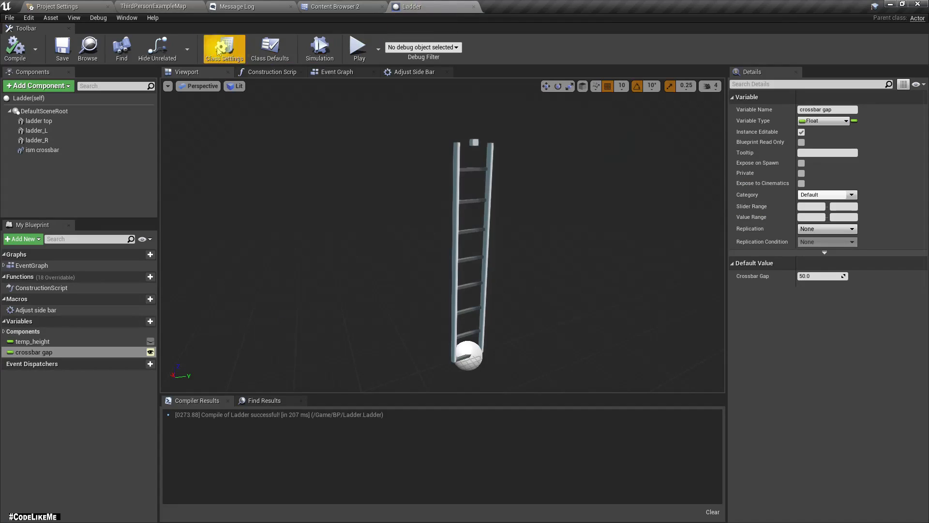
click(336, 6)
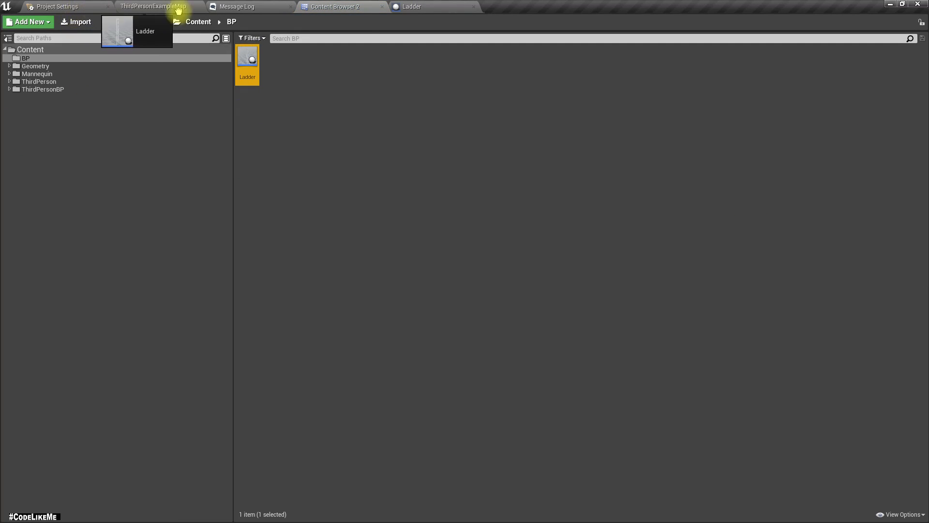
click(153, 6)
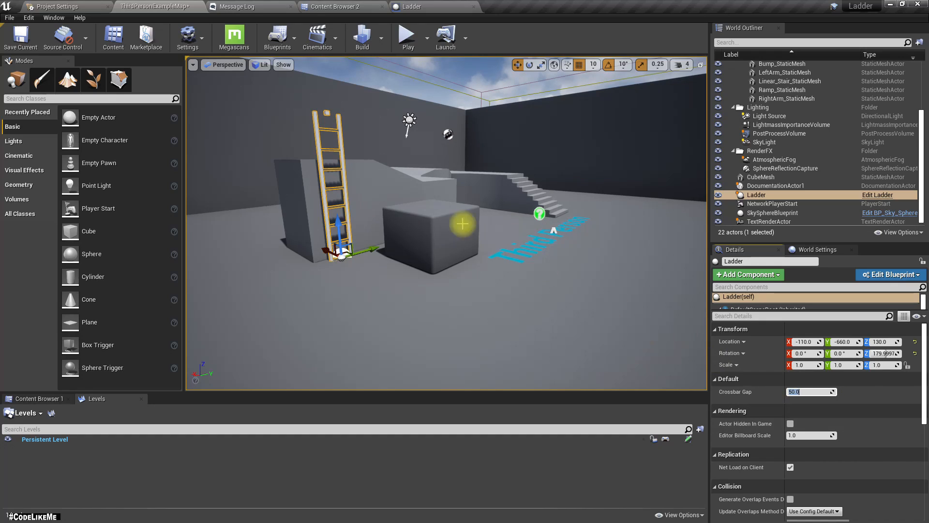
Step: Position the ladder against the platform and set its Crossbar Gap to 50.0 in Details
click(757, 306)
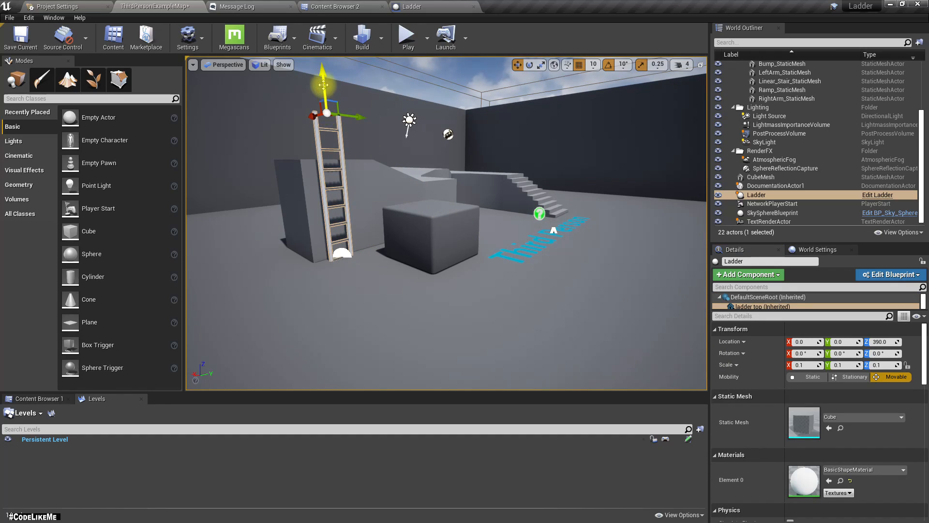
drag(323, 82, 329, 154)
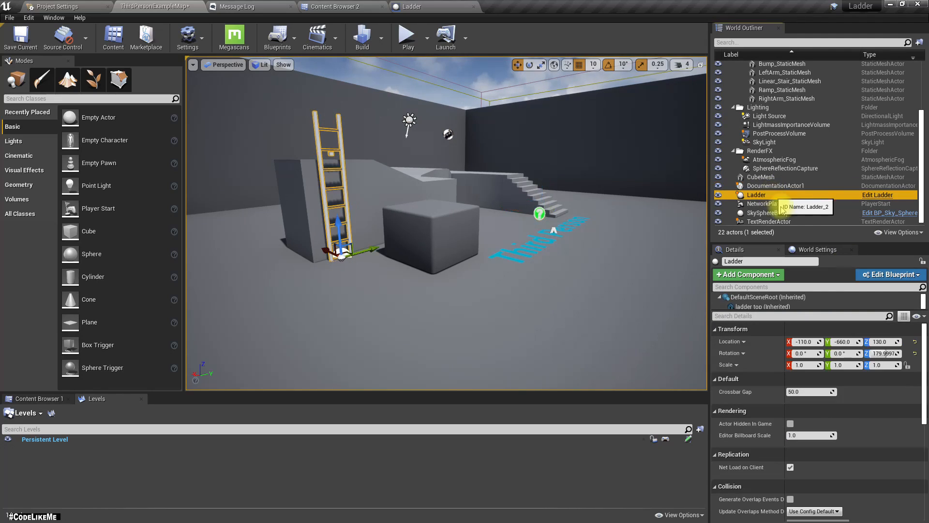
click(810, 391)
text(100)
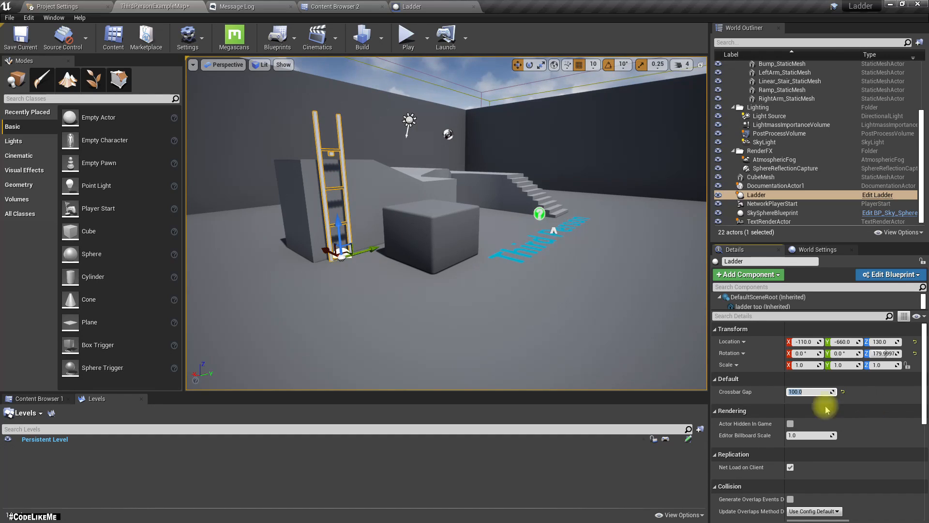
text(50.0)
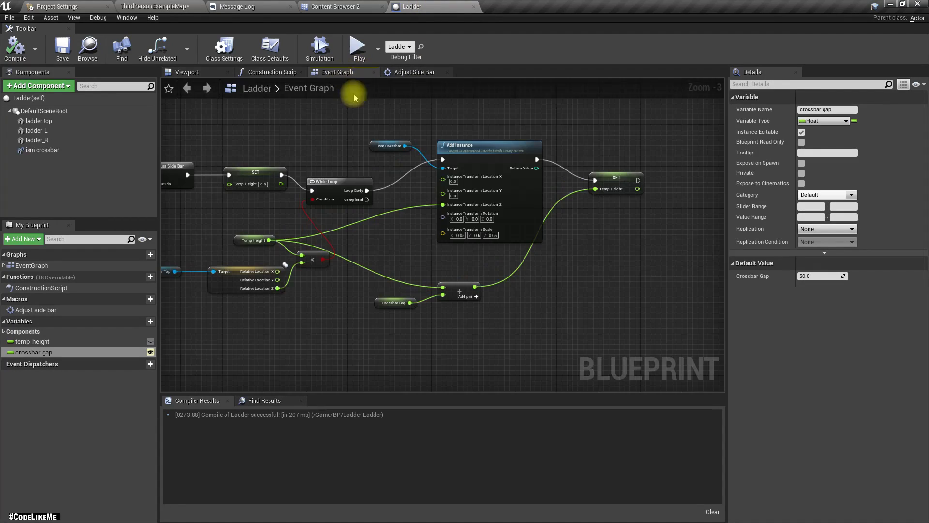
Step: Call Init Ladder from Event BeginPlay, then run and stop a play test of the ladder beside the platform
scroll(down, 3)
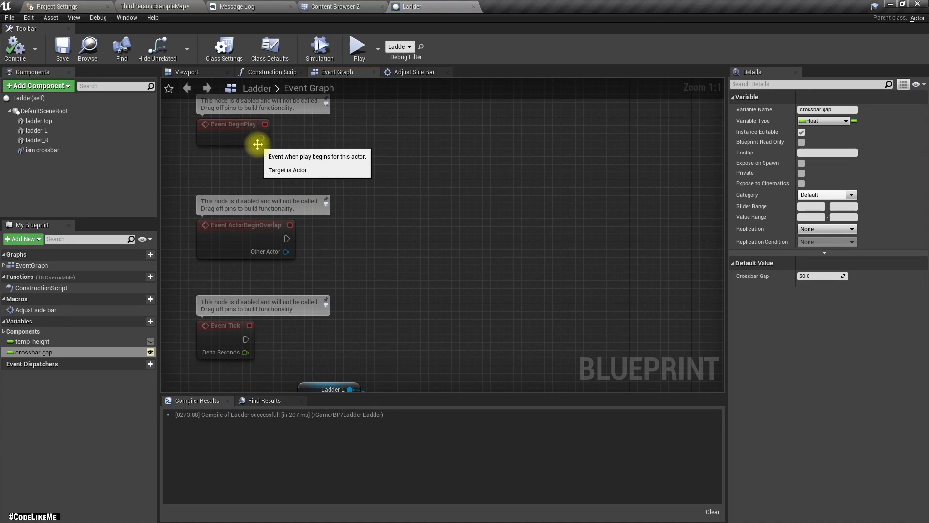
drag(265, 137, 353, 140)
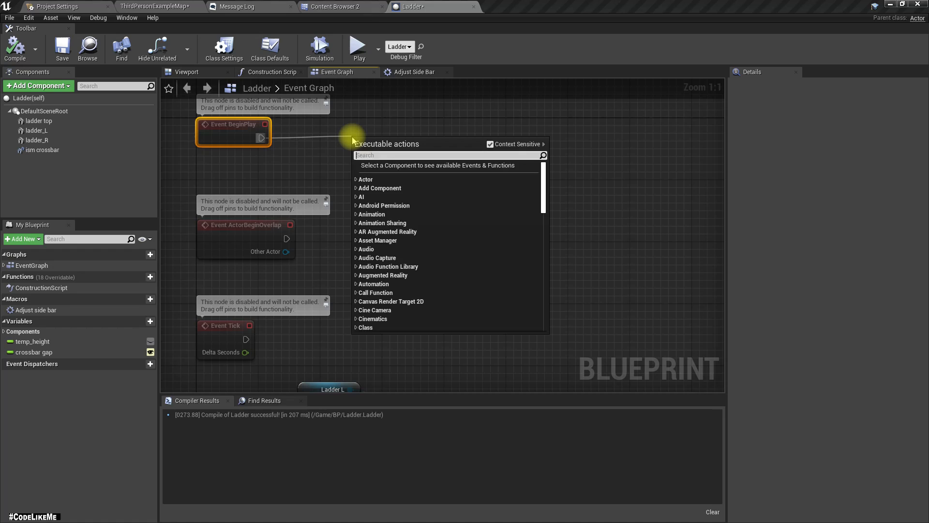
click(380, 140)
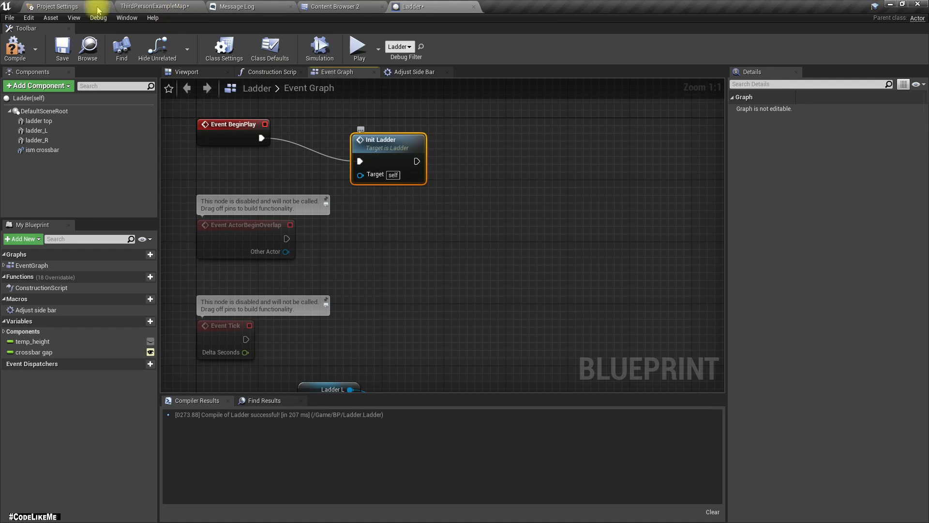
click(156, 7)
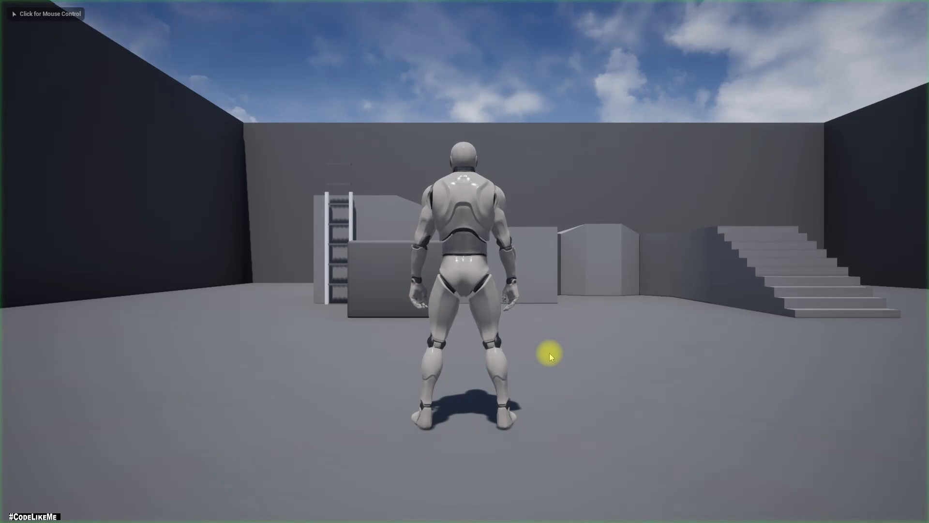
click(549, 353)
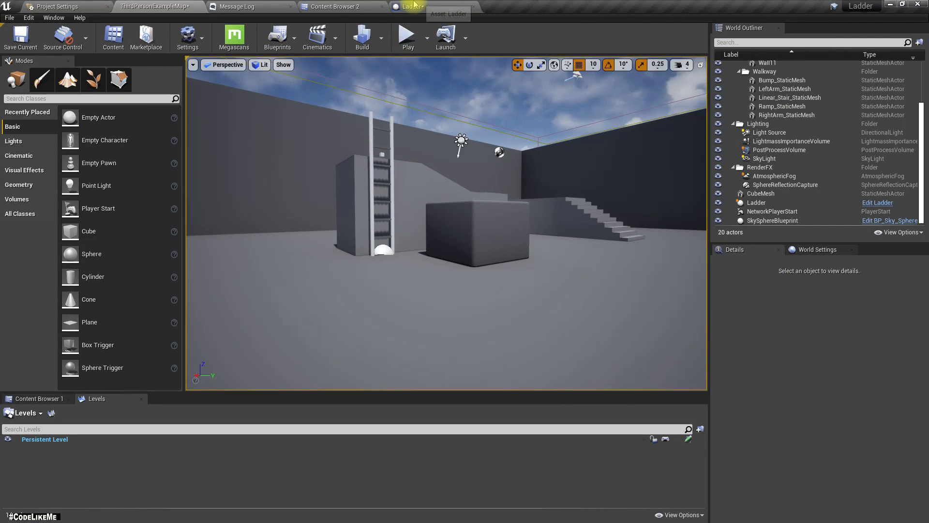
Step: Clear existing ism_crossbar instances before the While Loop, check the ladder in the level, and recompile
click(409, 7)
text(clear)
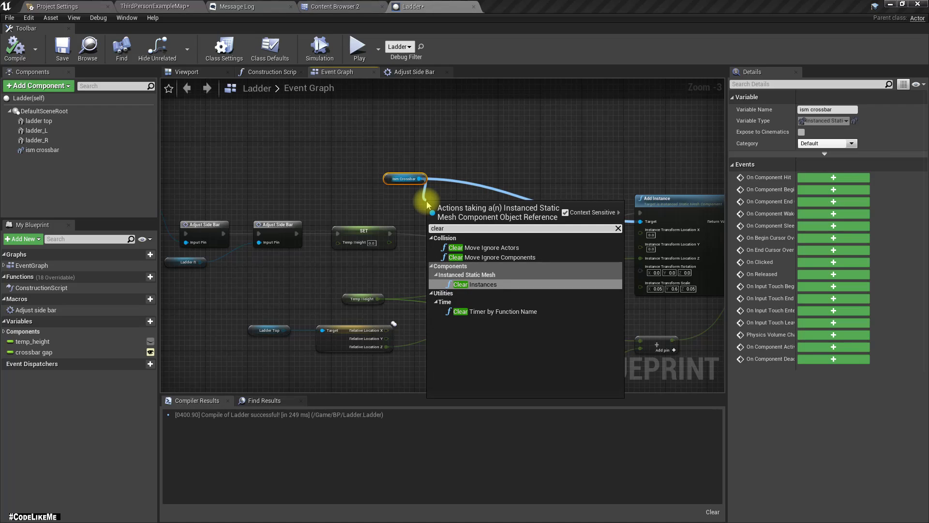
click(477, 284)
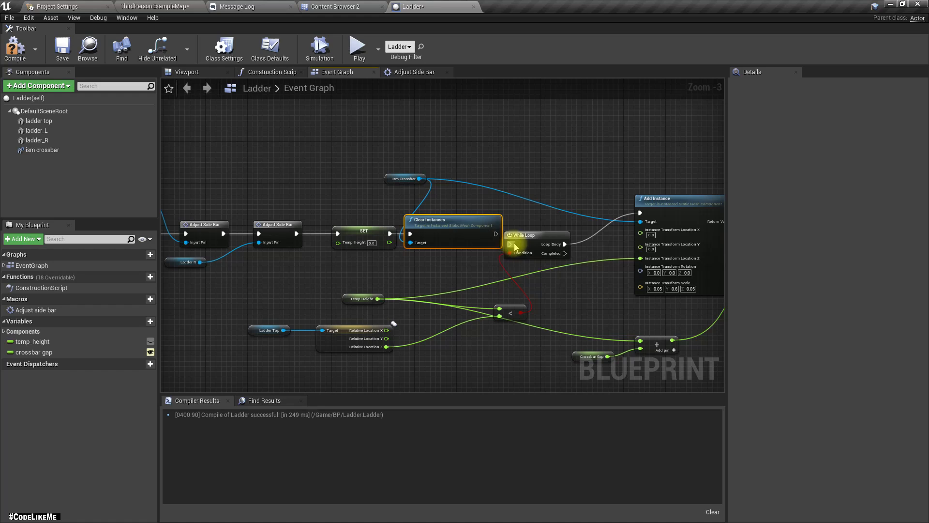
click(537, 235)
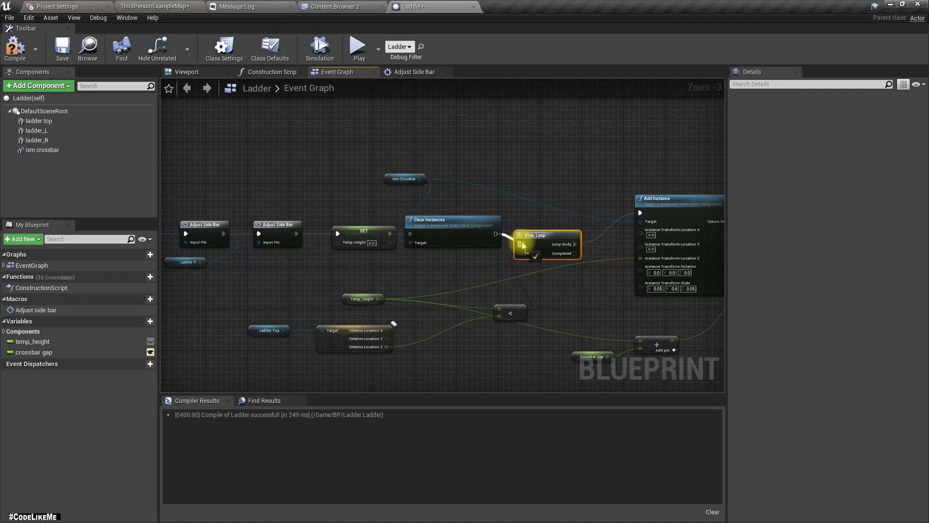
click(155, 6)
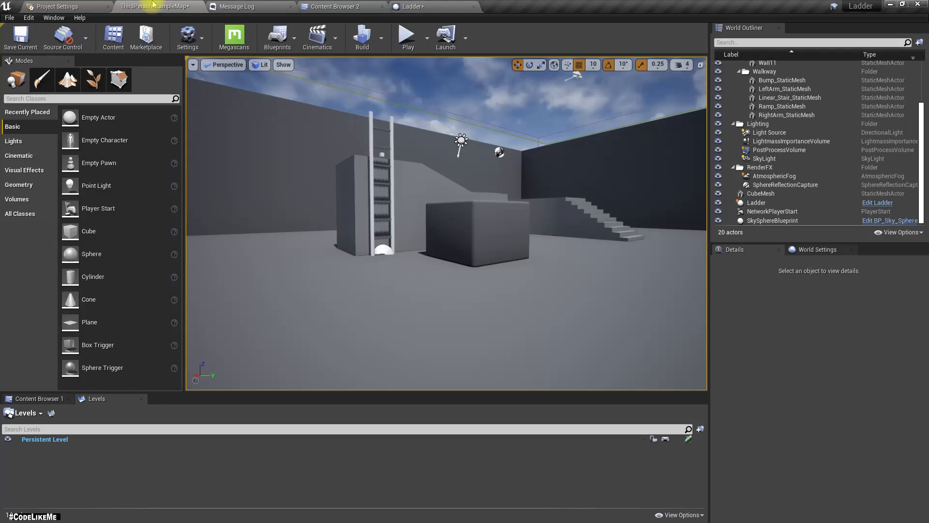
click(407, 37)
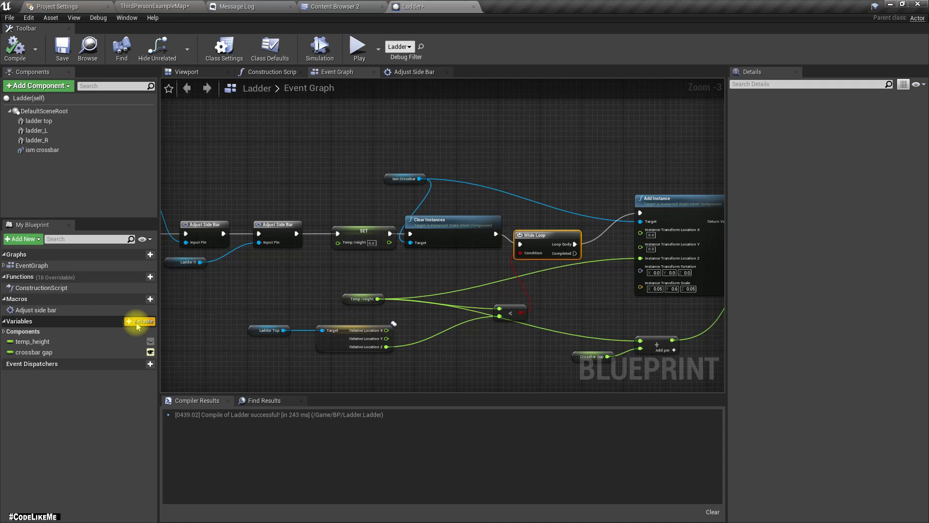
Step: Add an instance-editable float variable named height, compile, and set its default value to 500
click(140, 321)
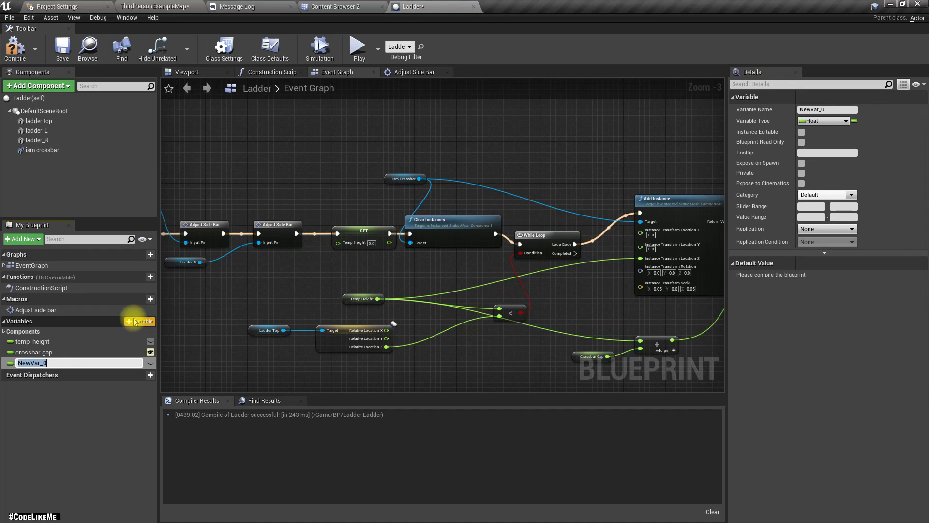
text(height)
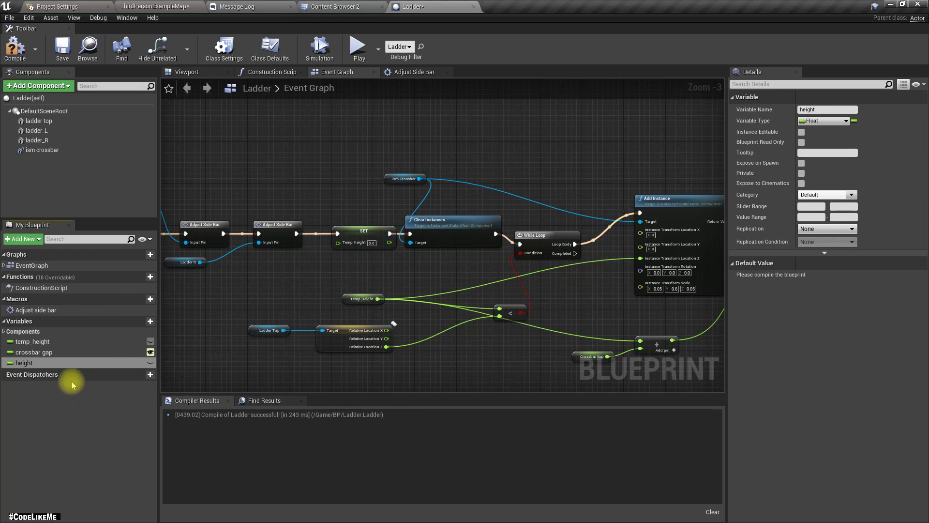
click(801, 132)
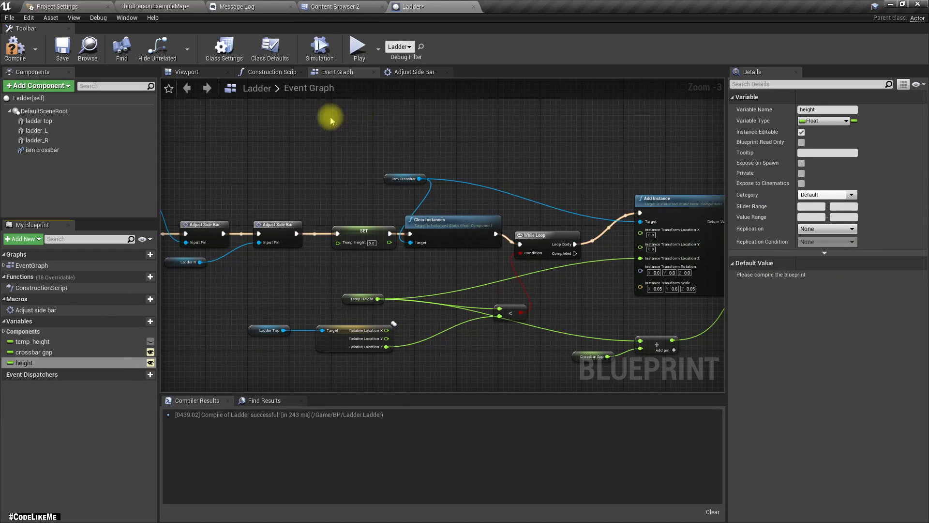
click(14, 48)
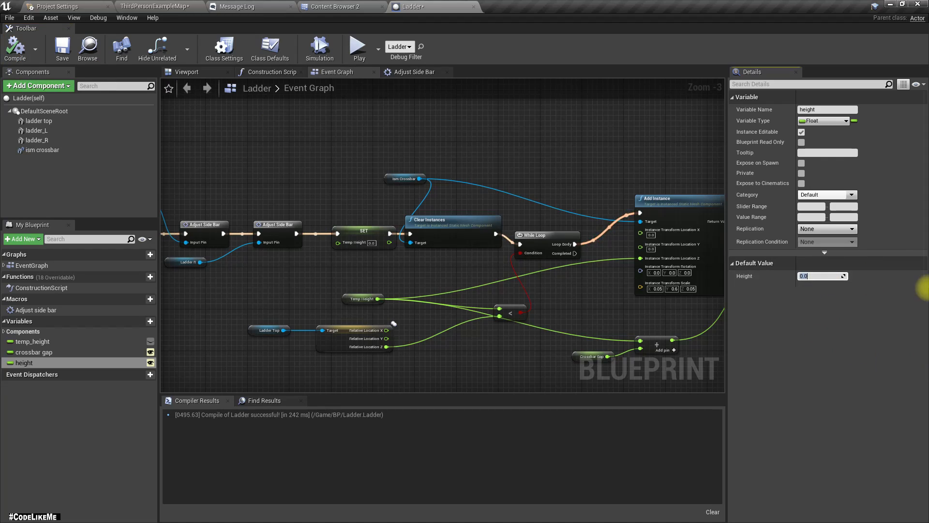
text(10)
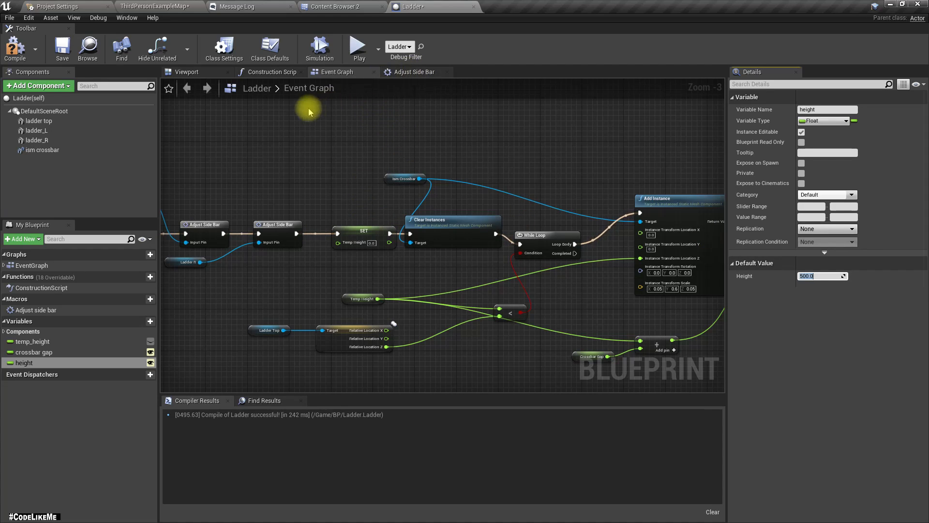
click(273, 72)
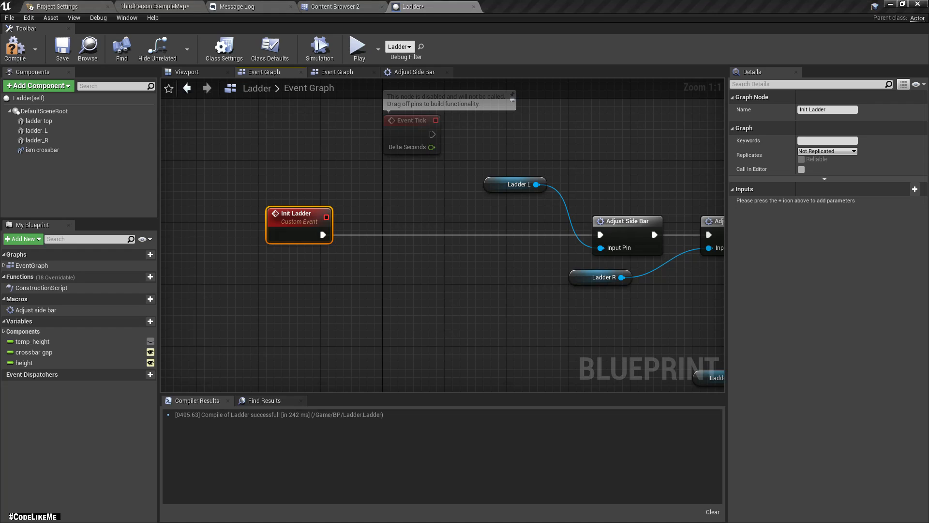
Step: Add a SetRelativeLocation node for the ladder top component in the Init Ladder graph
click(43, 150)
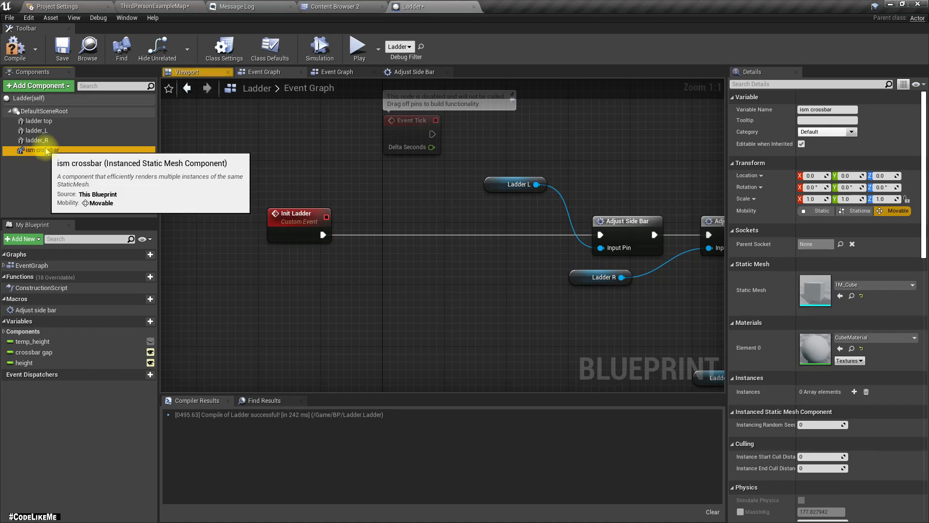
mouse_move(38, 121)
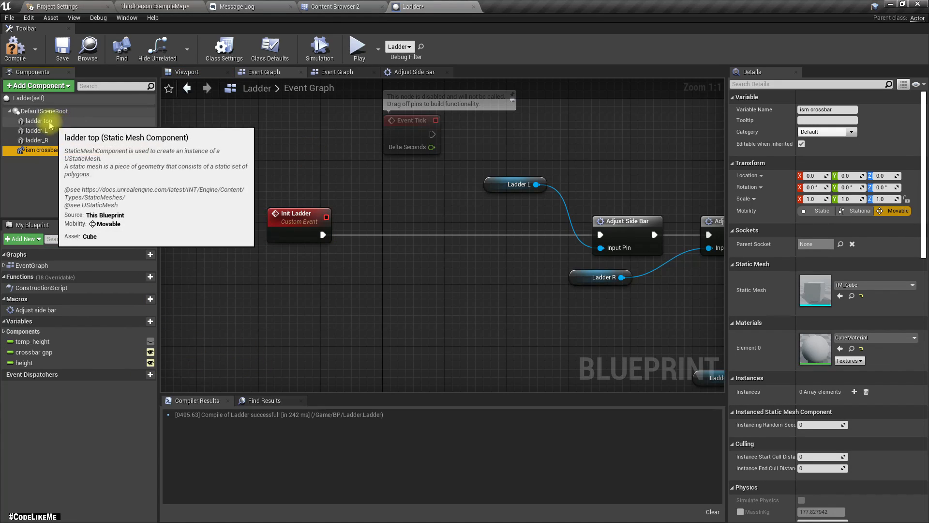
click(38, 121)
text(set locat)
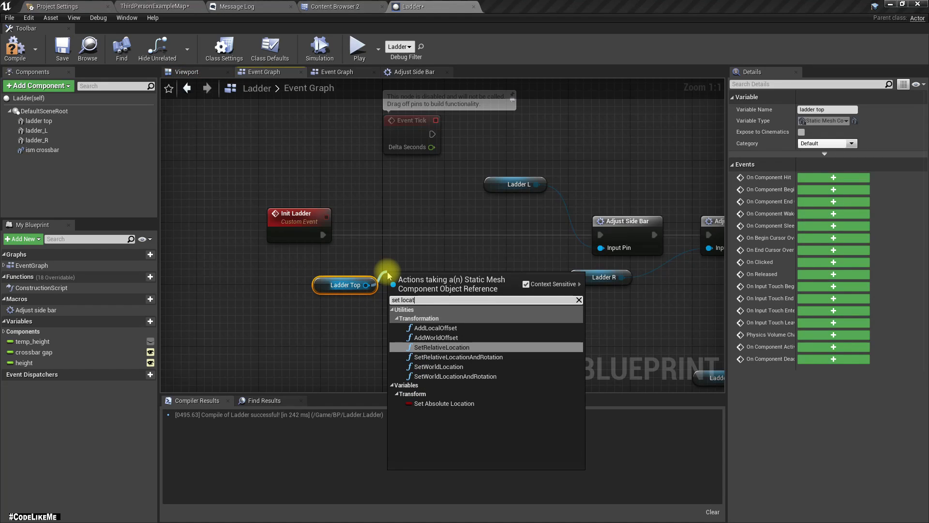
click(441, 347)
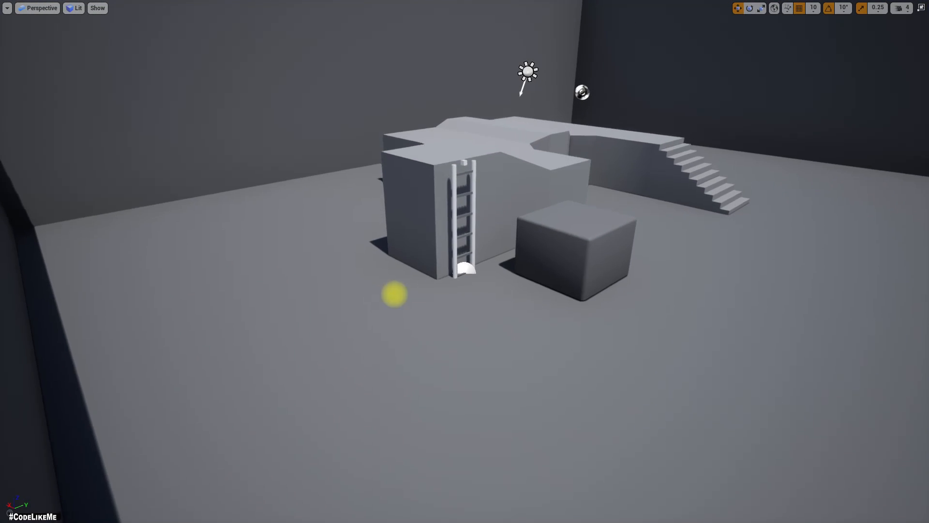
Step: Select Ramp_StaticMesh and set its Scale Z to 2.0 beside the ladder
click(429, 195)
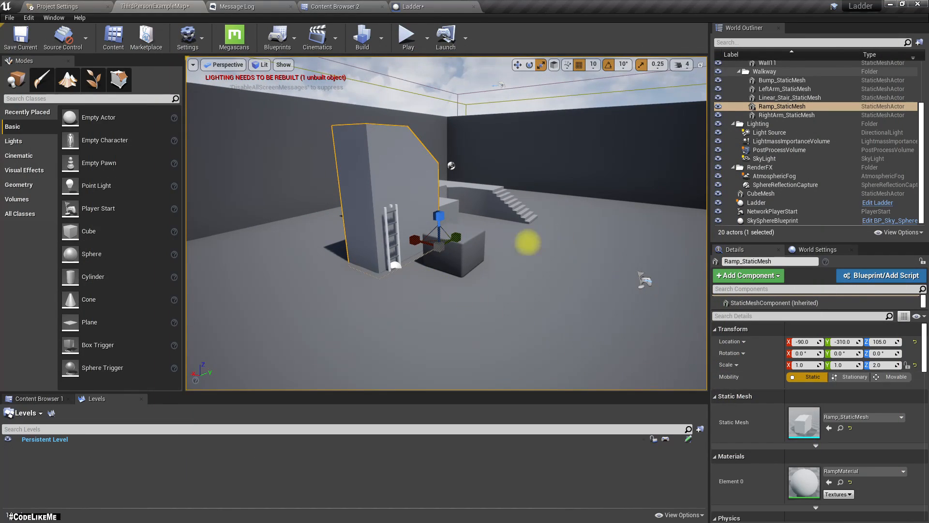
click(756, 202)
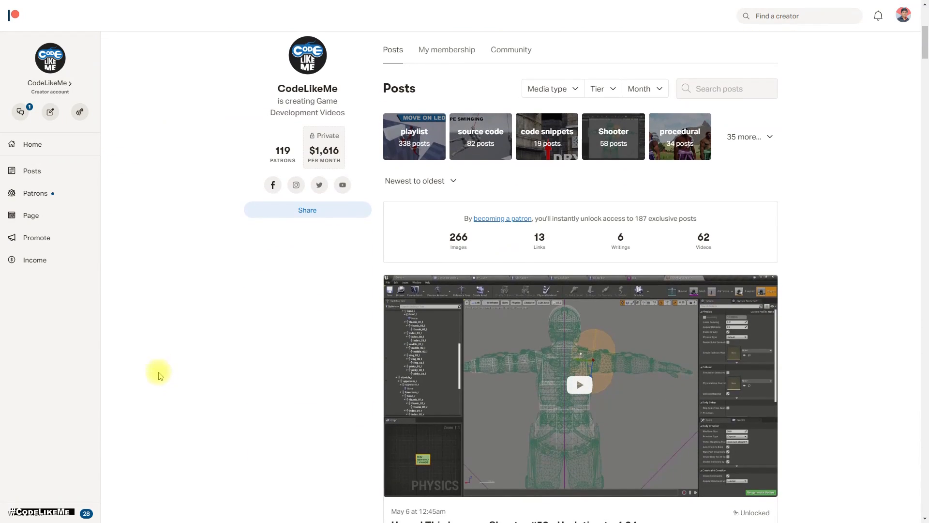
scroll(down, 3)
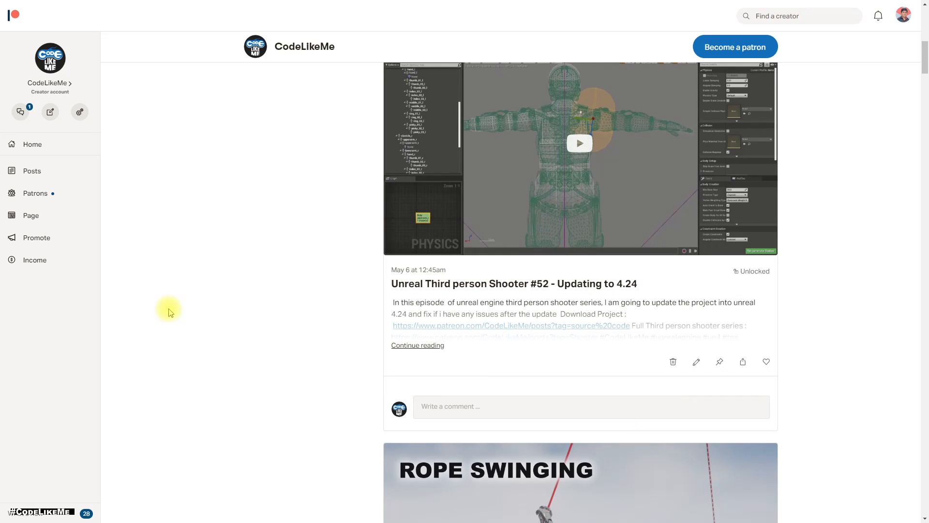
scroll(down, 3)
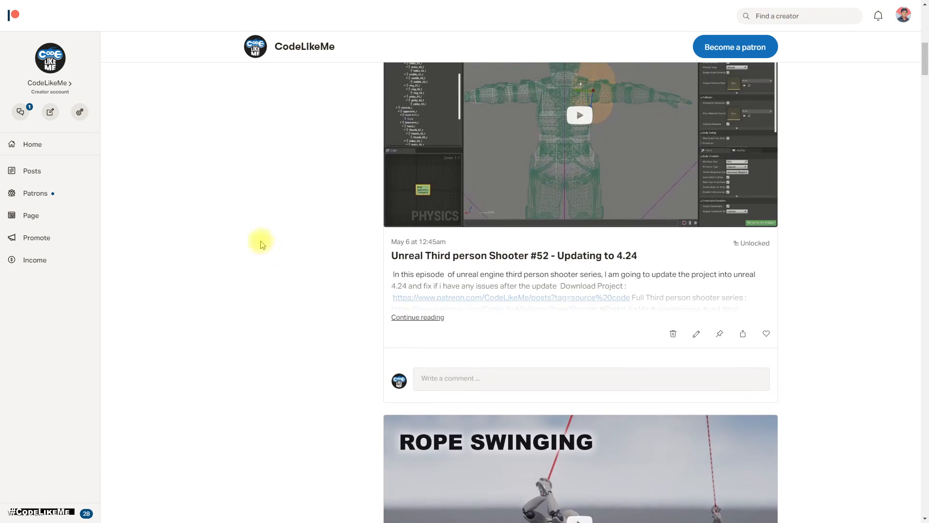
scroll(up, 3)
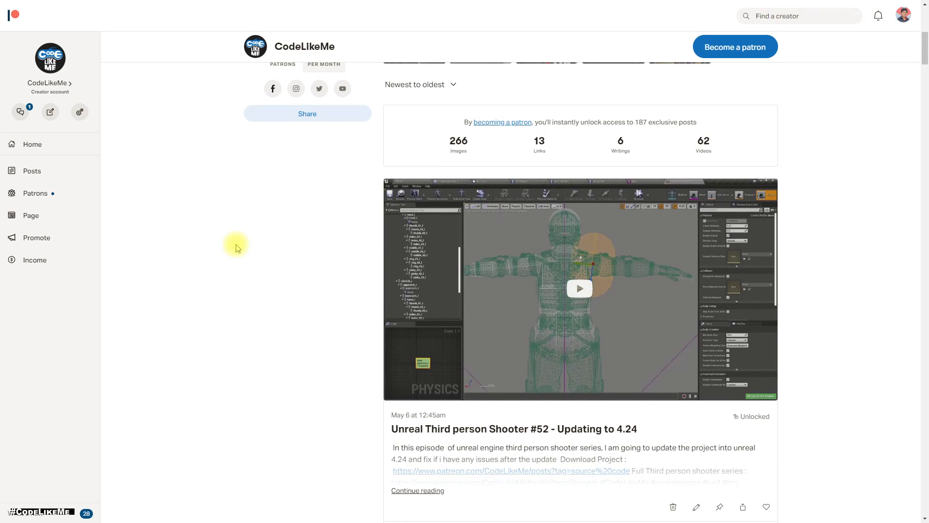
scroll(down, 3)
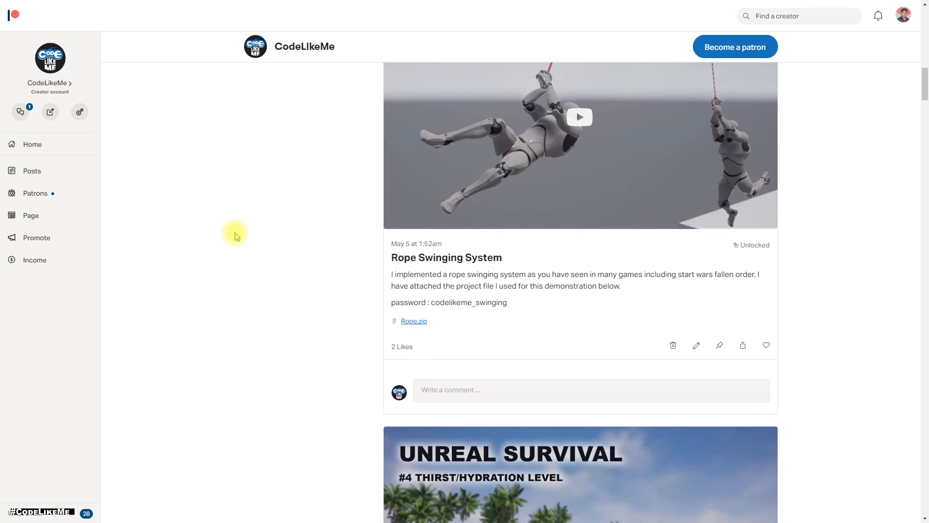
scroll(down, 3)
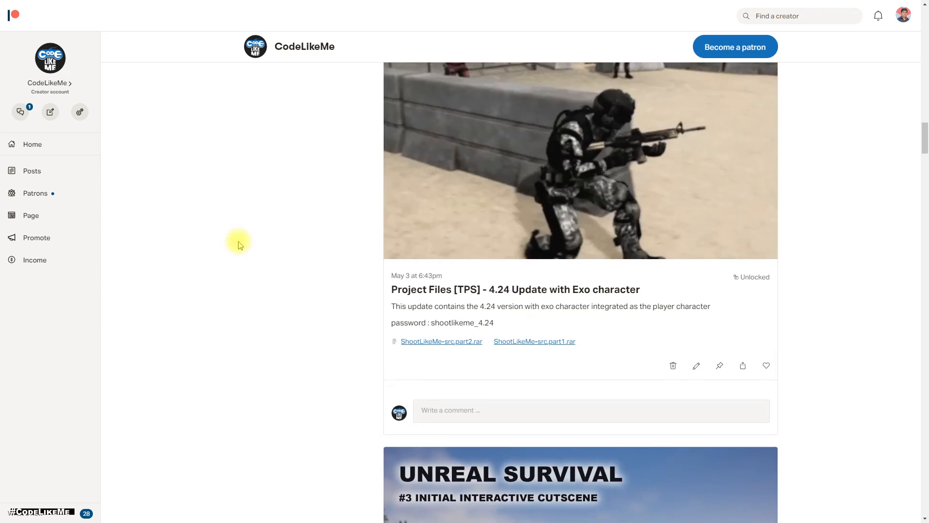
scroll(down, 3)
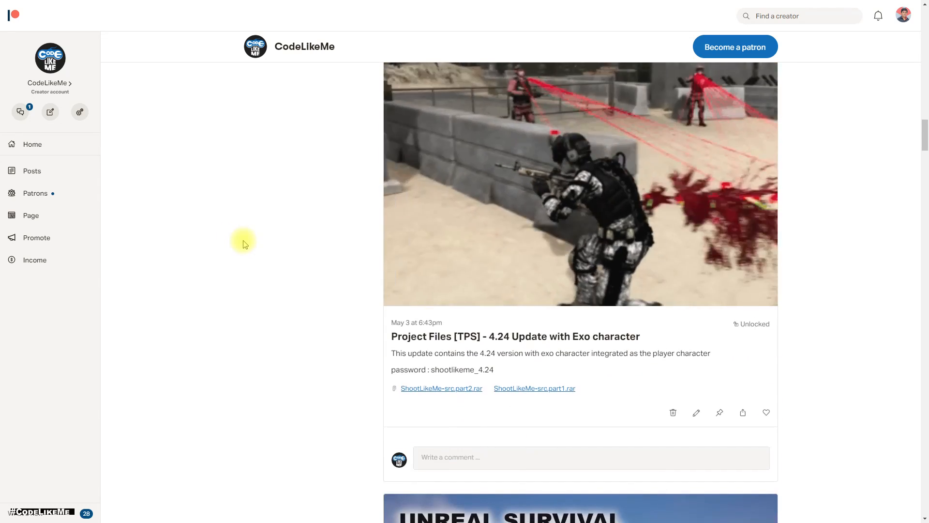
scroll(down, 3)
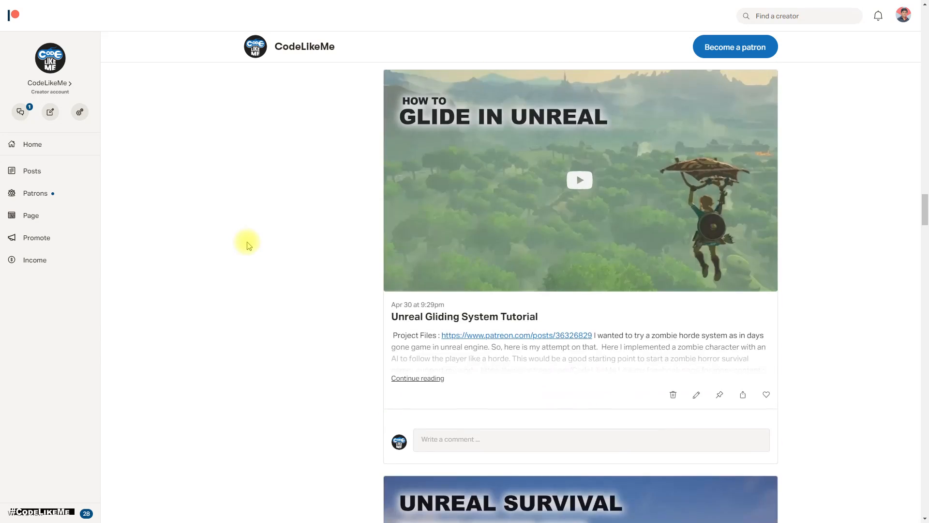
scroll(down, 3)
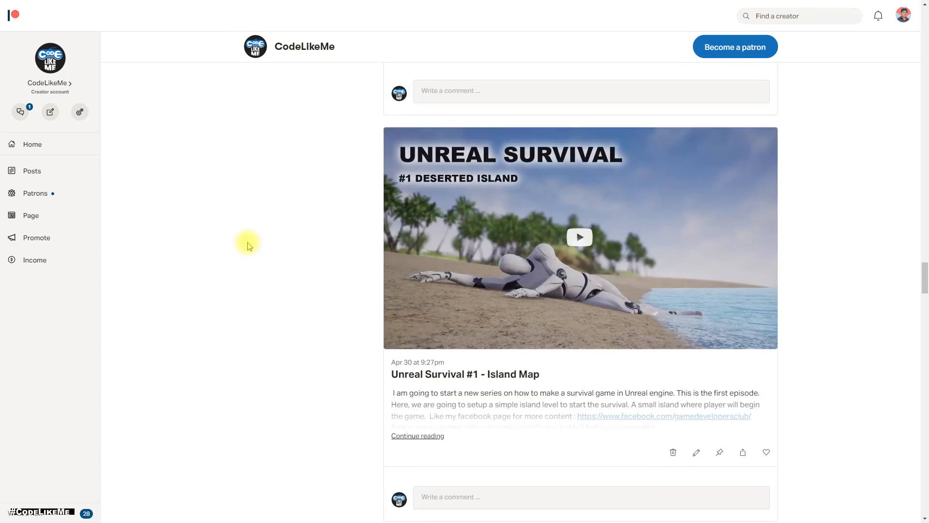
scroll(down, 3)
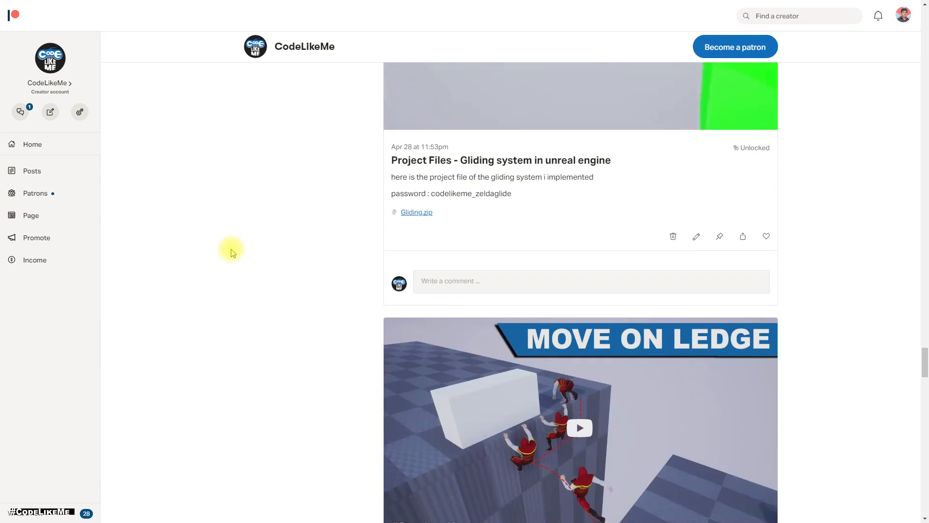
scroll(down, 3)
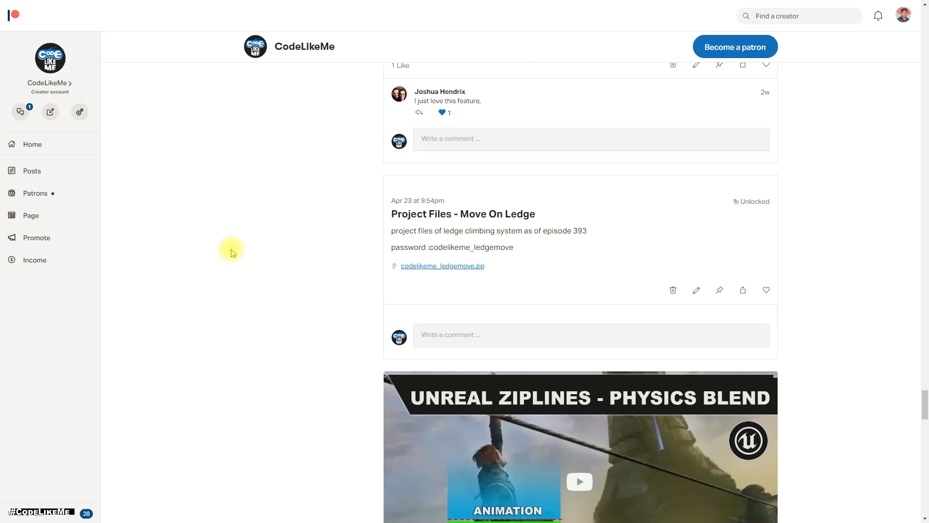
scroll(down, 3)
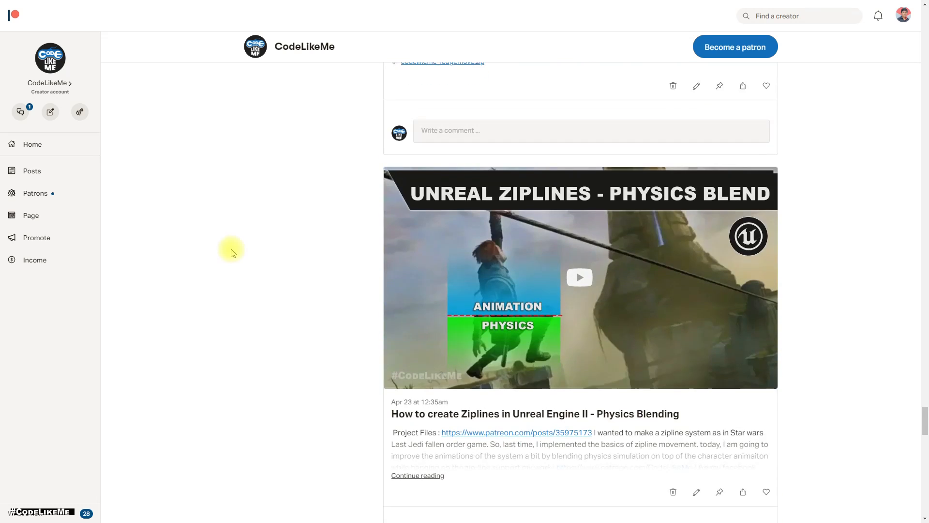
scroll(down, 3)
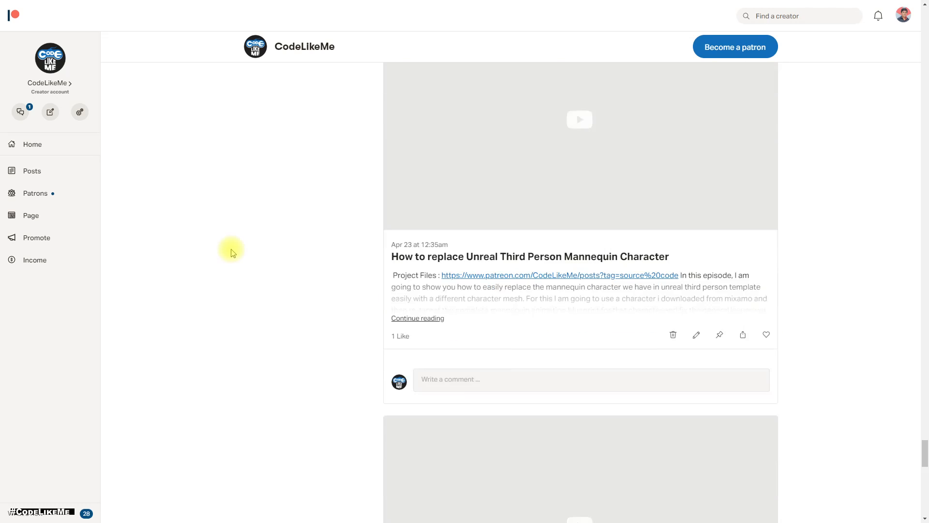